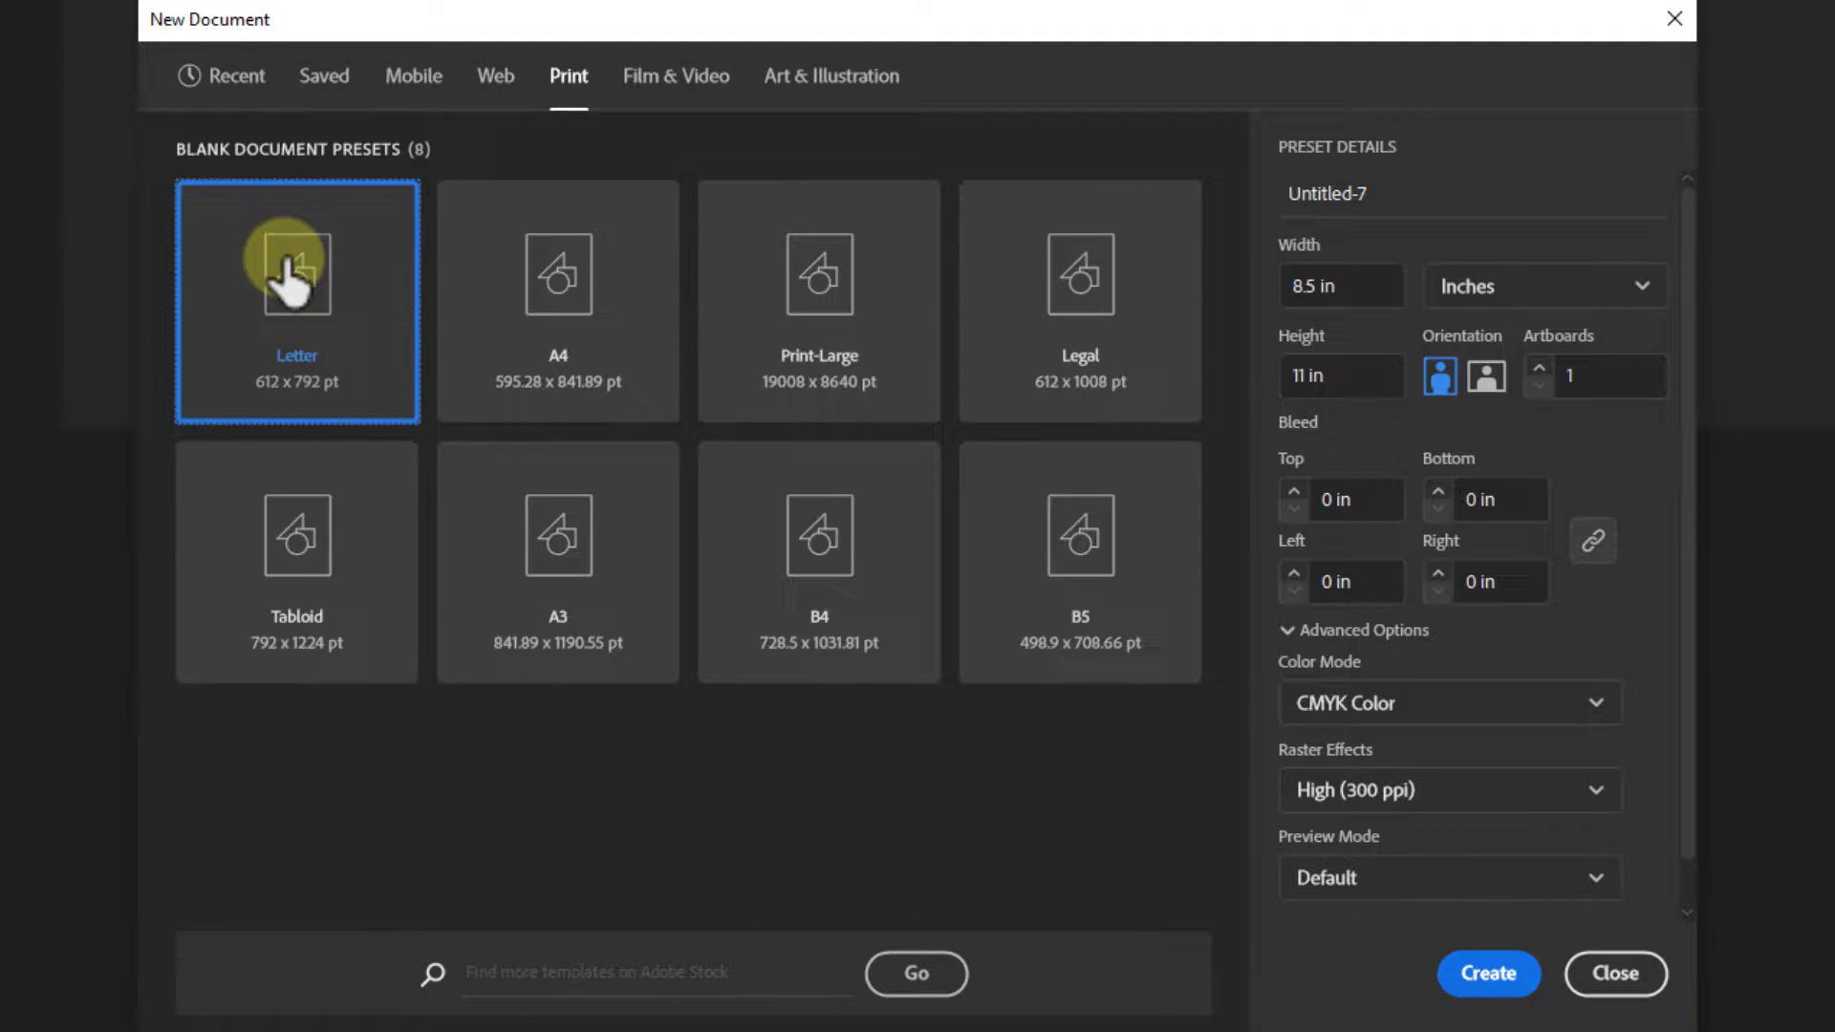
- Create a new blank document from the Print Letter preset, 8.5 × 11 in
click(1340, 284)
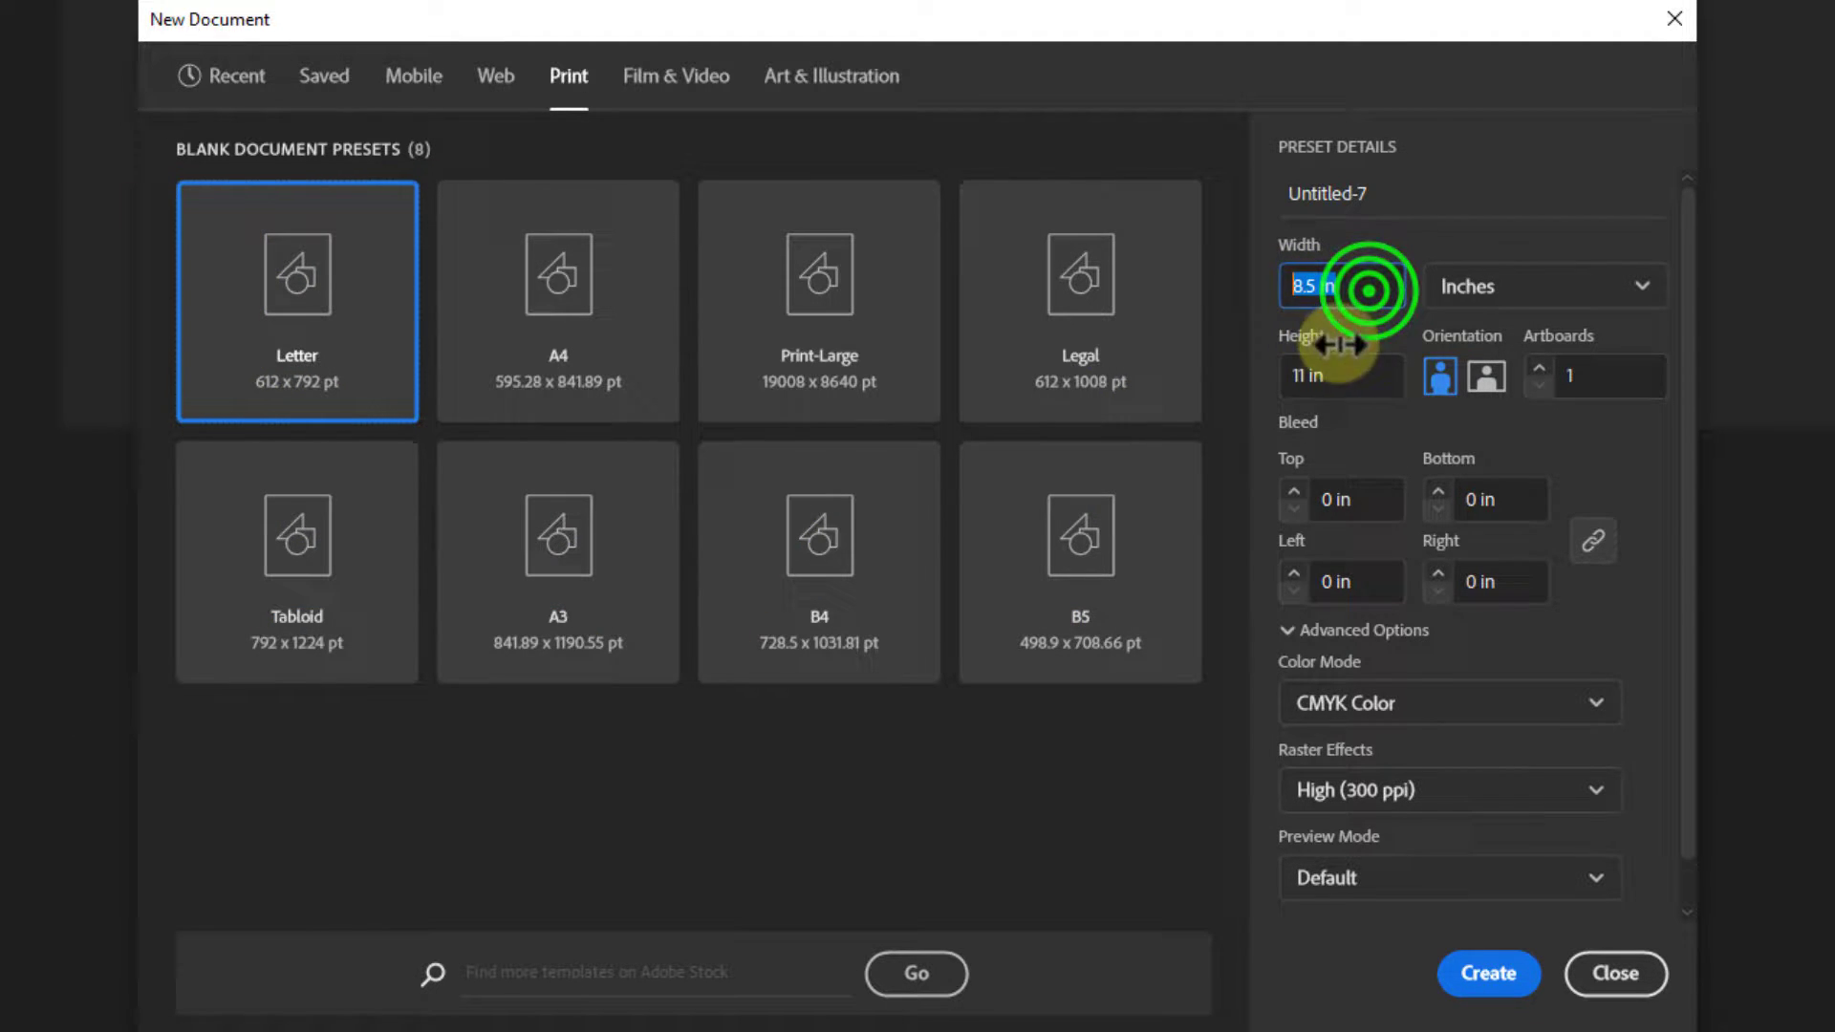
click(1340, 375)
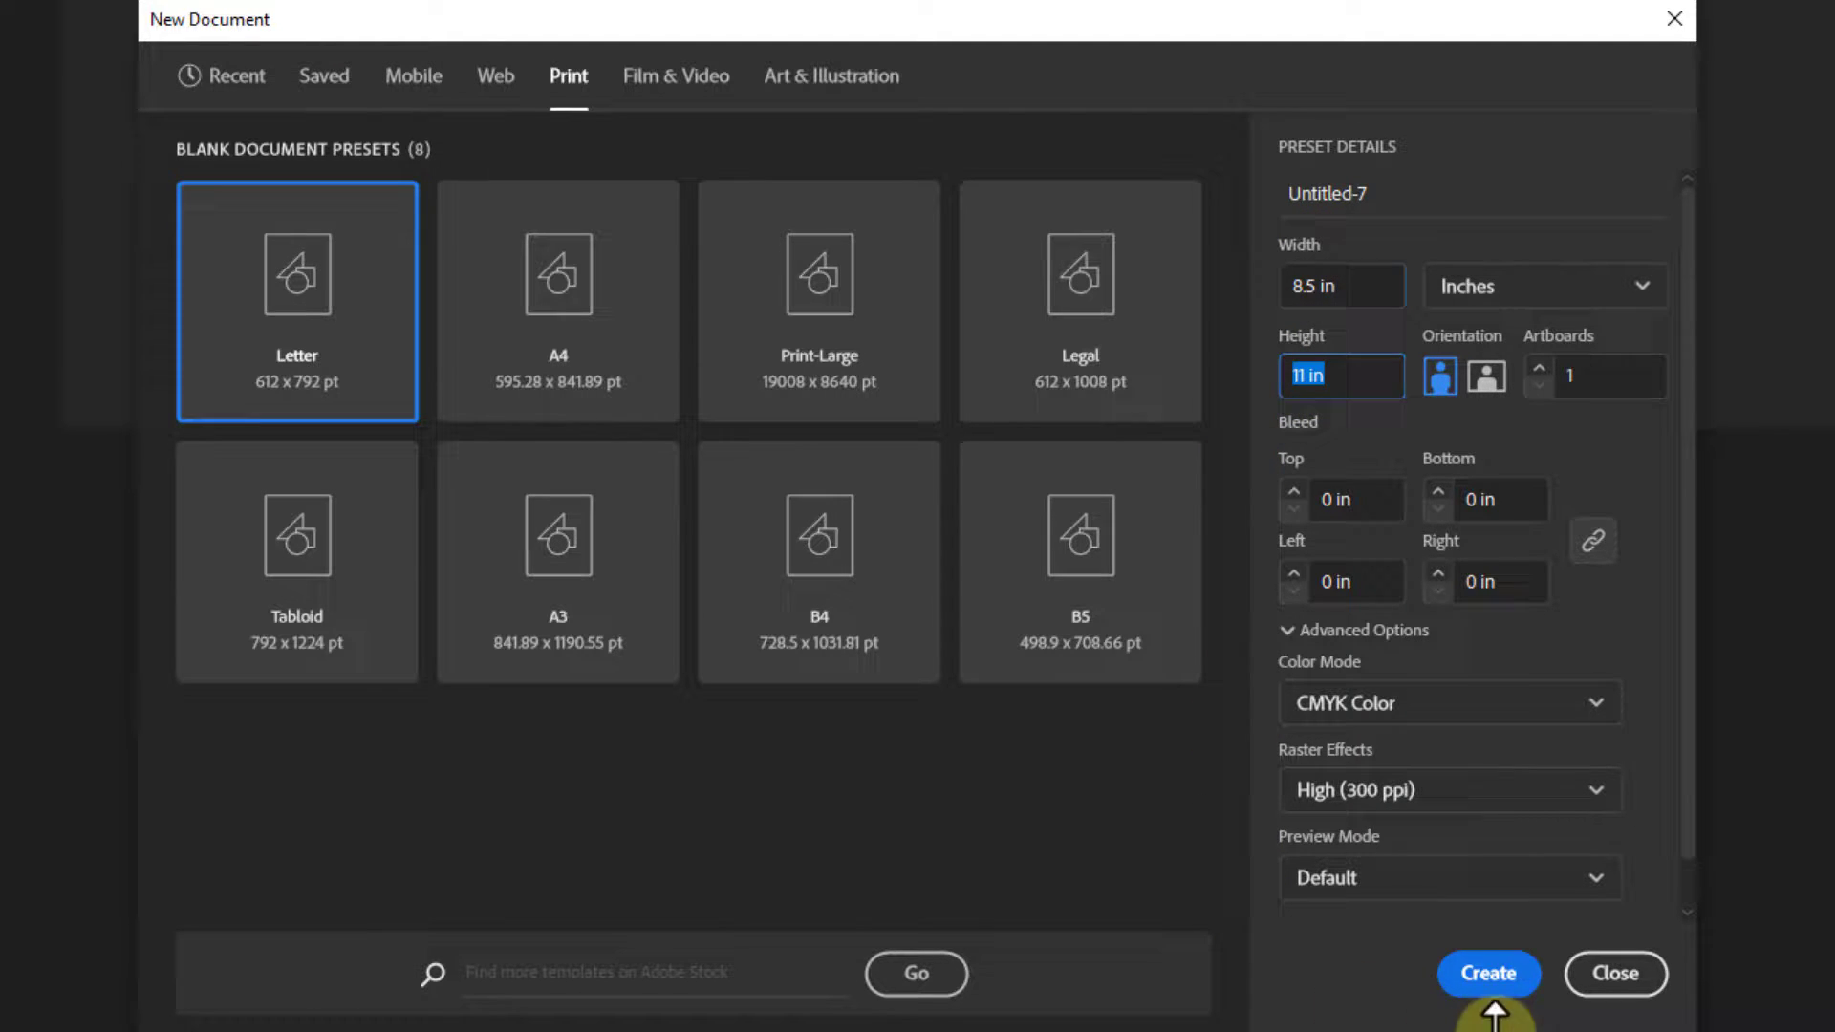
click(1489, 973)
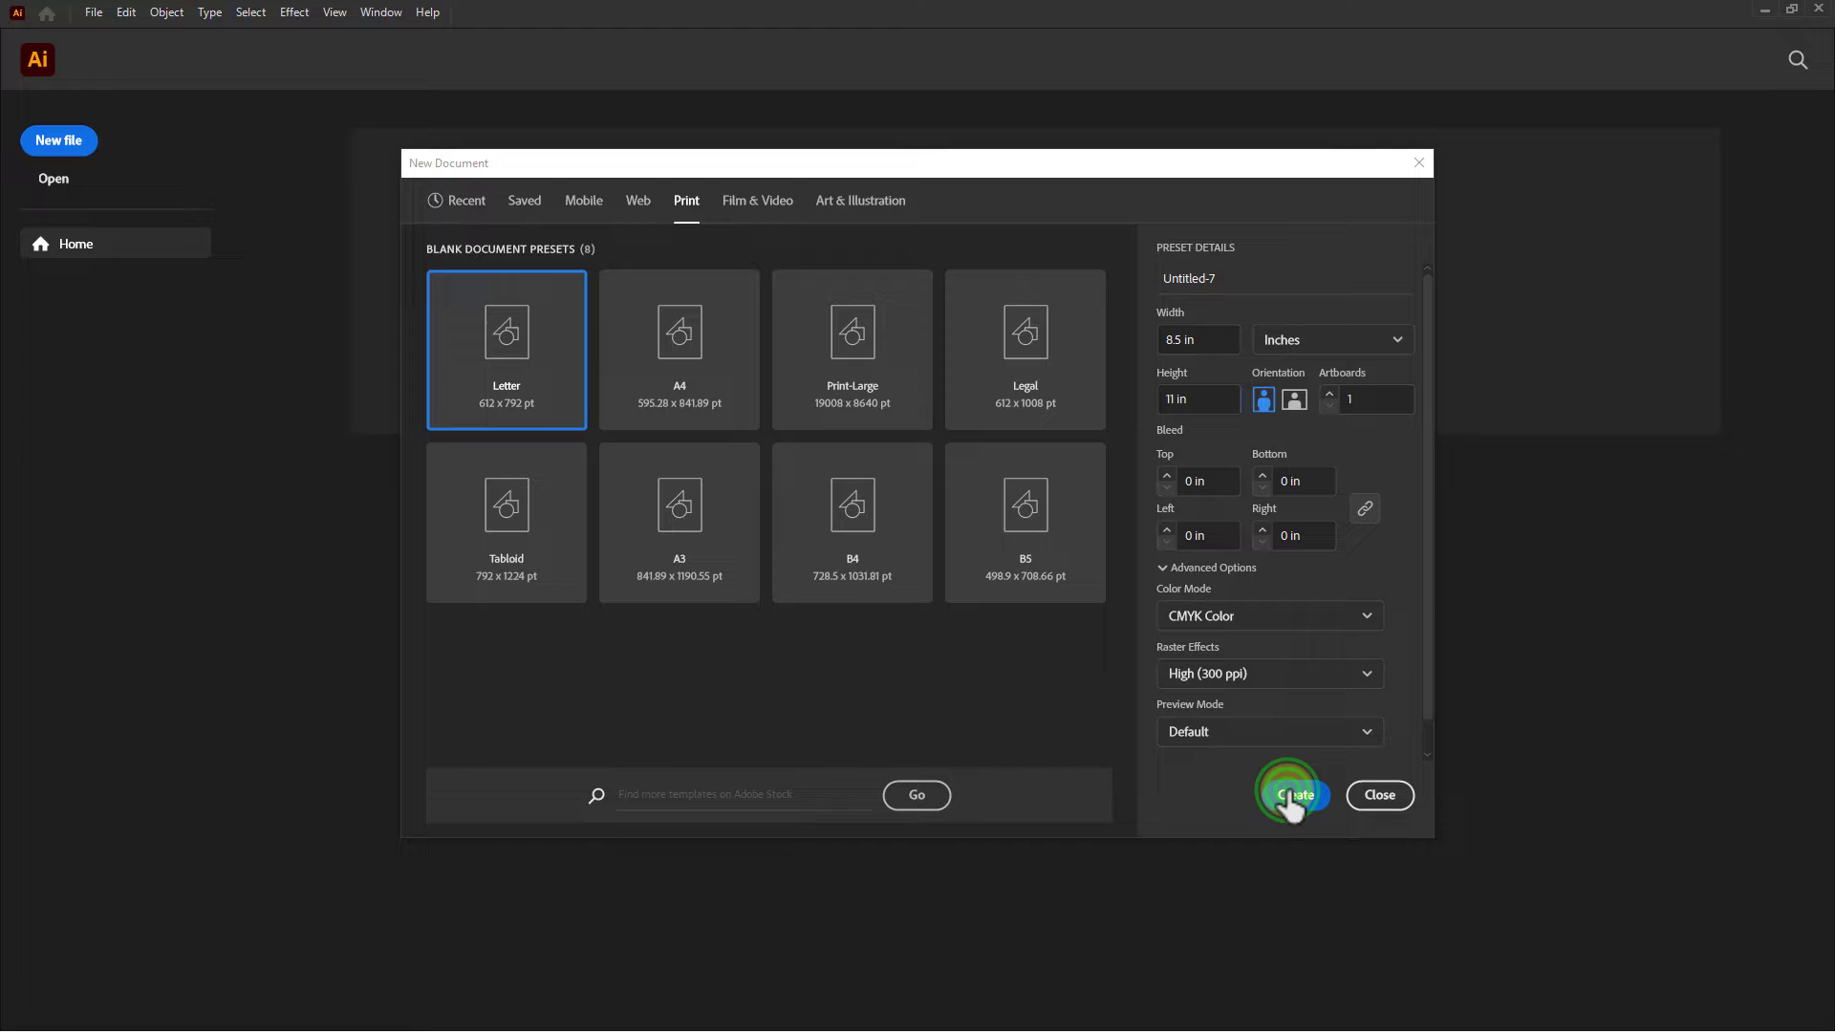
click(1294, 795)
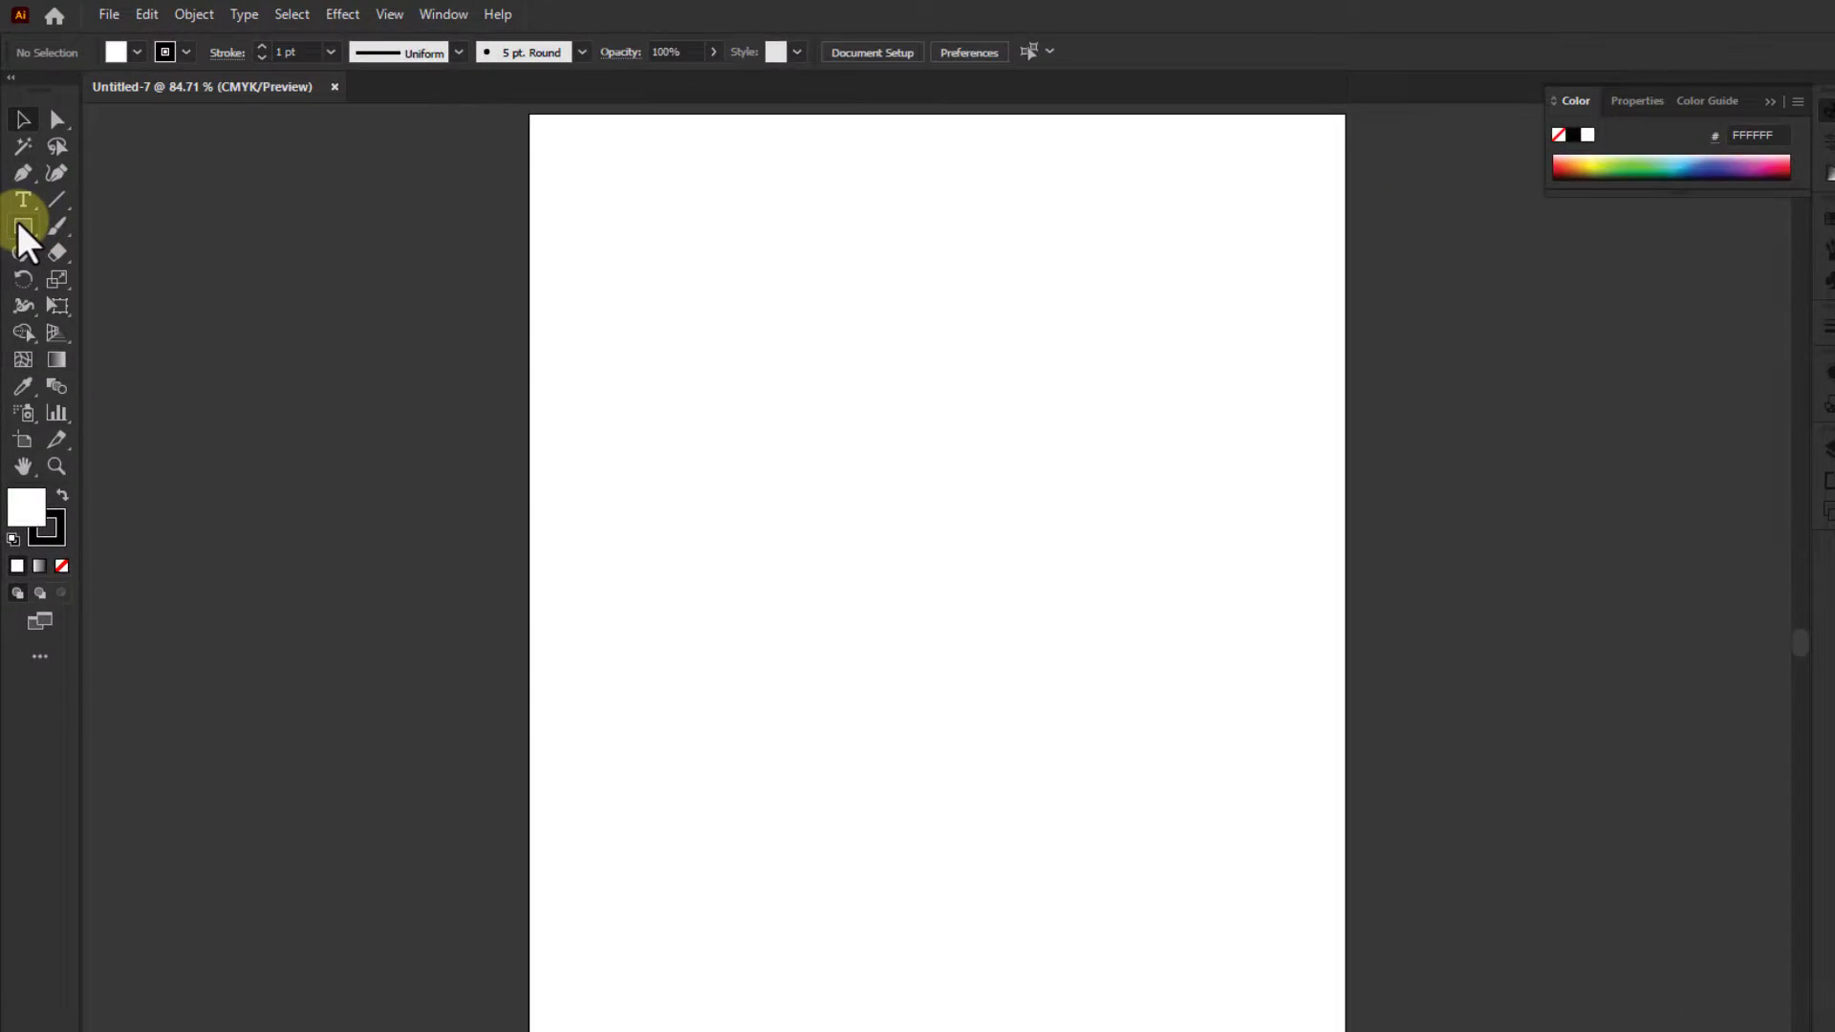
- Draw a rectangle by exact entry with Width 8.5 in and Height 11 in
click(25, 225)
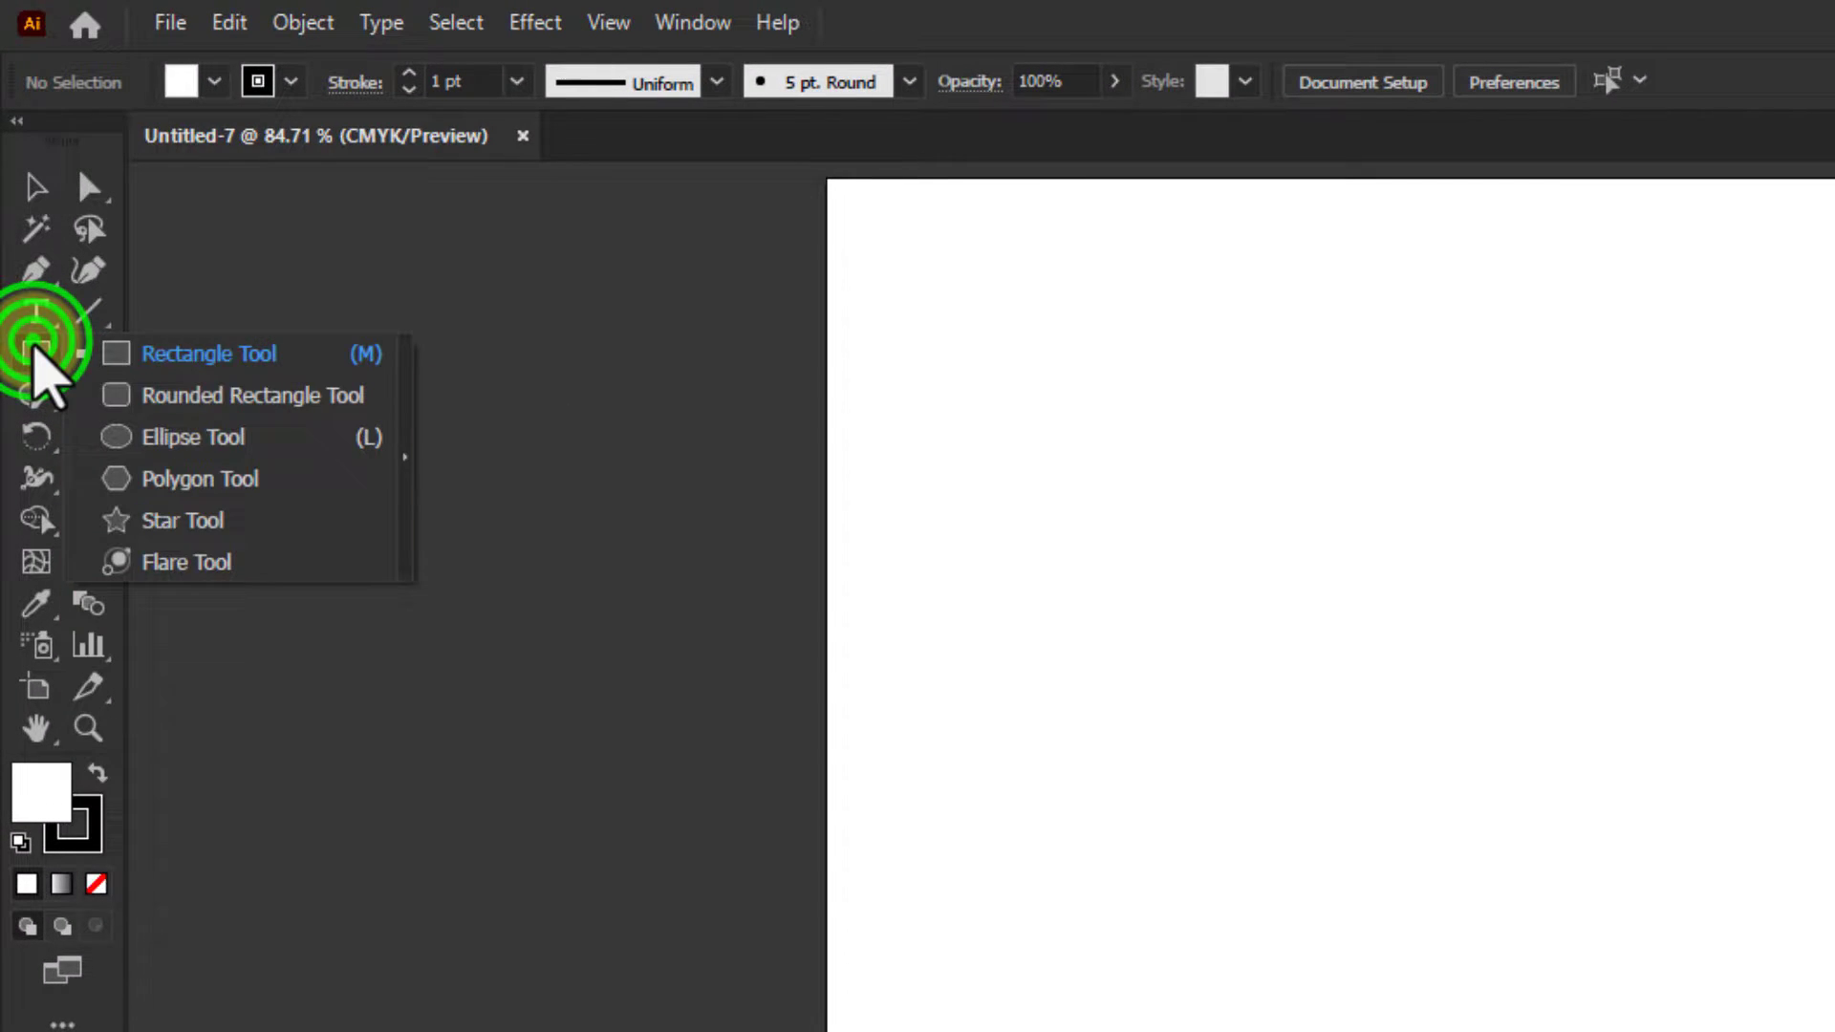
click(209, 351)
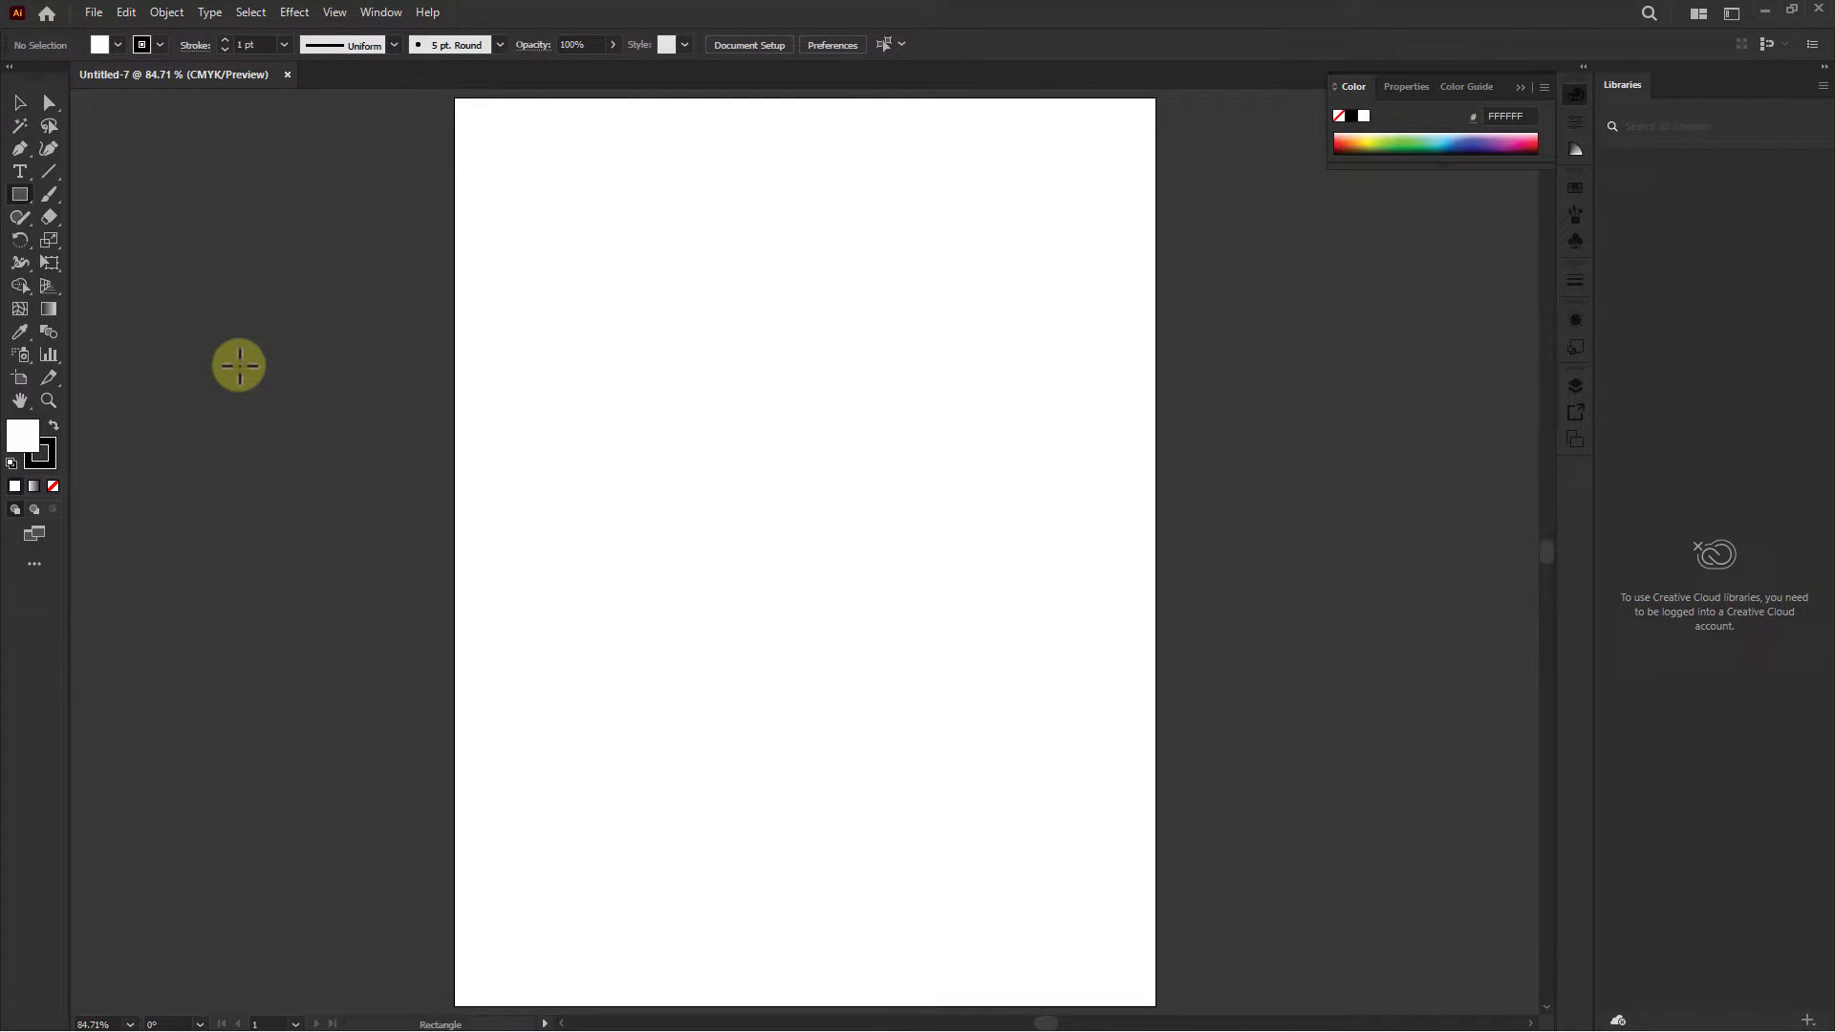
click(619, 585)
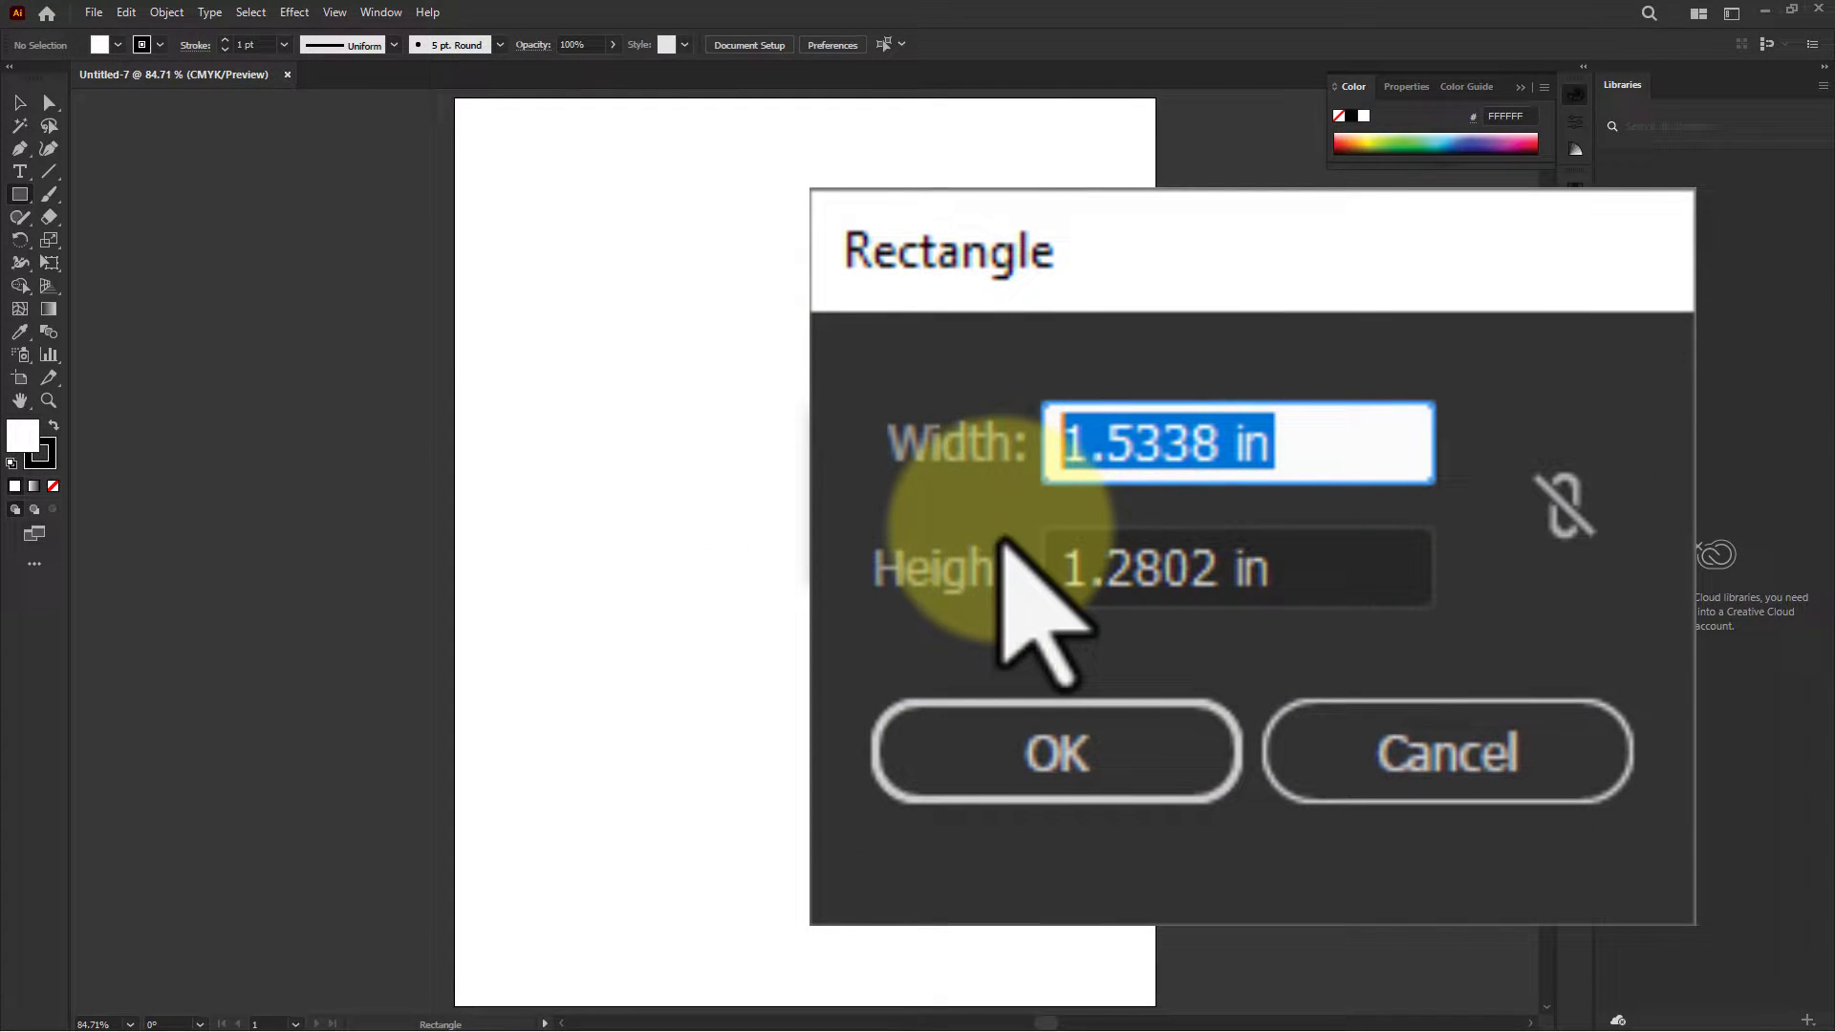
text(8.5 i)
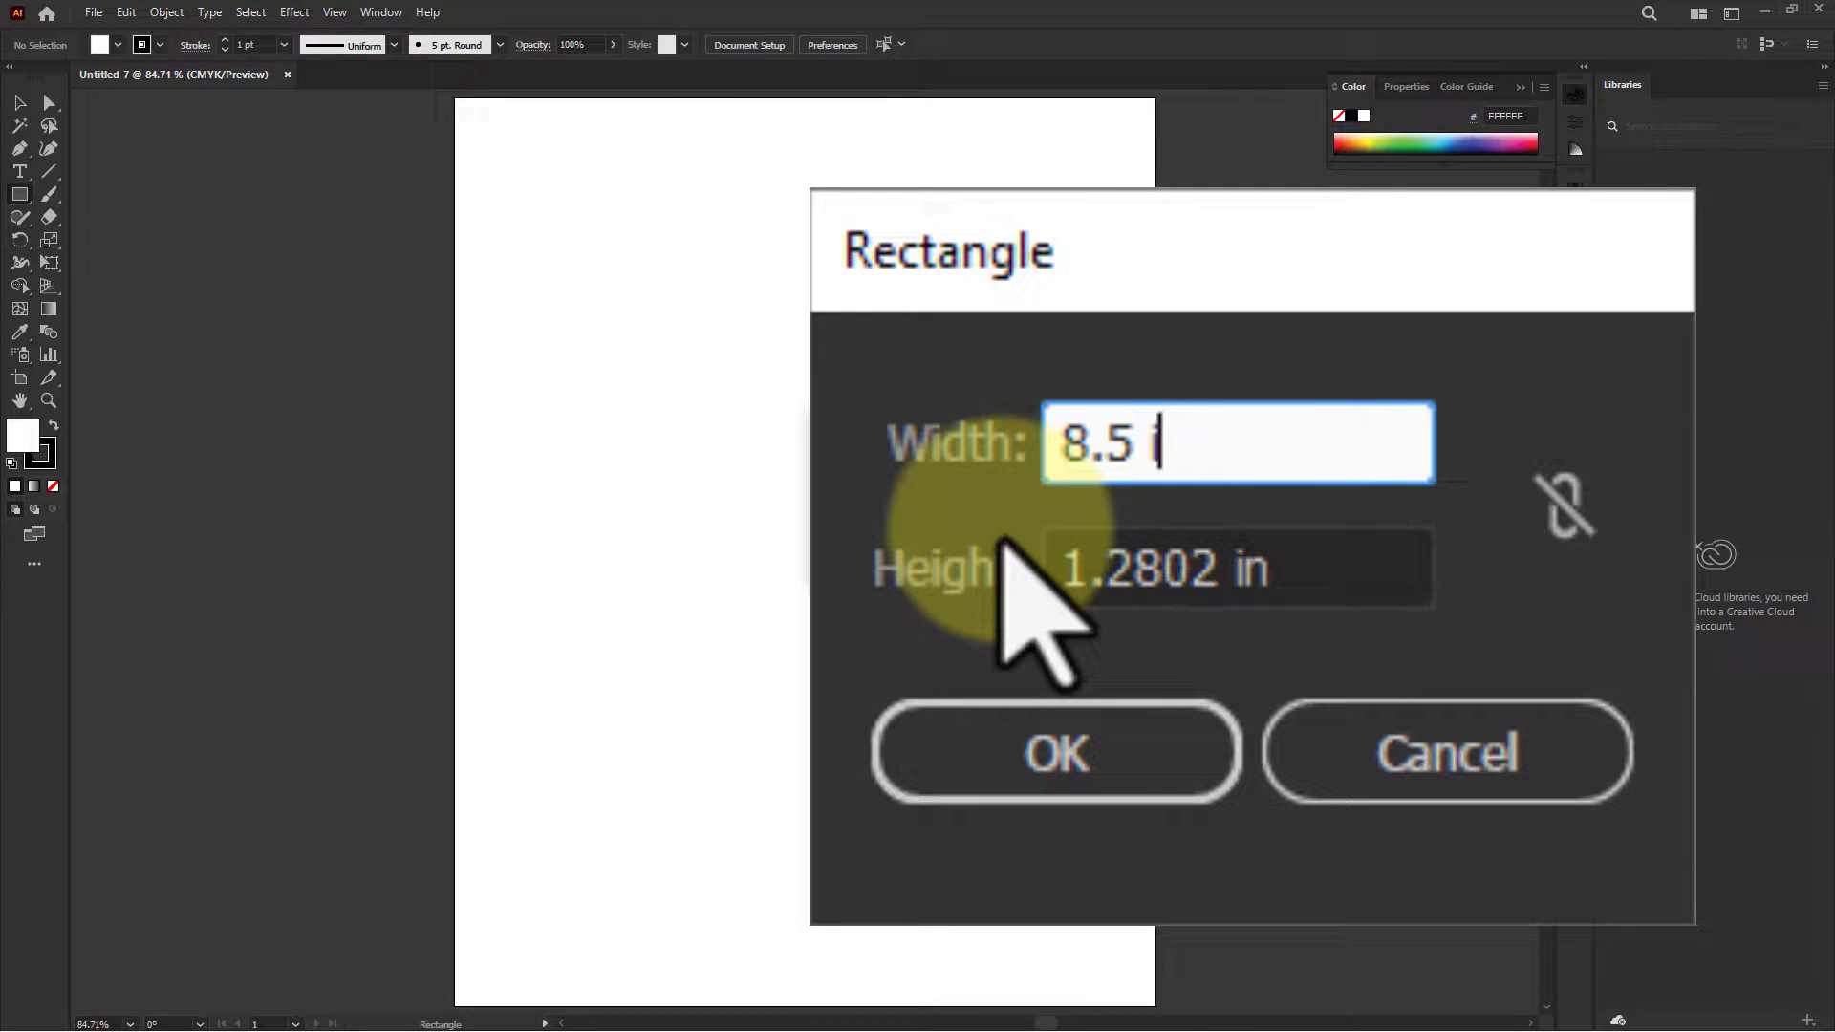
key(Tab)
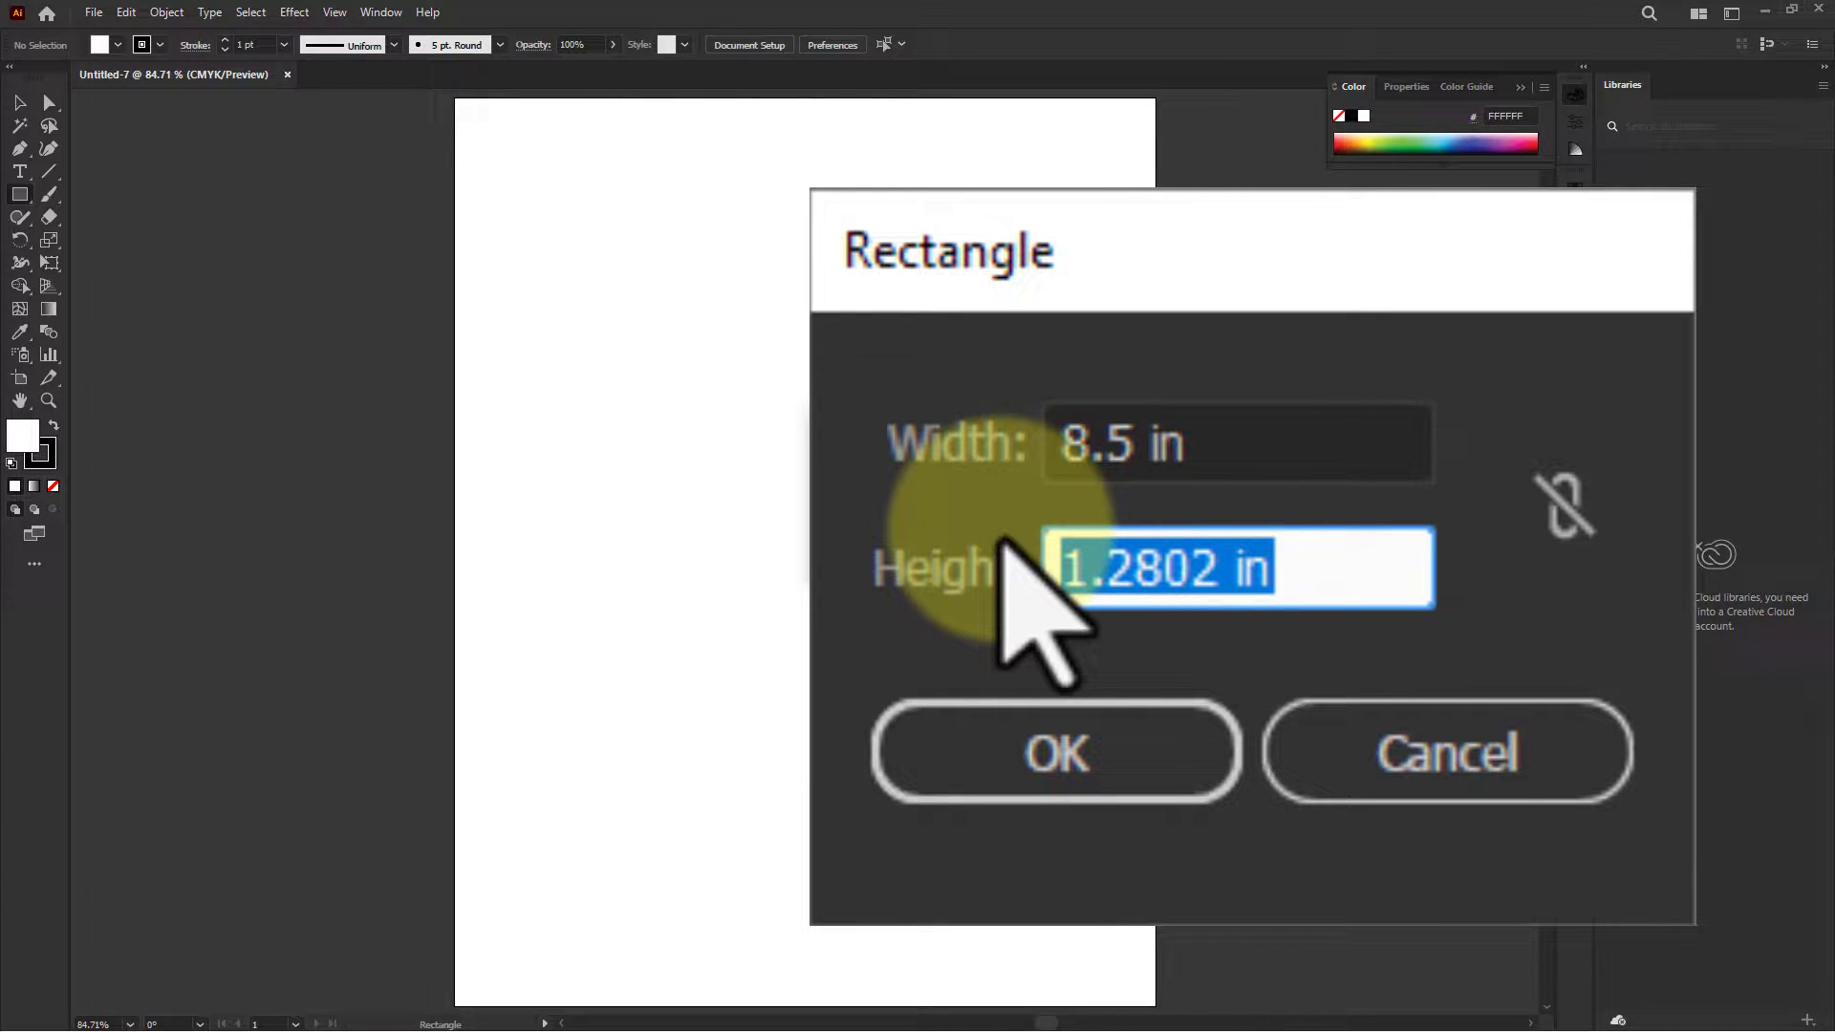
text(11)
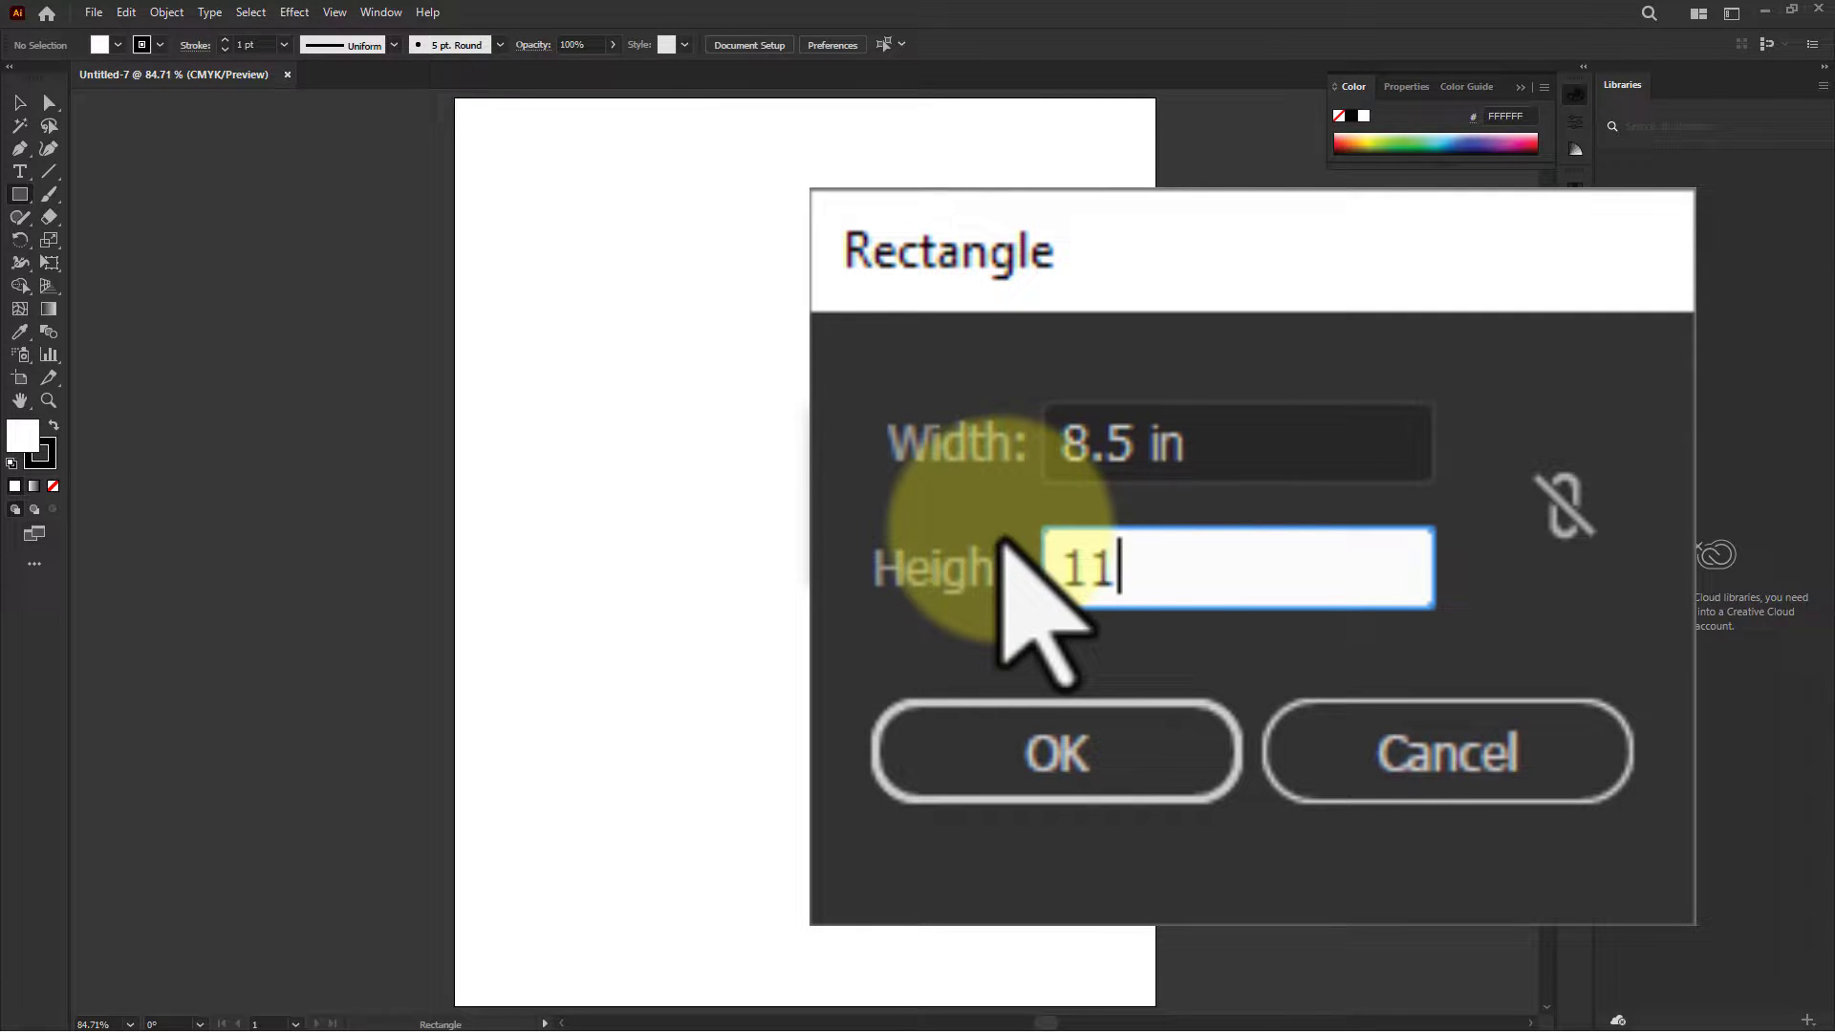
text(in)
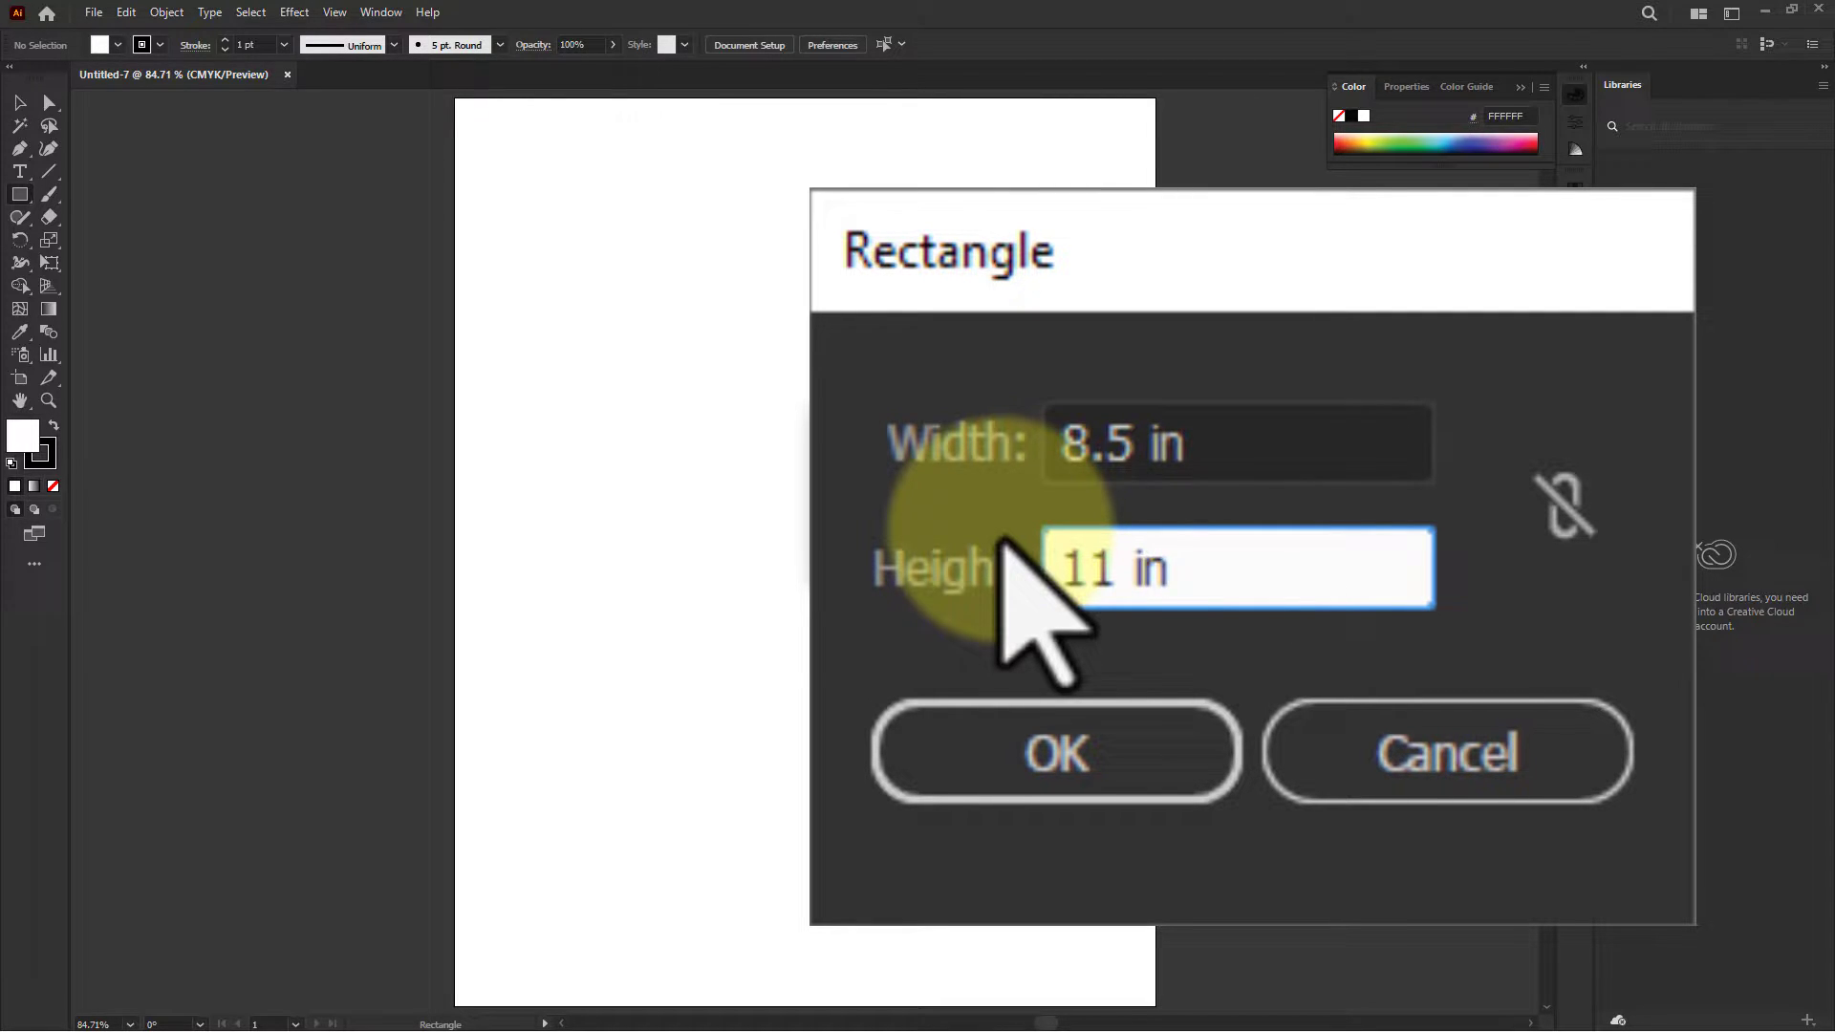
mouse_move(1170, 375)
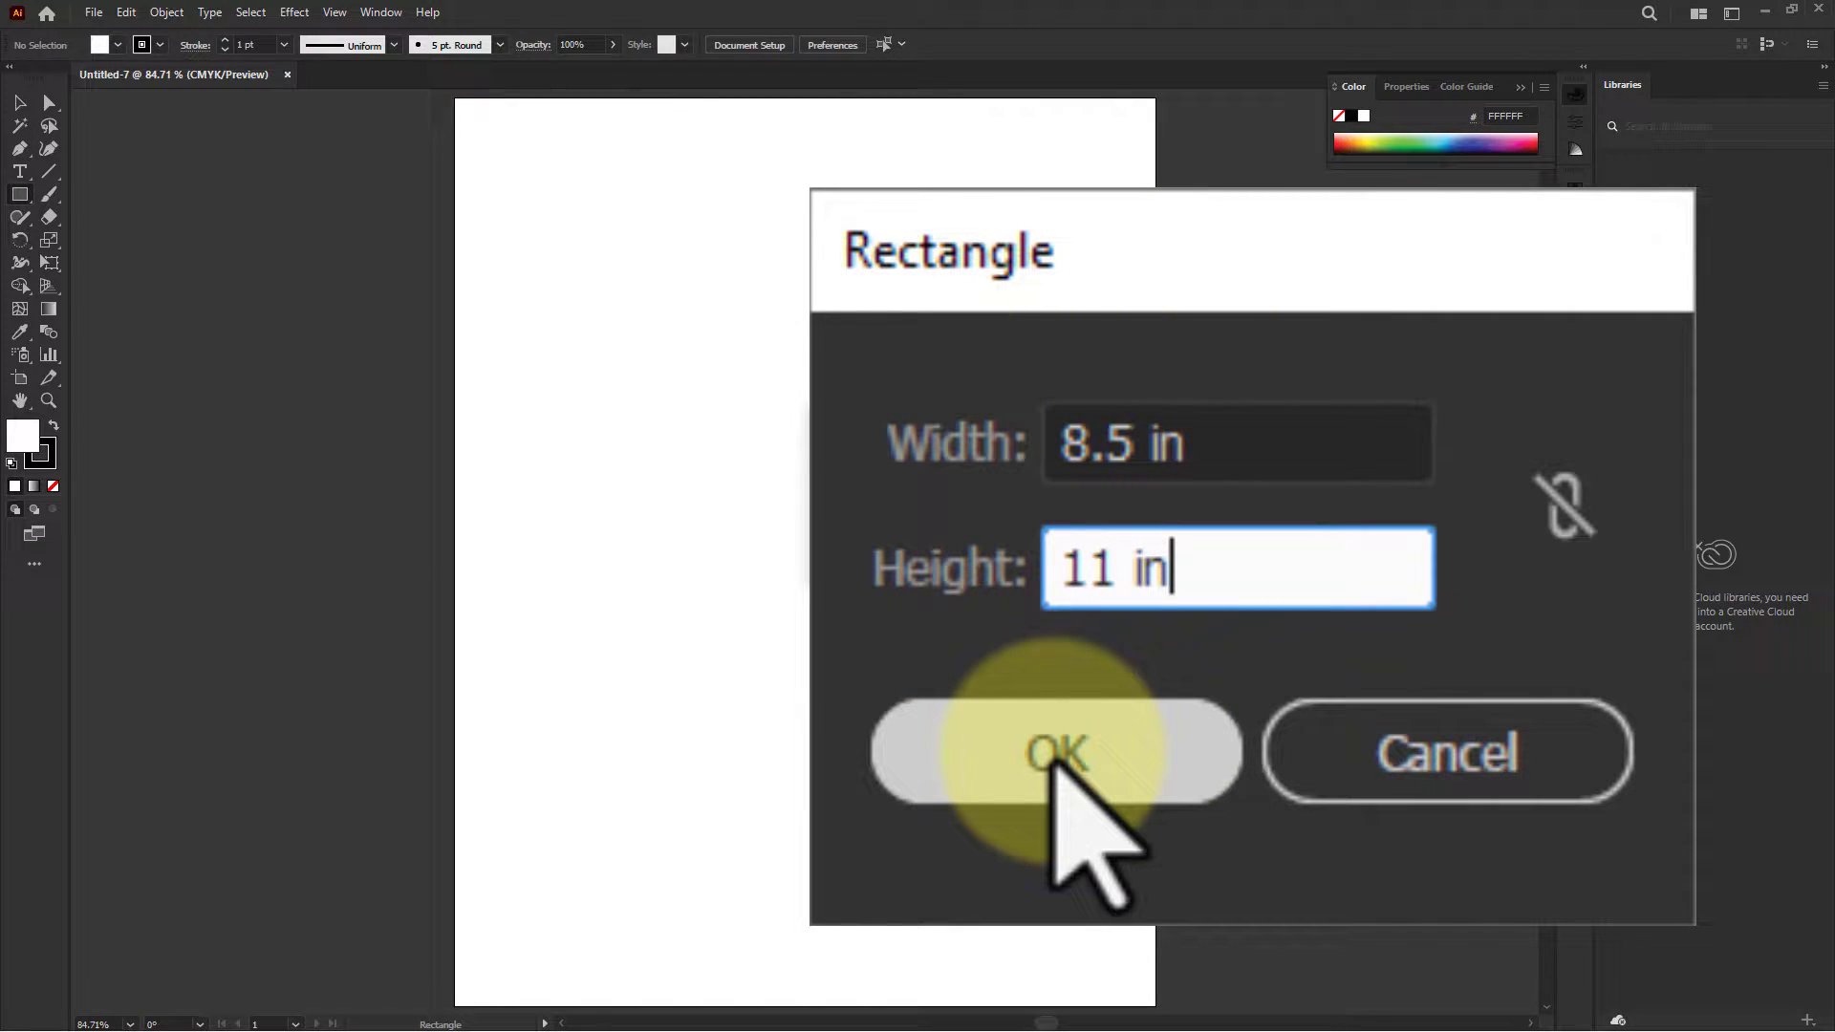
click(1055, 753)
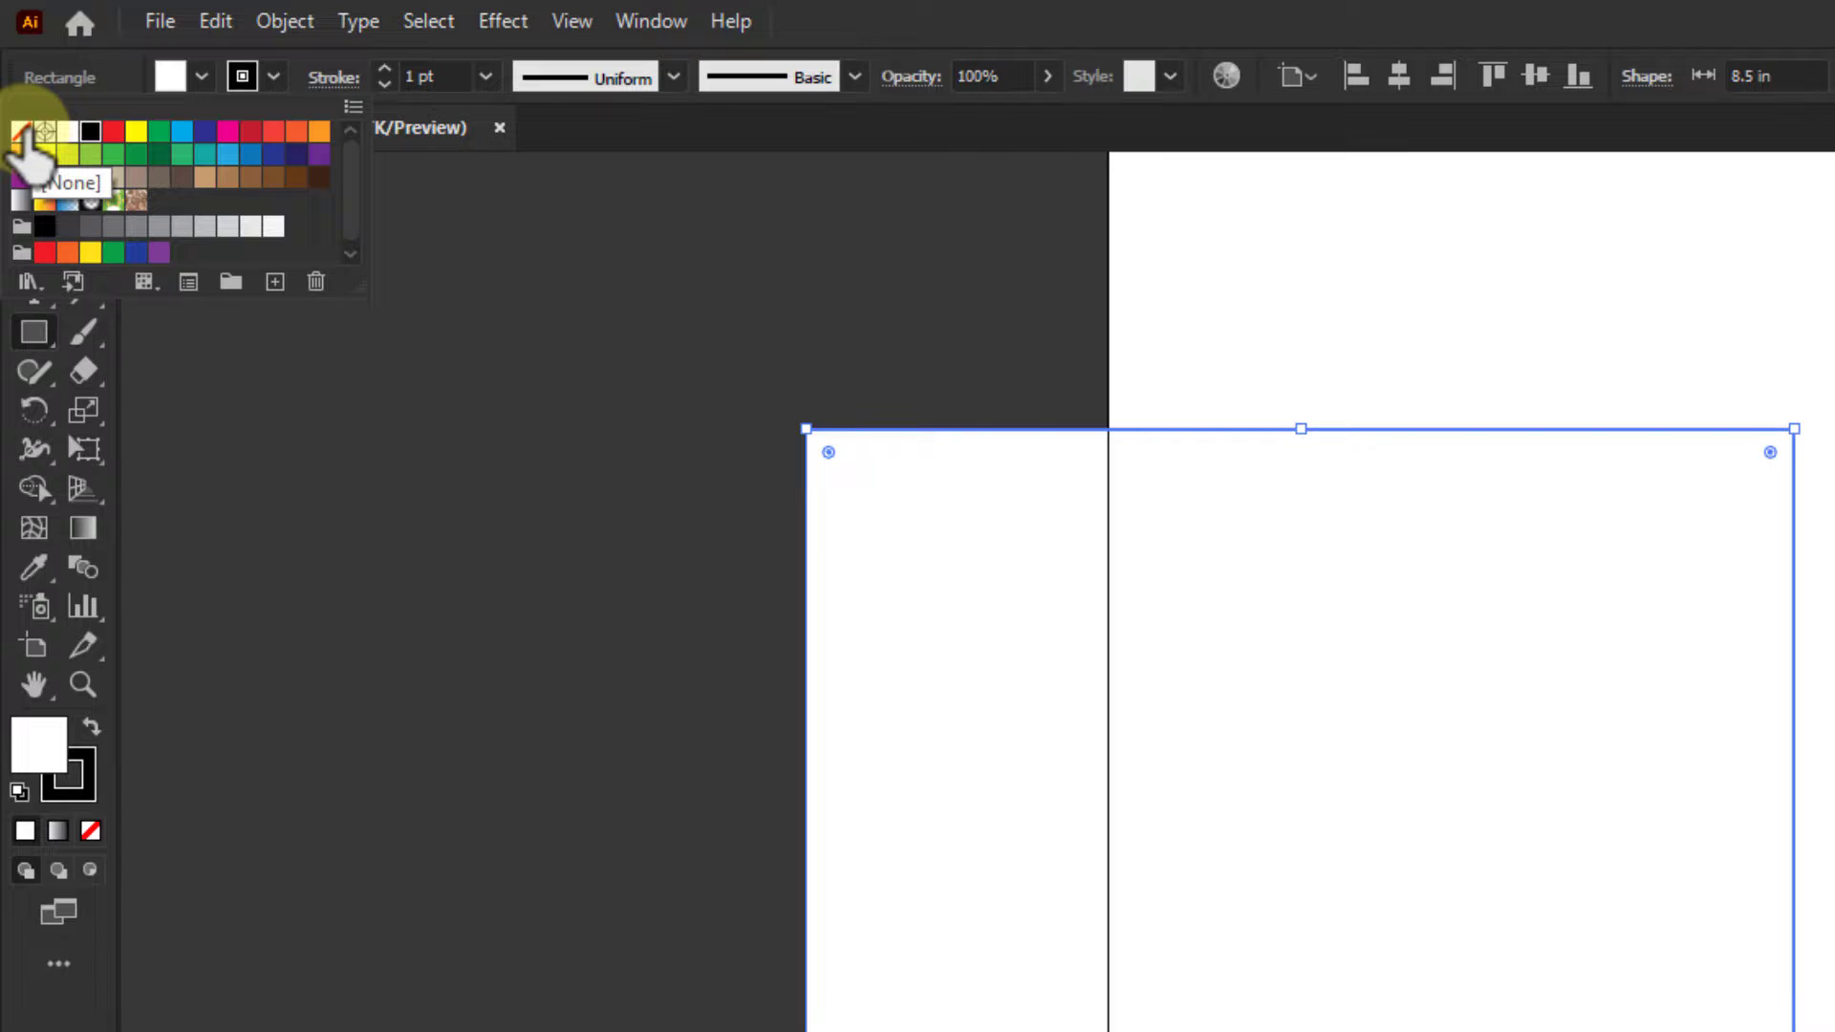
- Give the rectangle no stroke and a CMYK Red fill, then nudge it toward the artboard
click(23, 132)
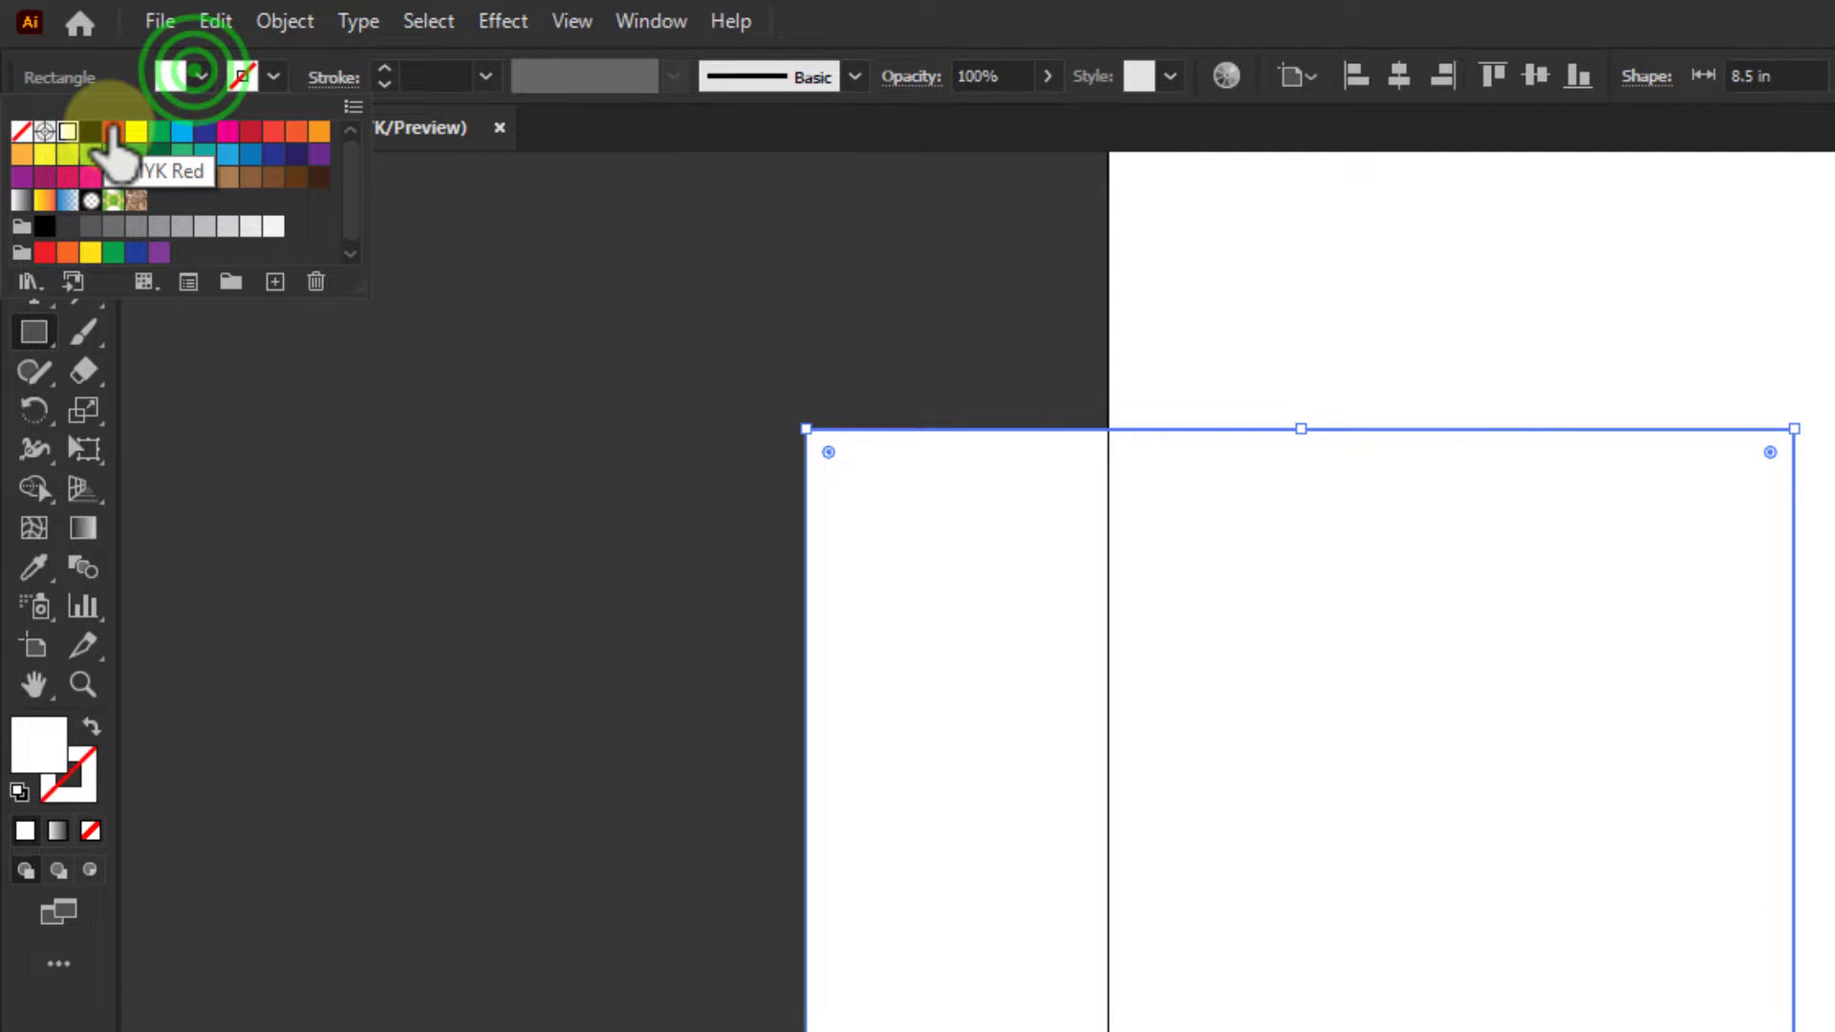
click(113, 153)
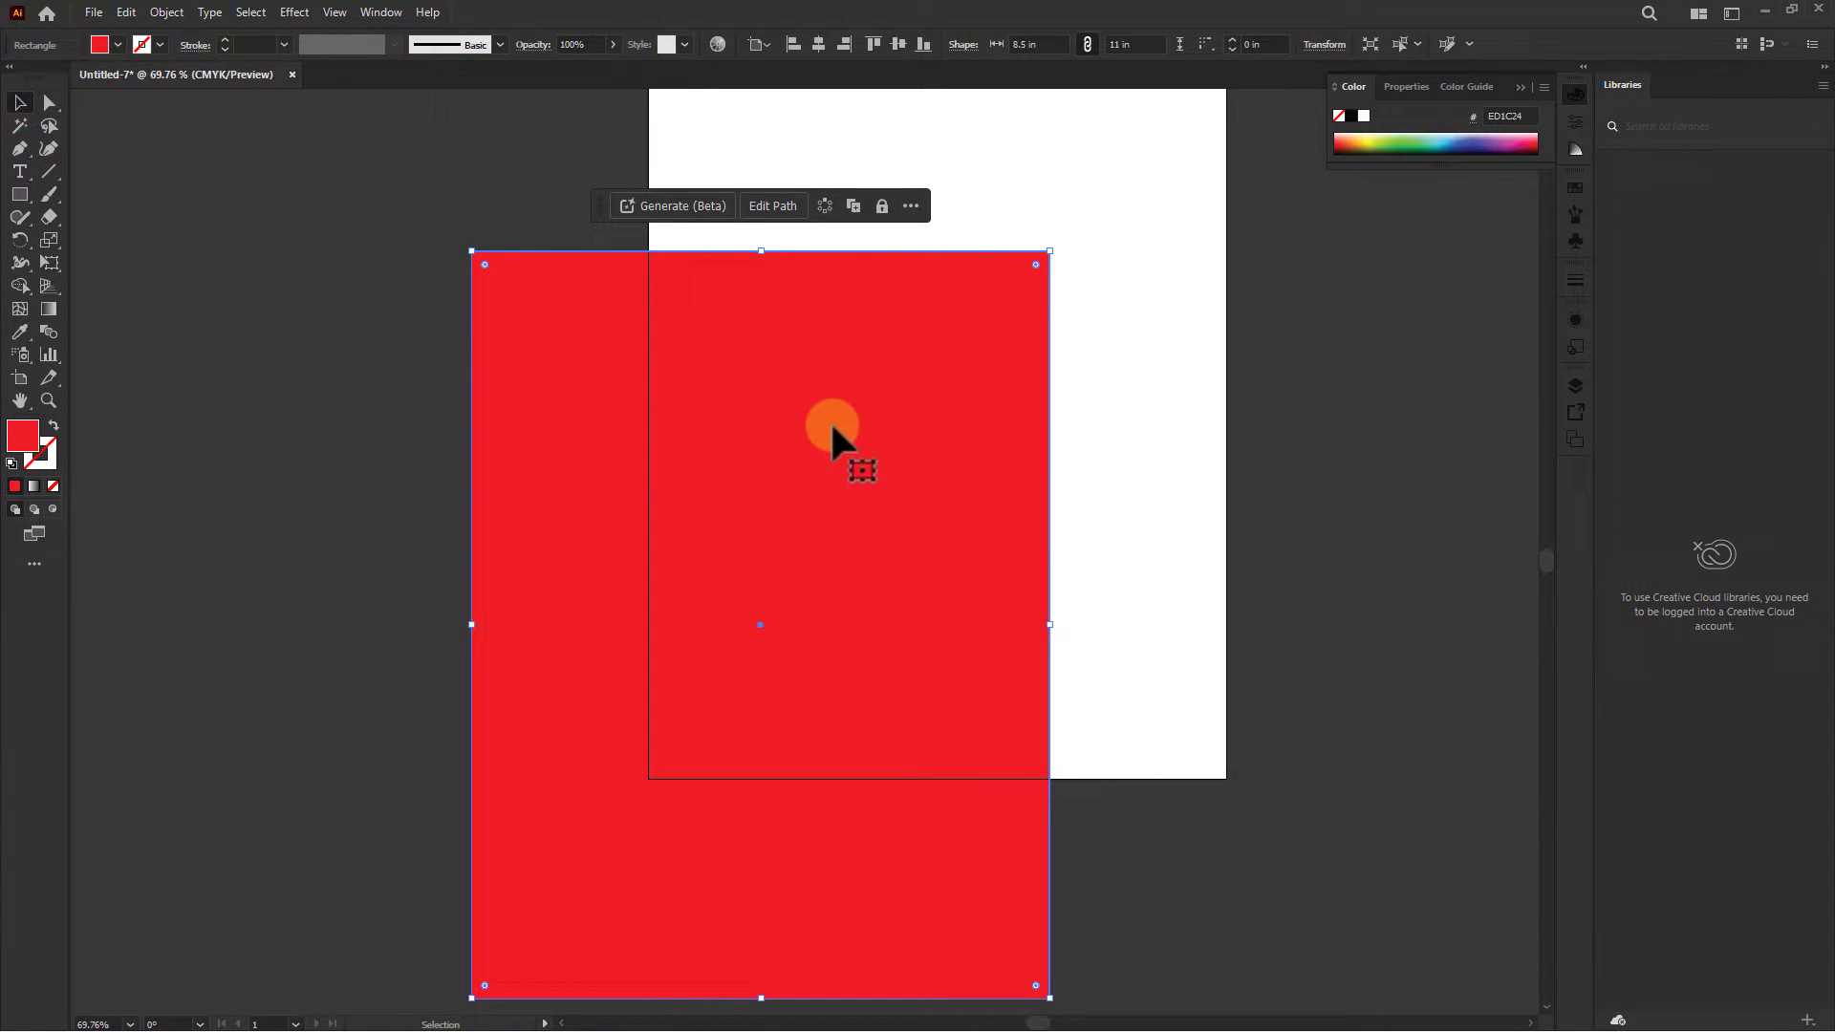
drag(833, 420, 564, 421)
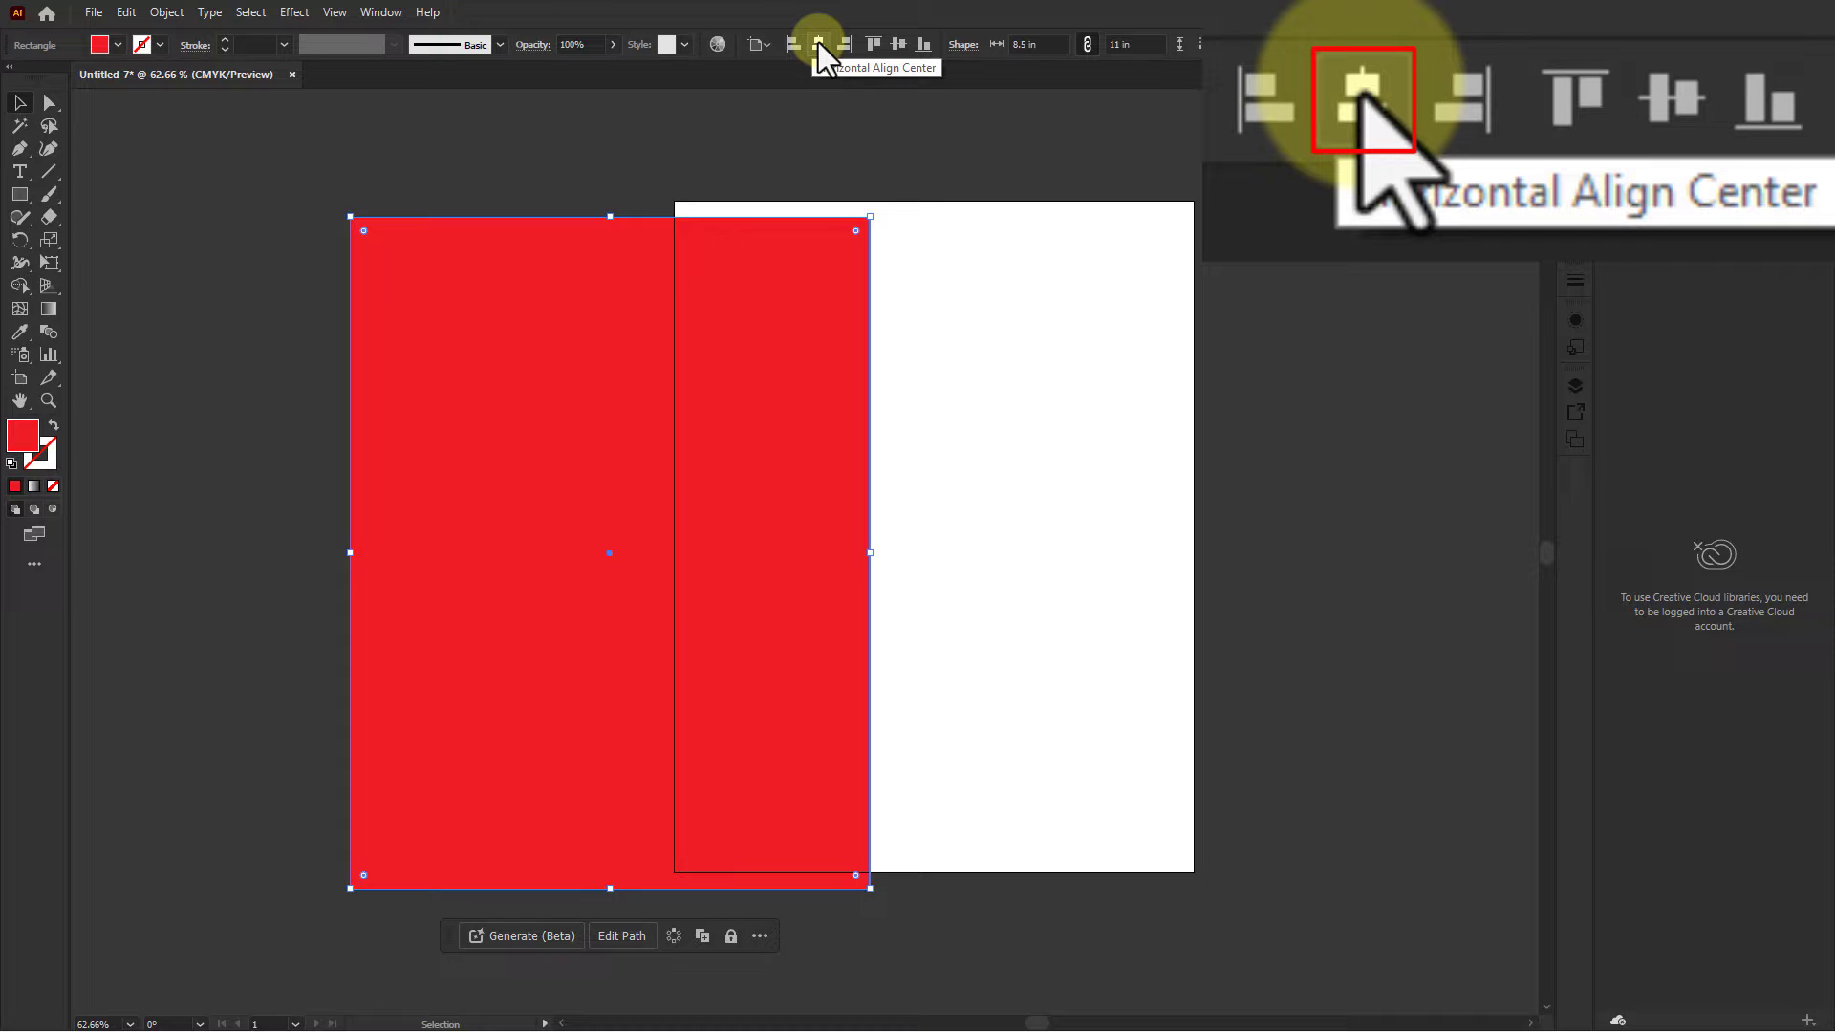
- Align the red rectangle to the artboard's horizontal and vertical centers
click(818, 44)
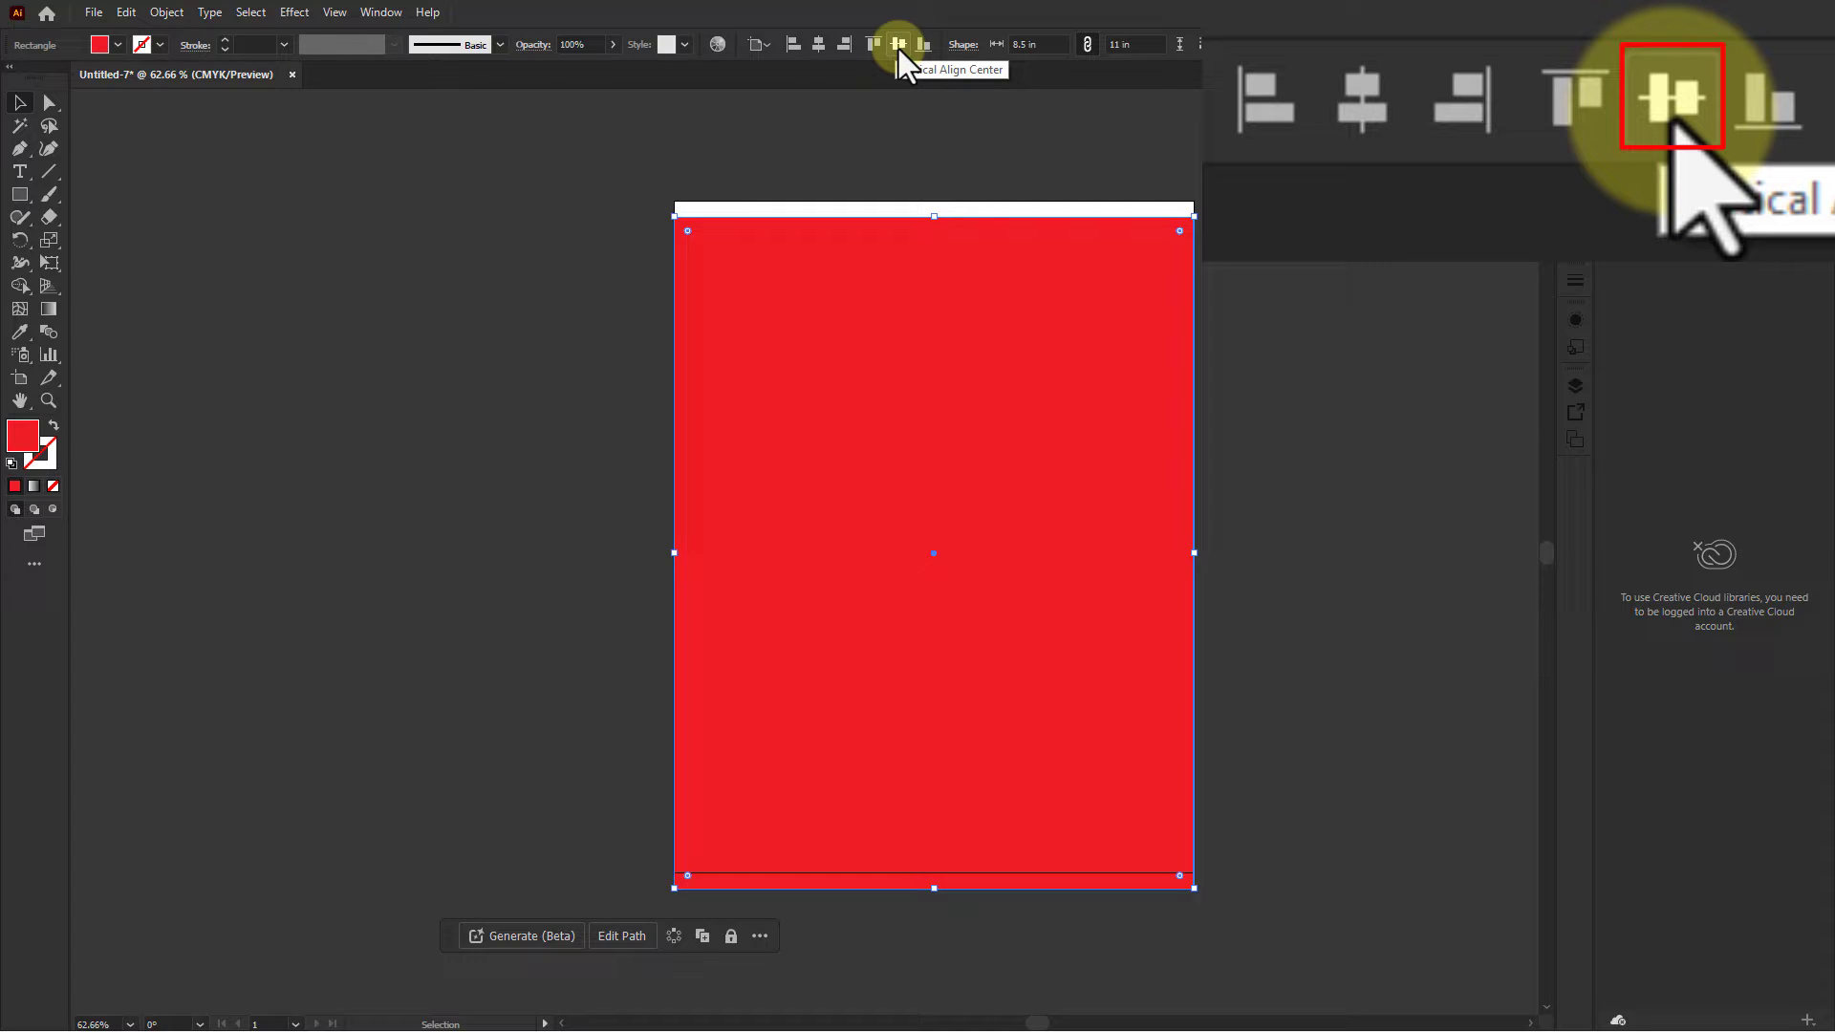
click(899, 44)
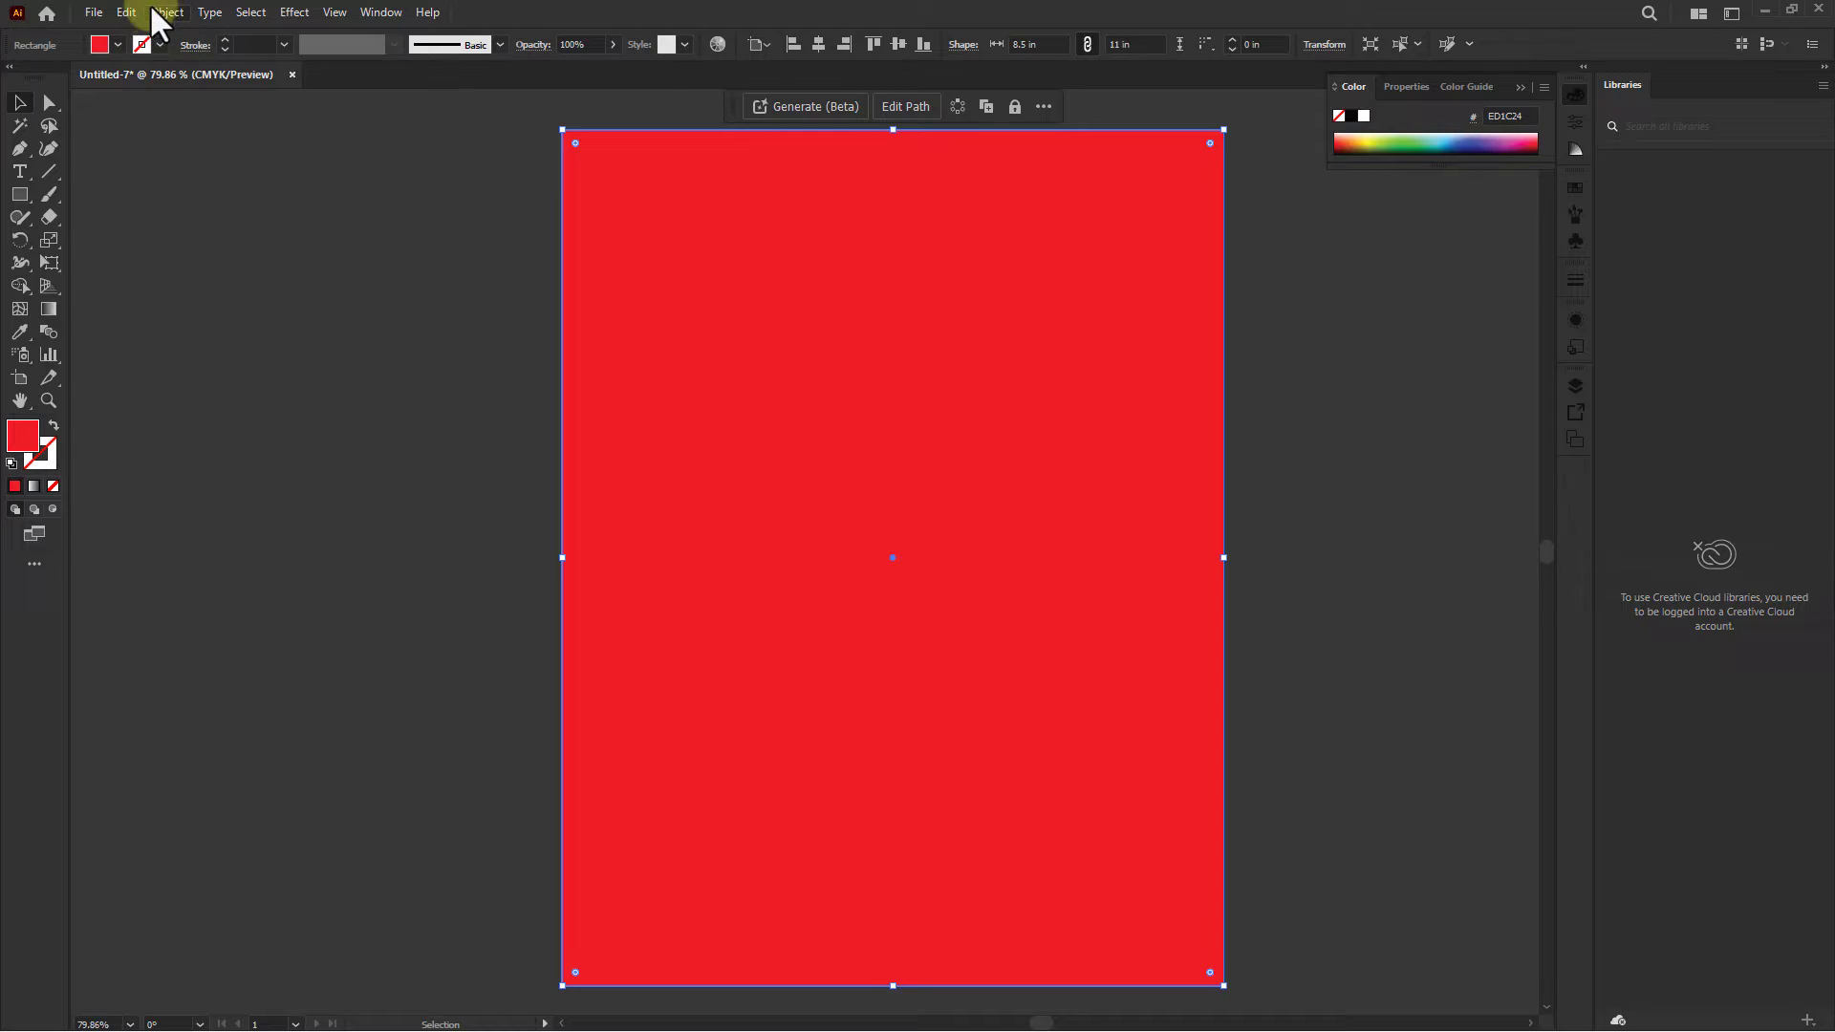
- Offset the red rectangle's path by -1 in with Preview on, producing a 6.5 × 9 in inset copy
click(166, 11)
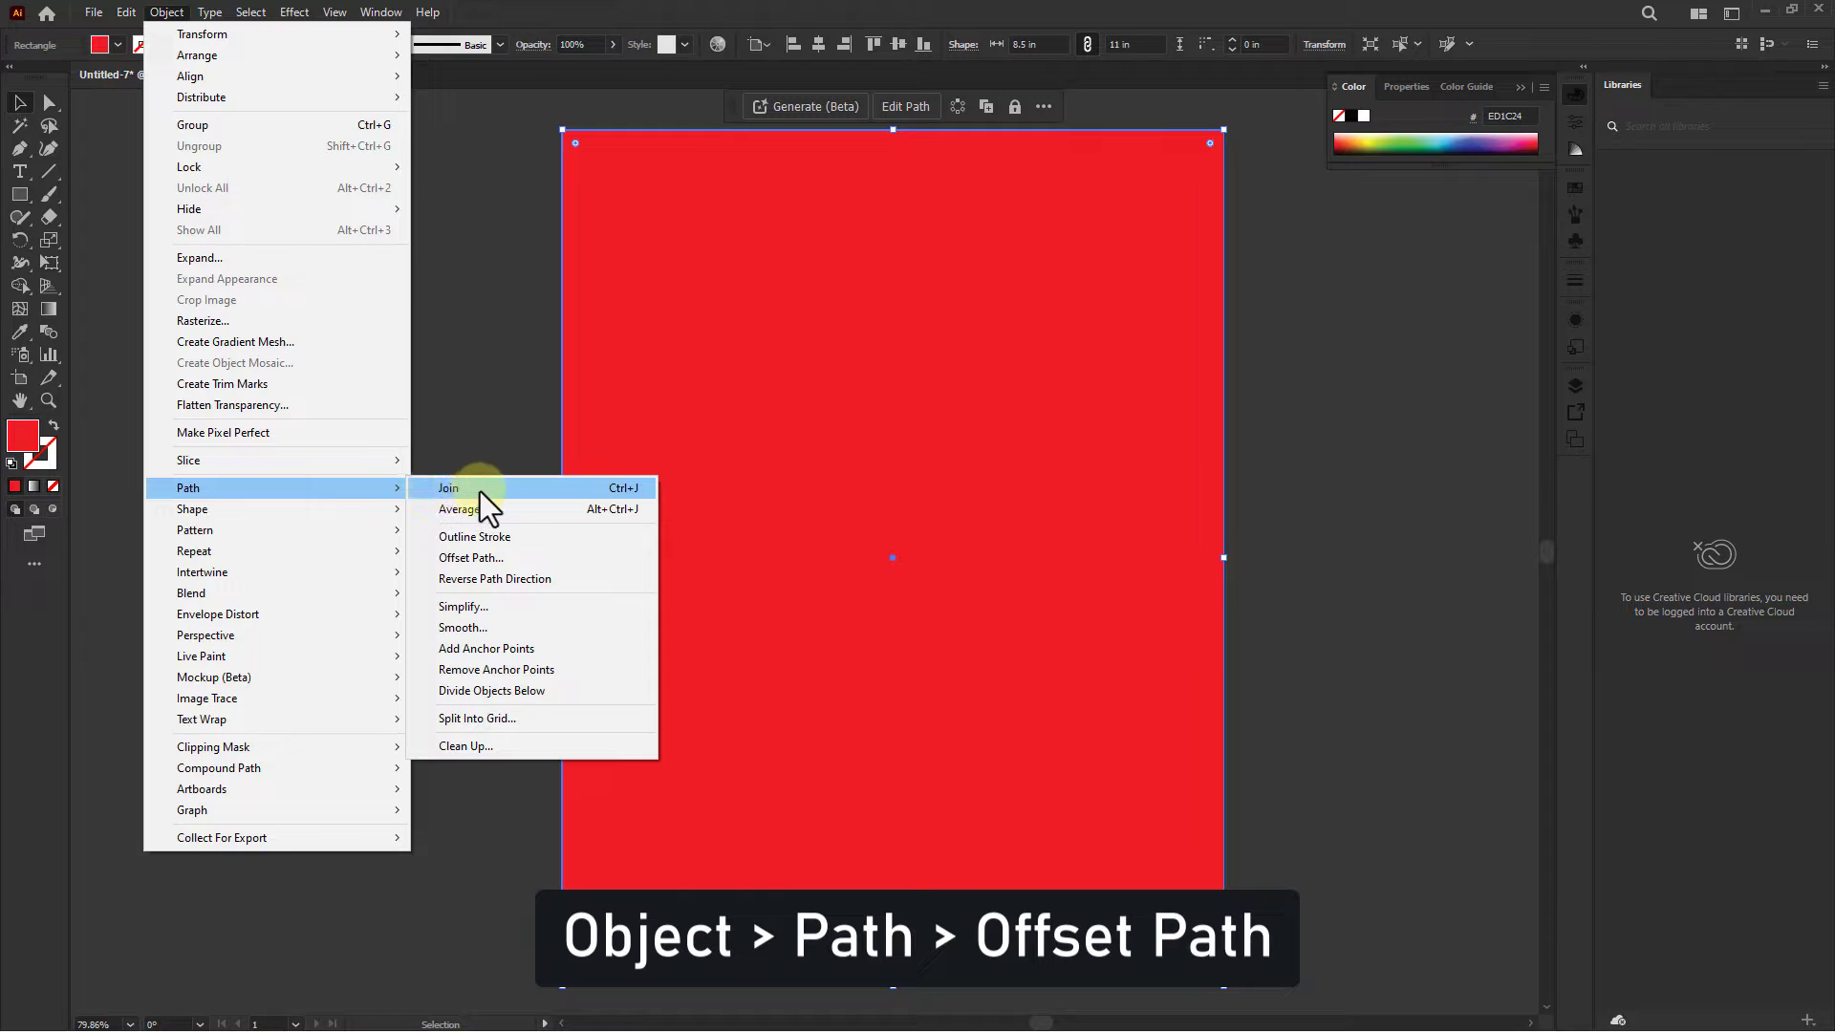
mouse_move(472, 556)
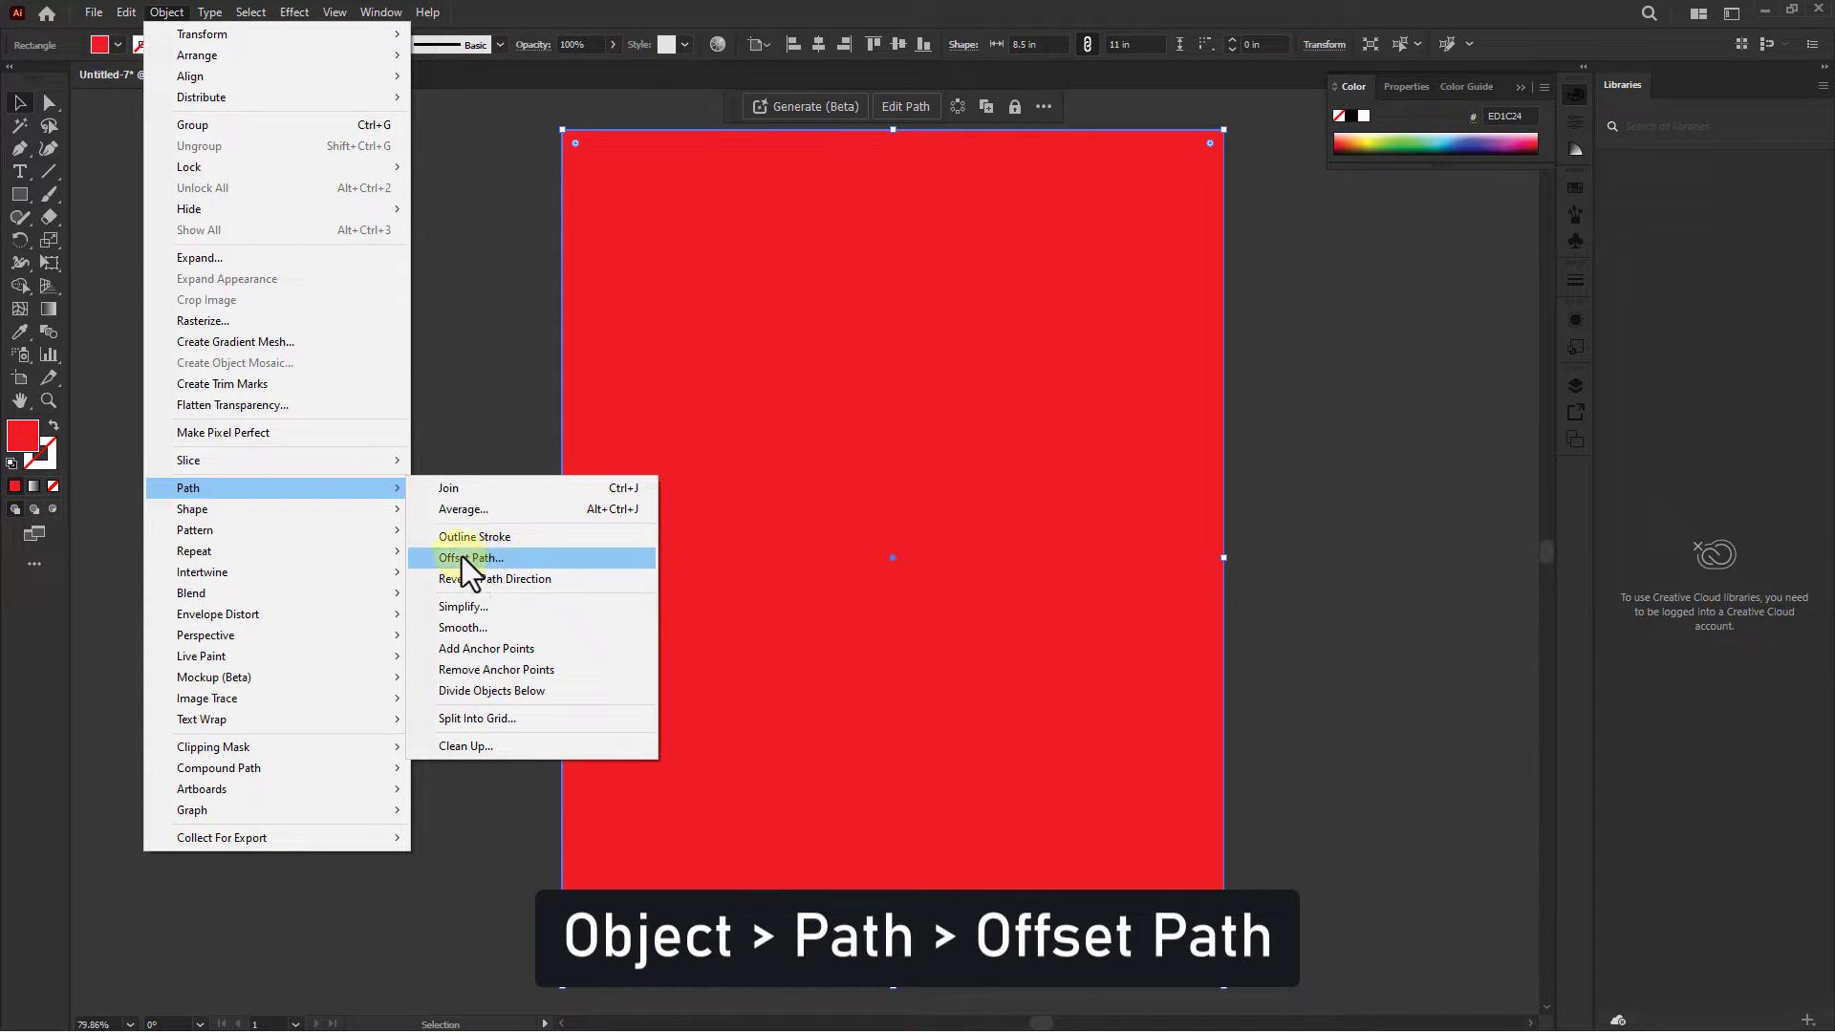
click(470, 557)
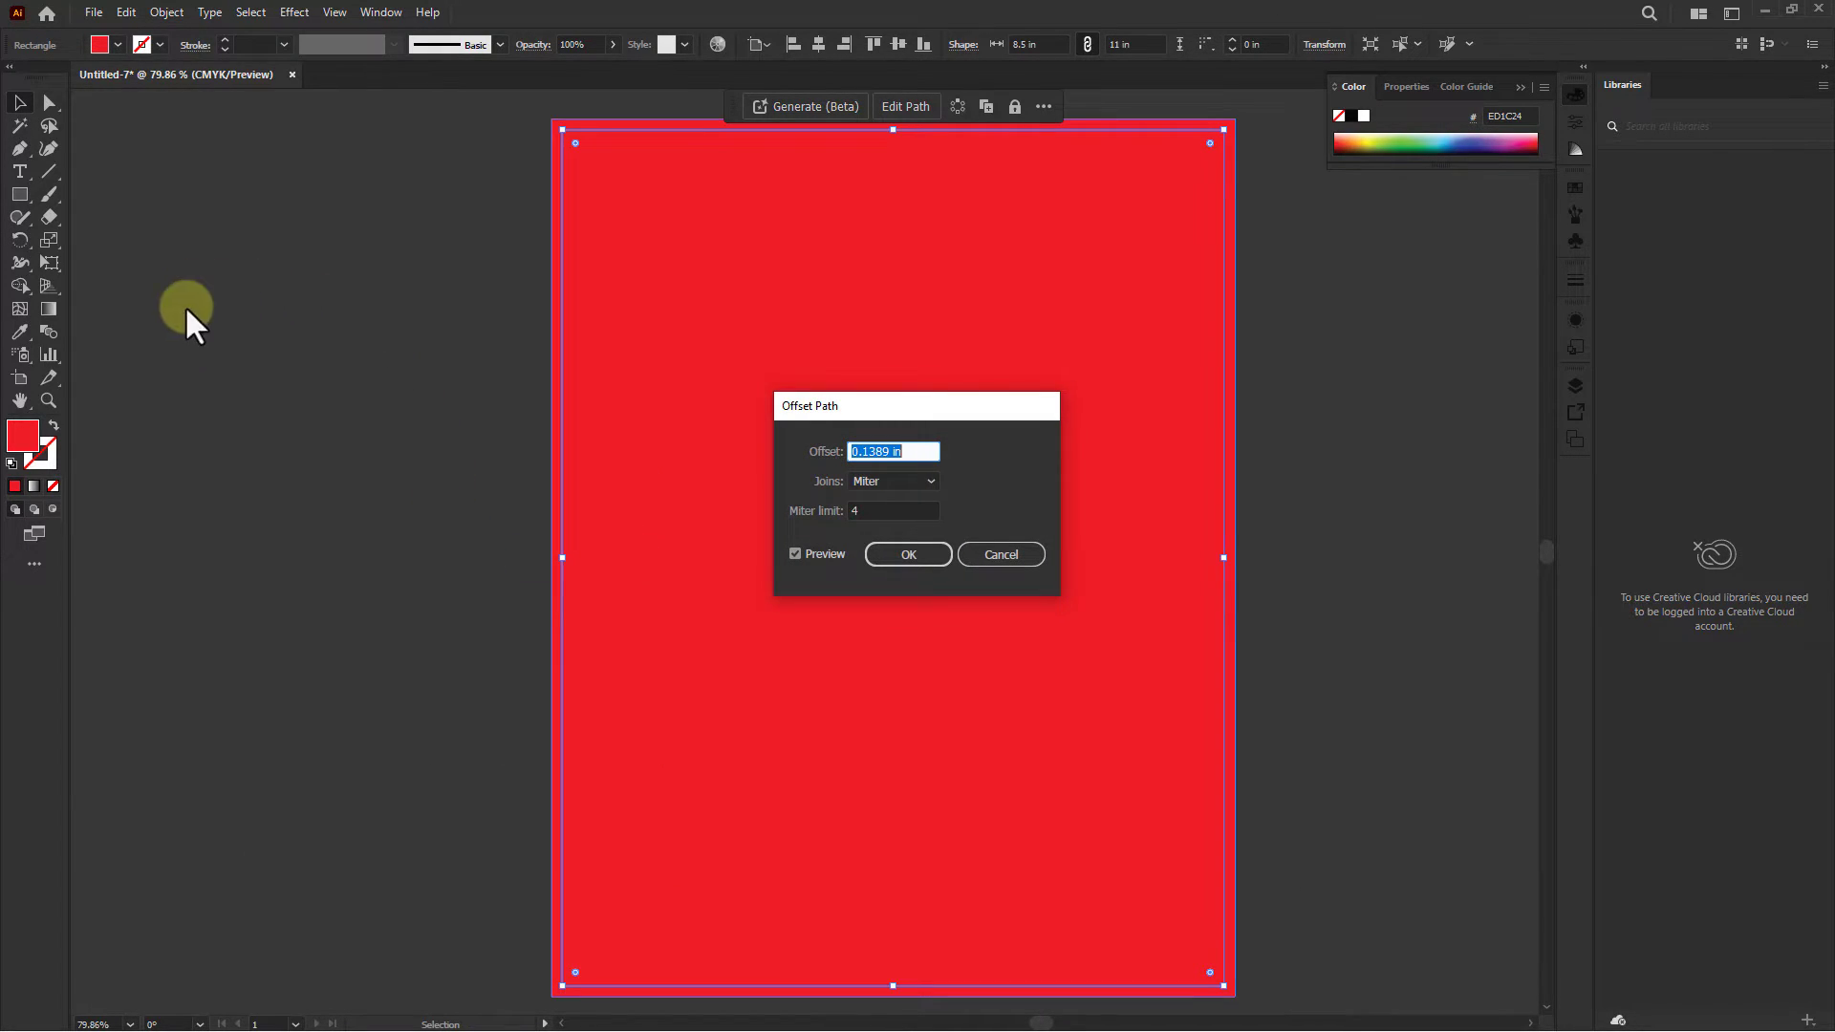
mouse_move(920, 451)
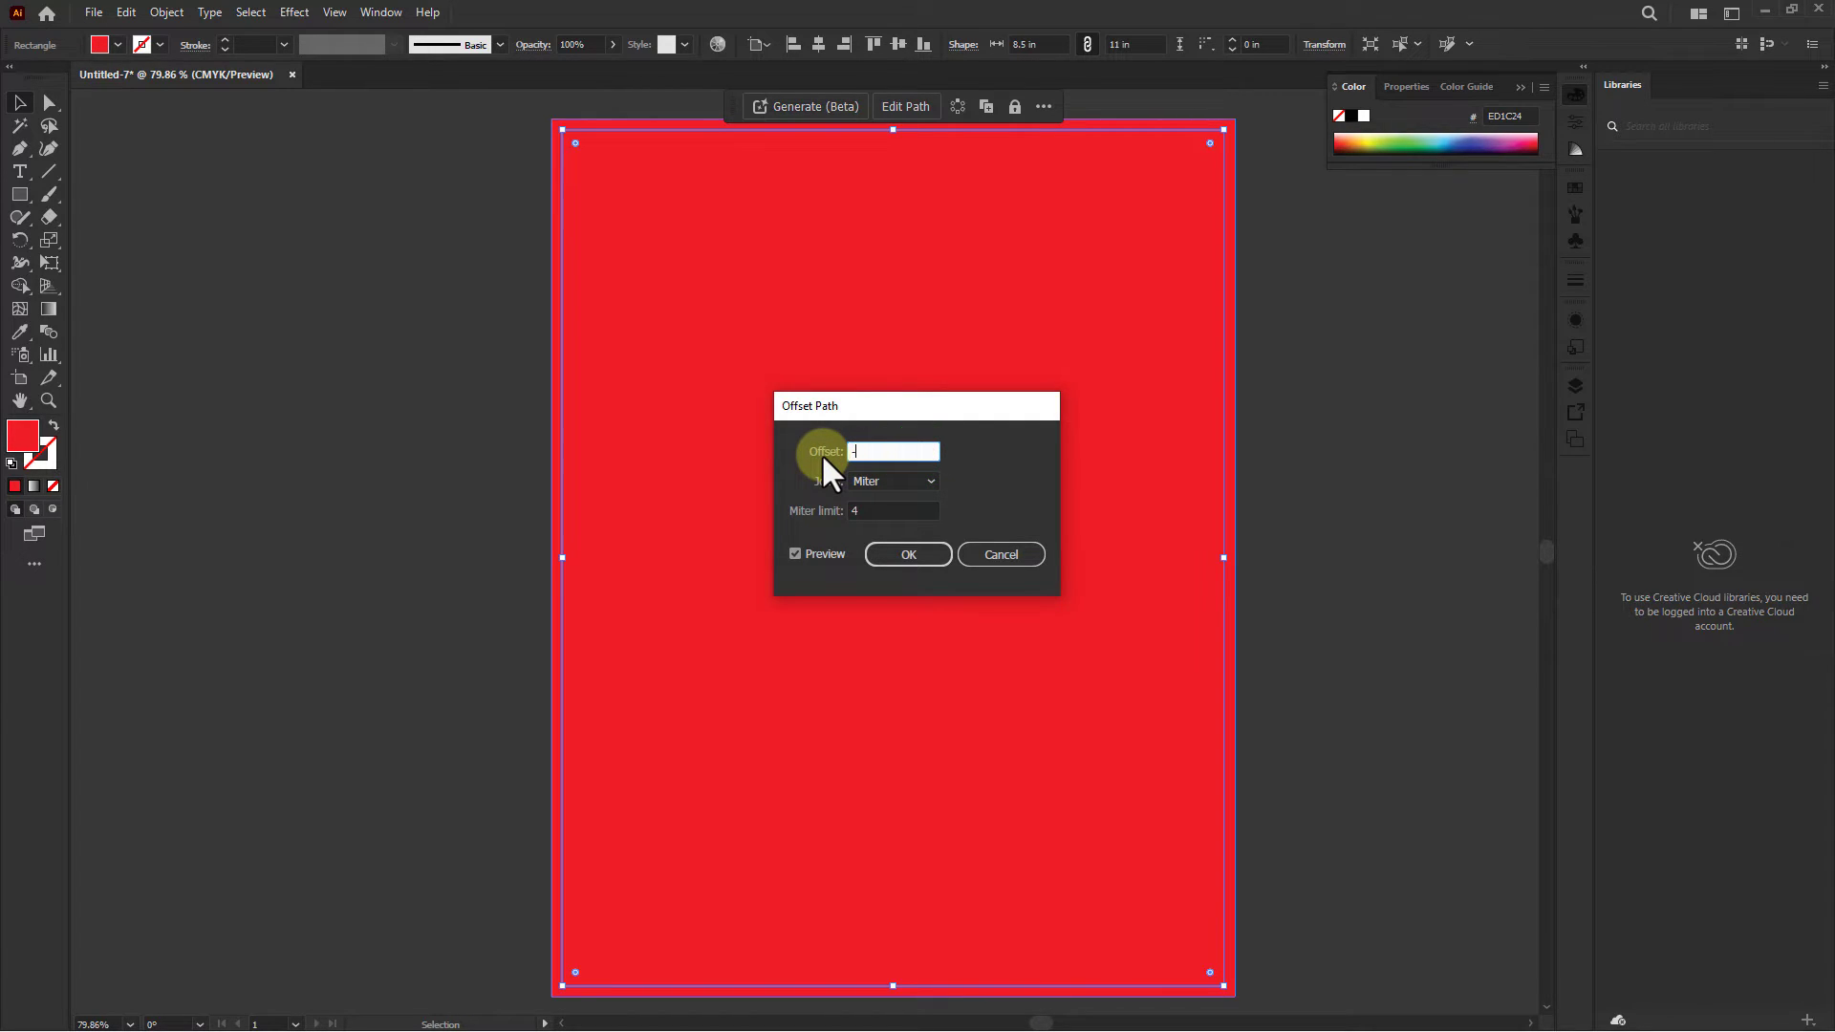
text(-1 in)
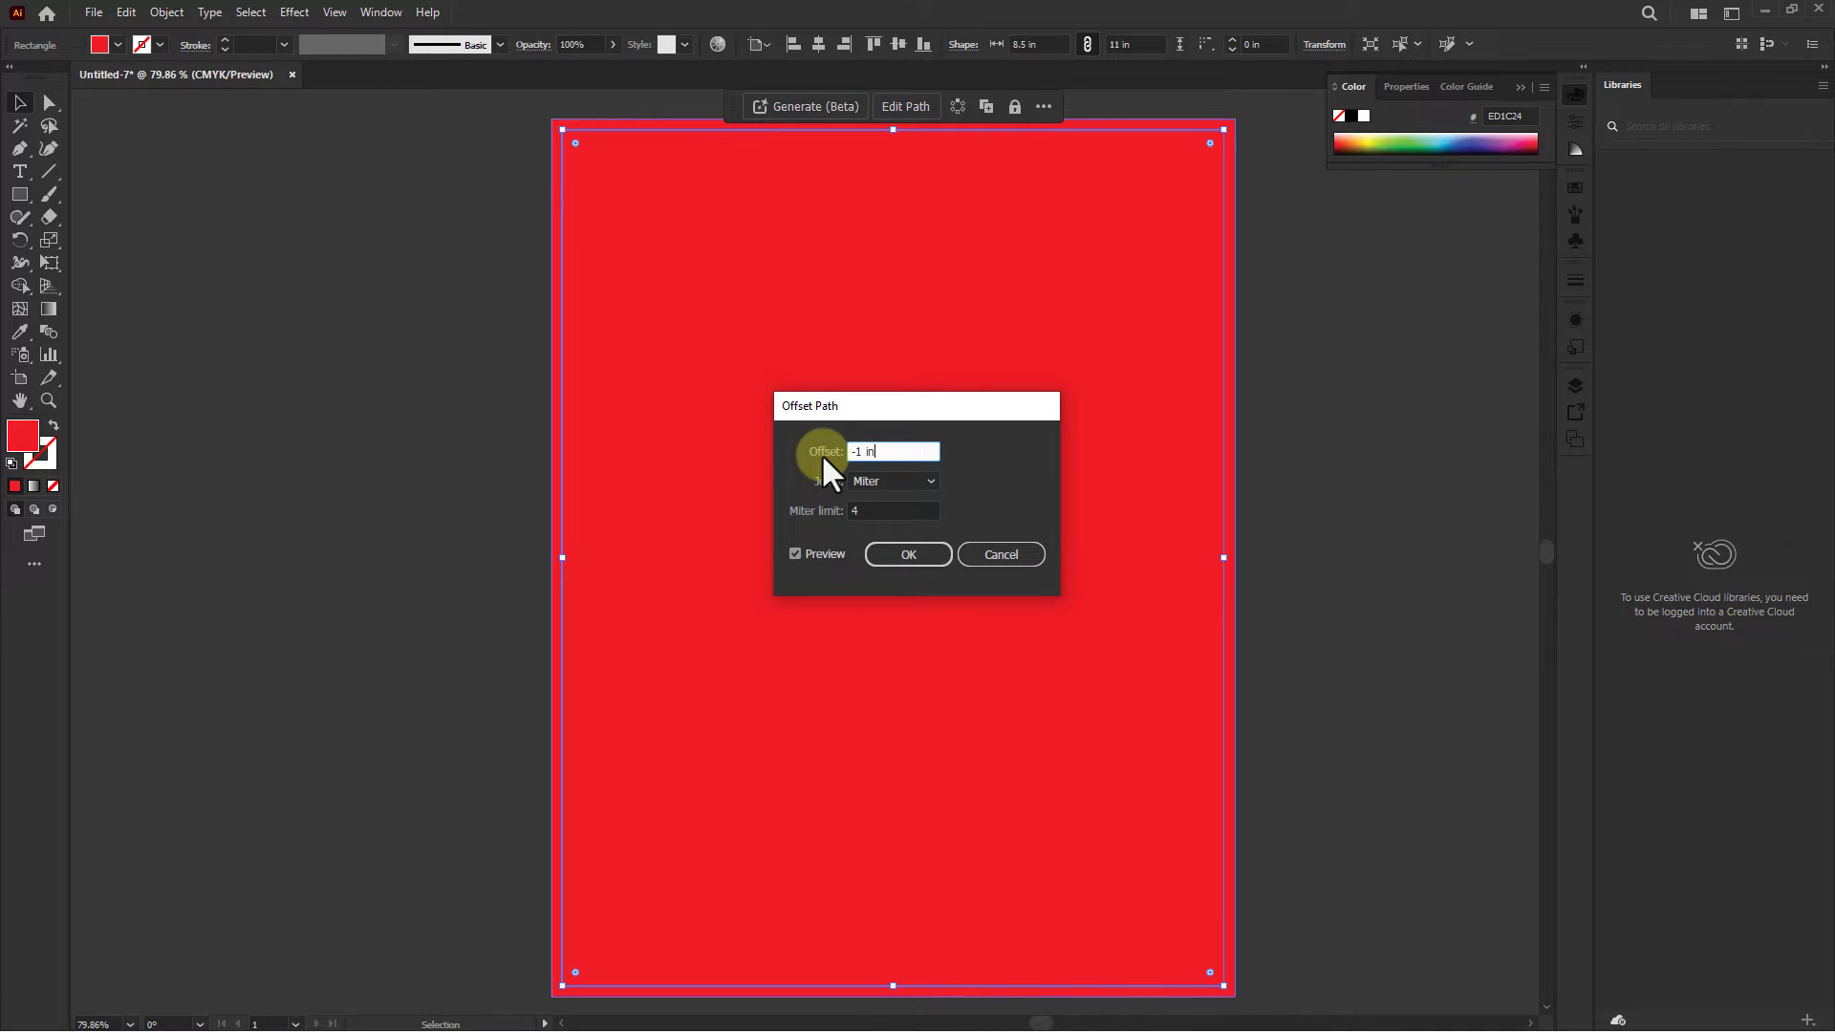
click(893, 451)
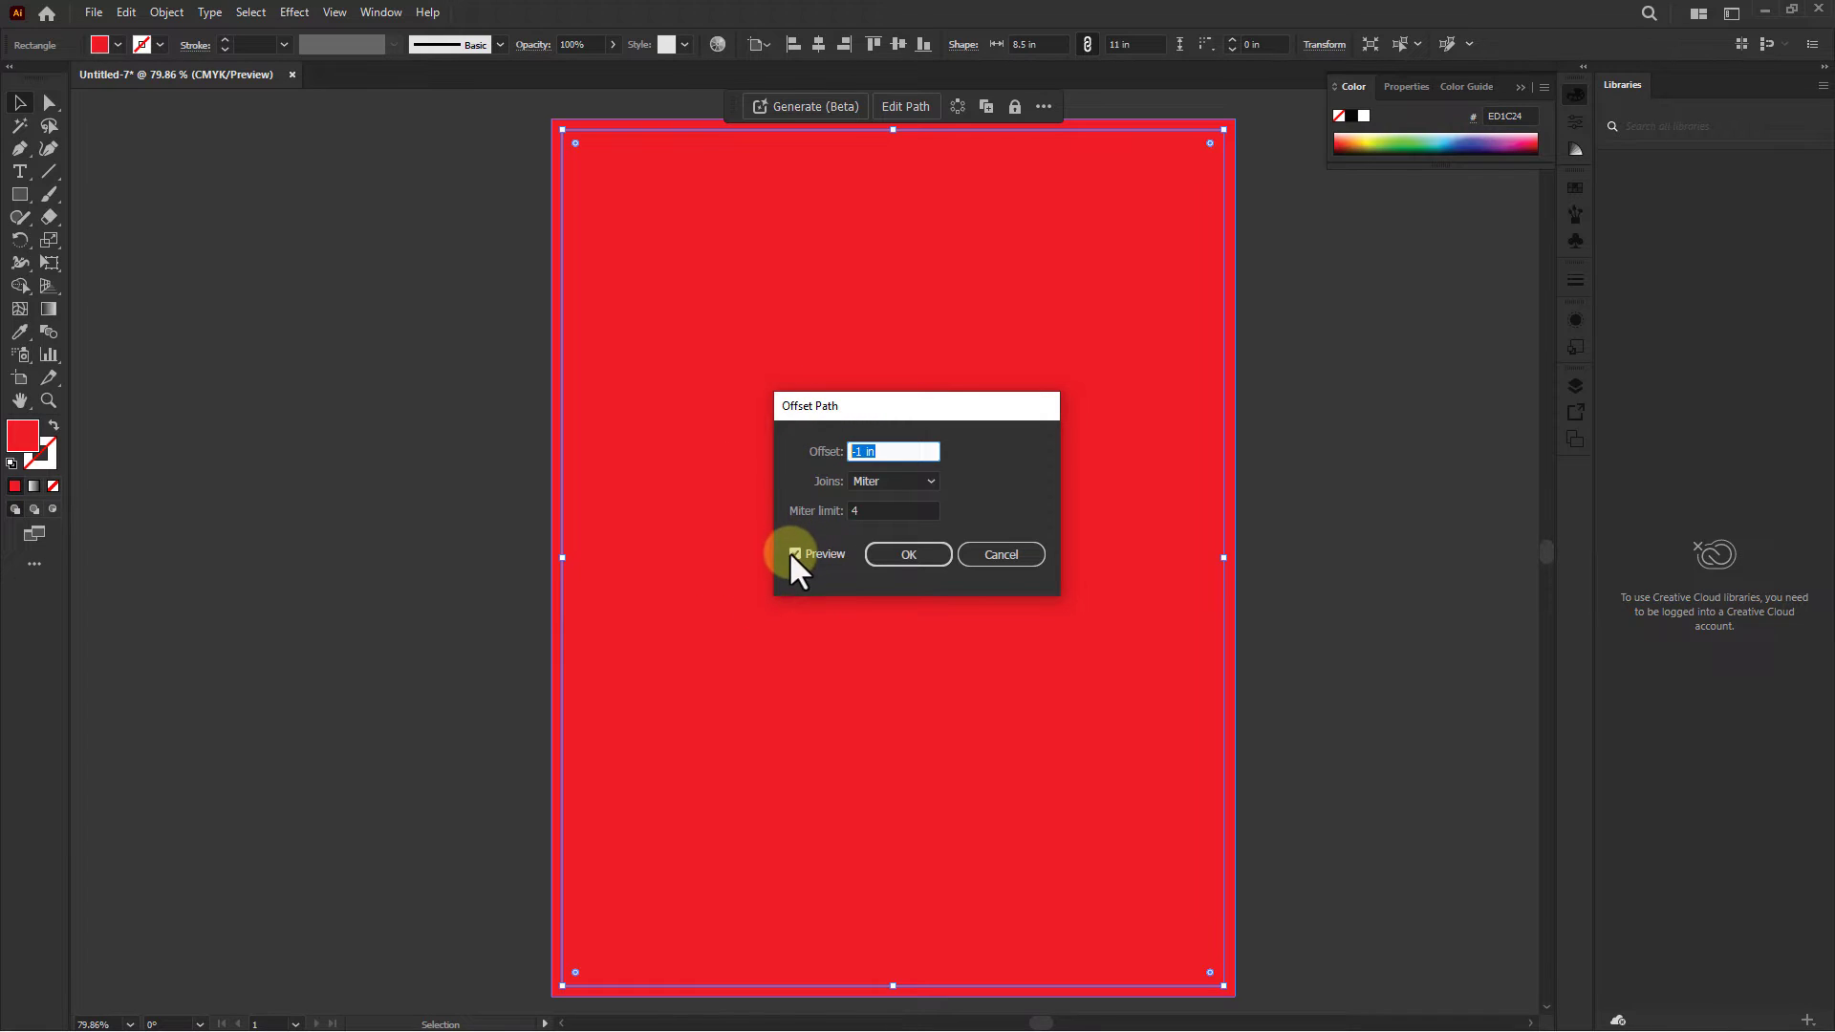
click(795, 554)
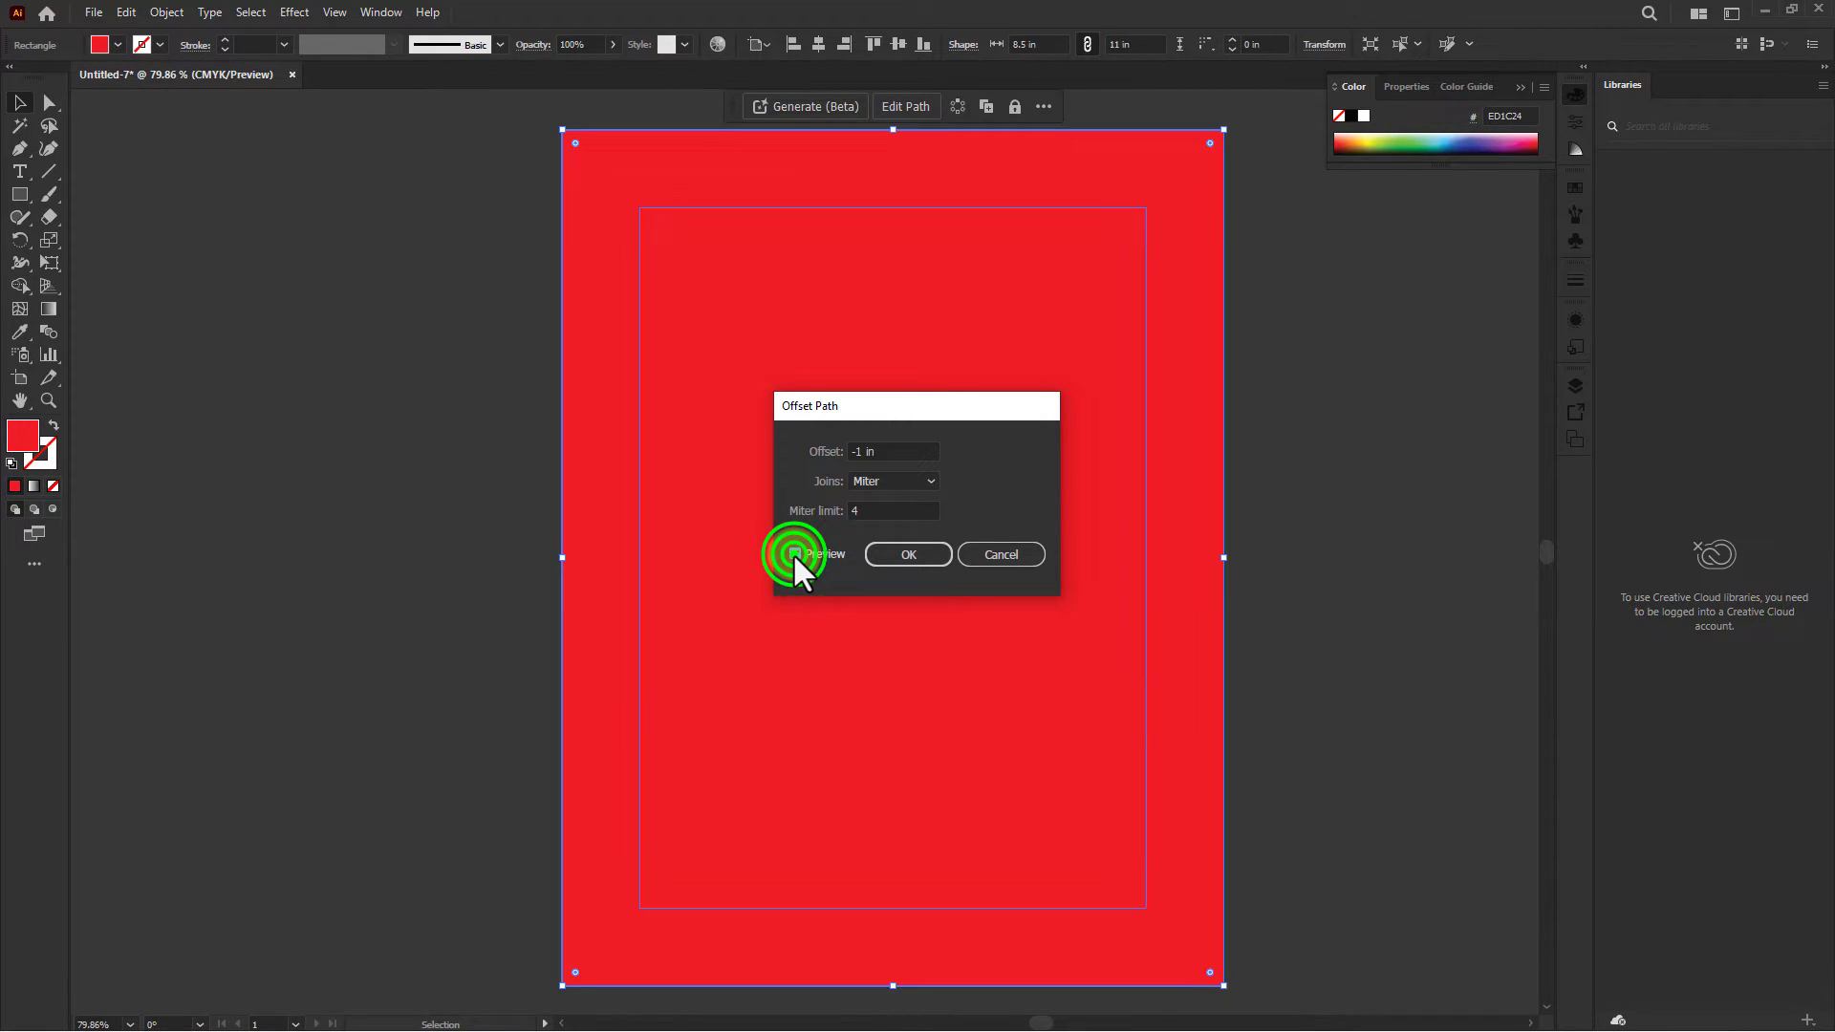
click(795, 555)
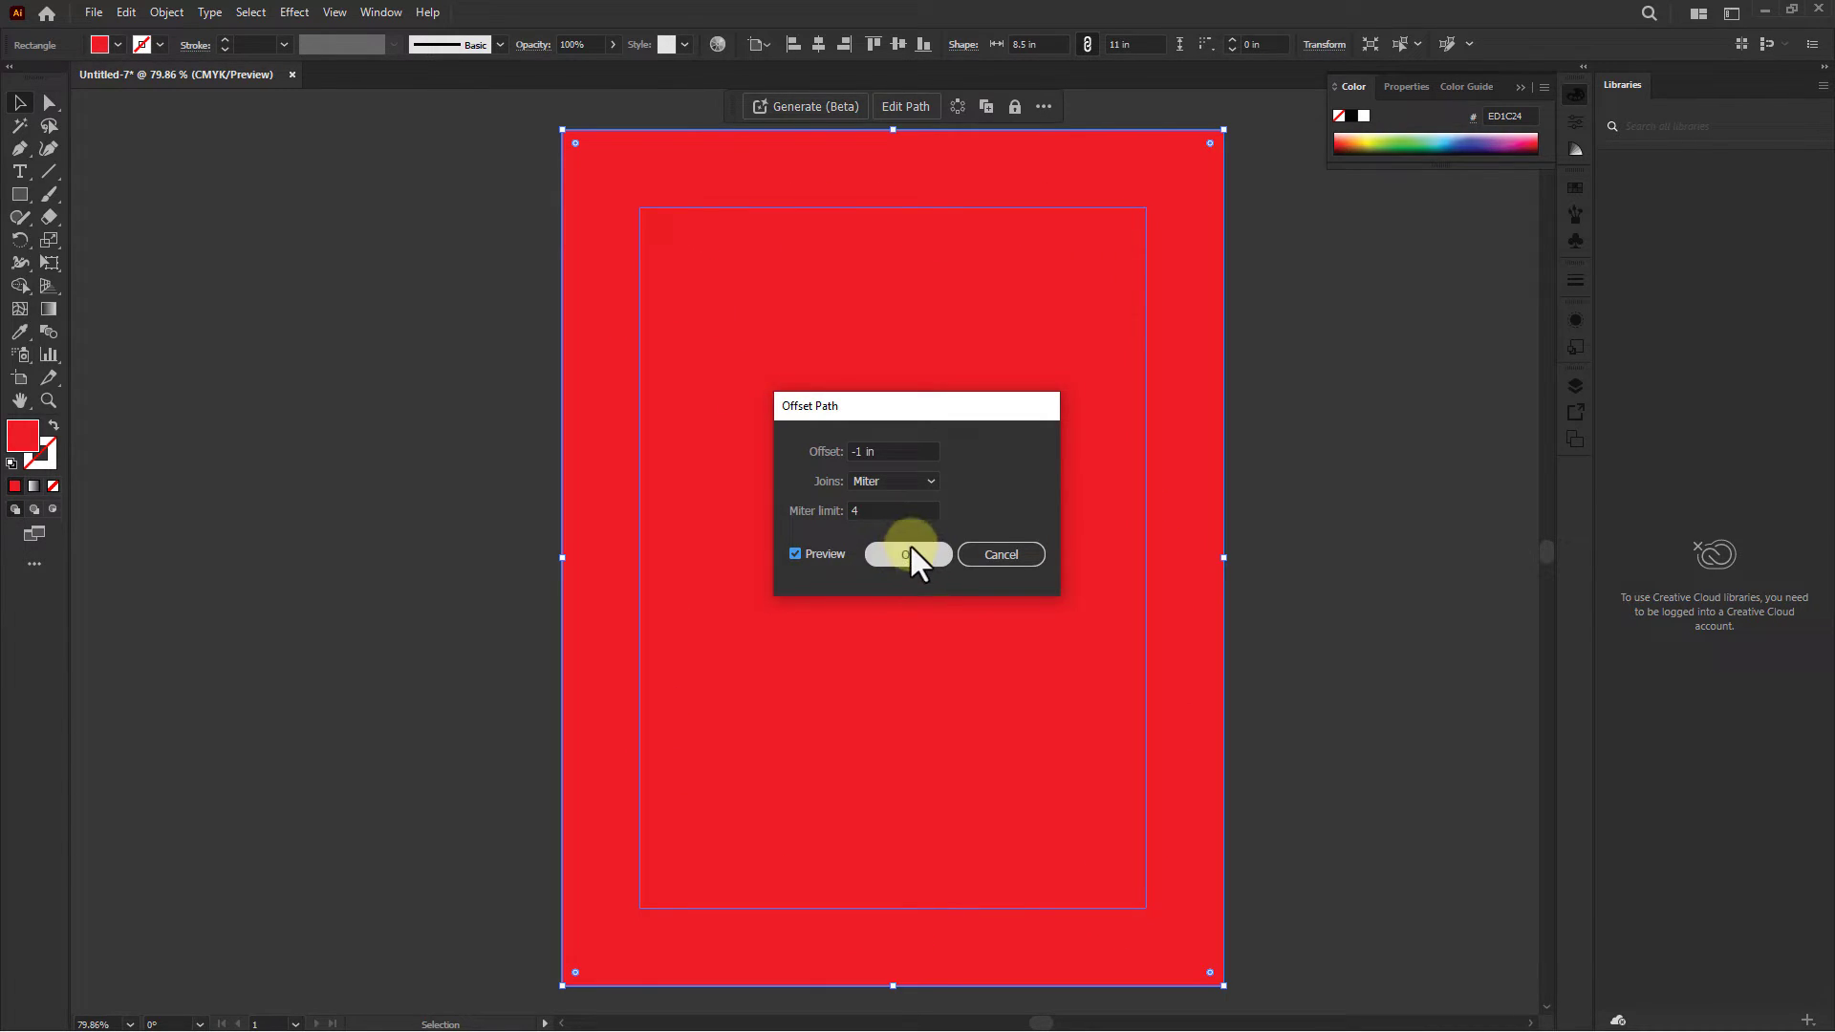
click(908, 555)
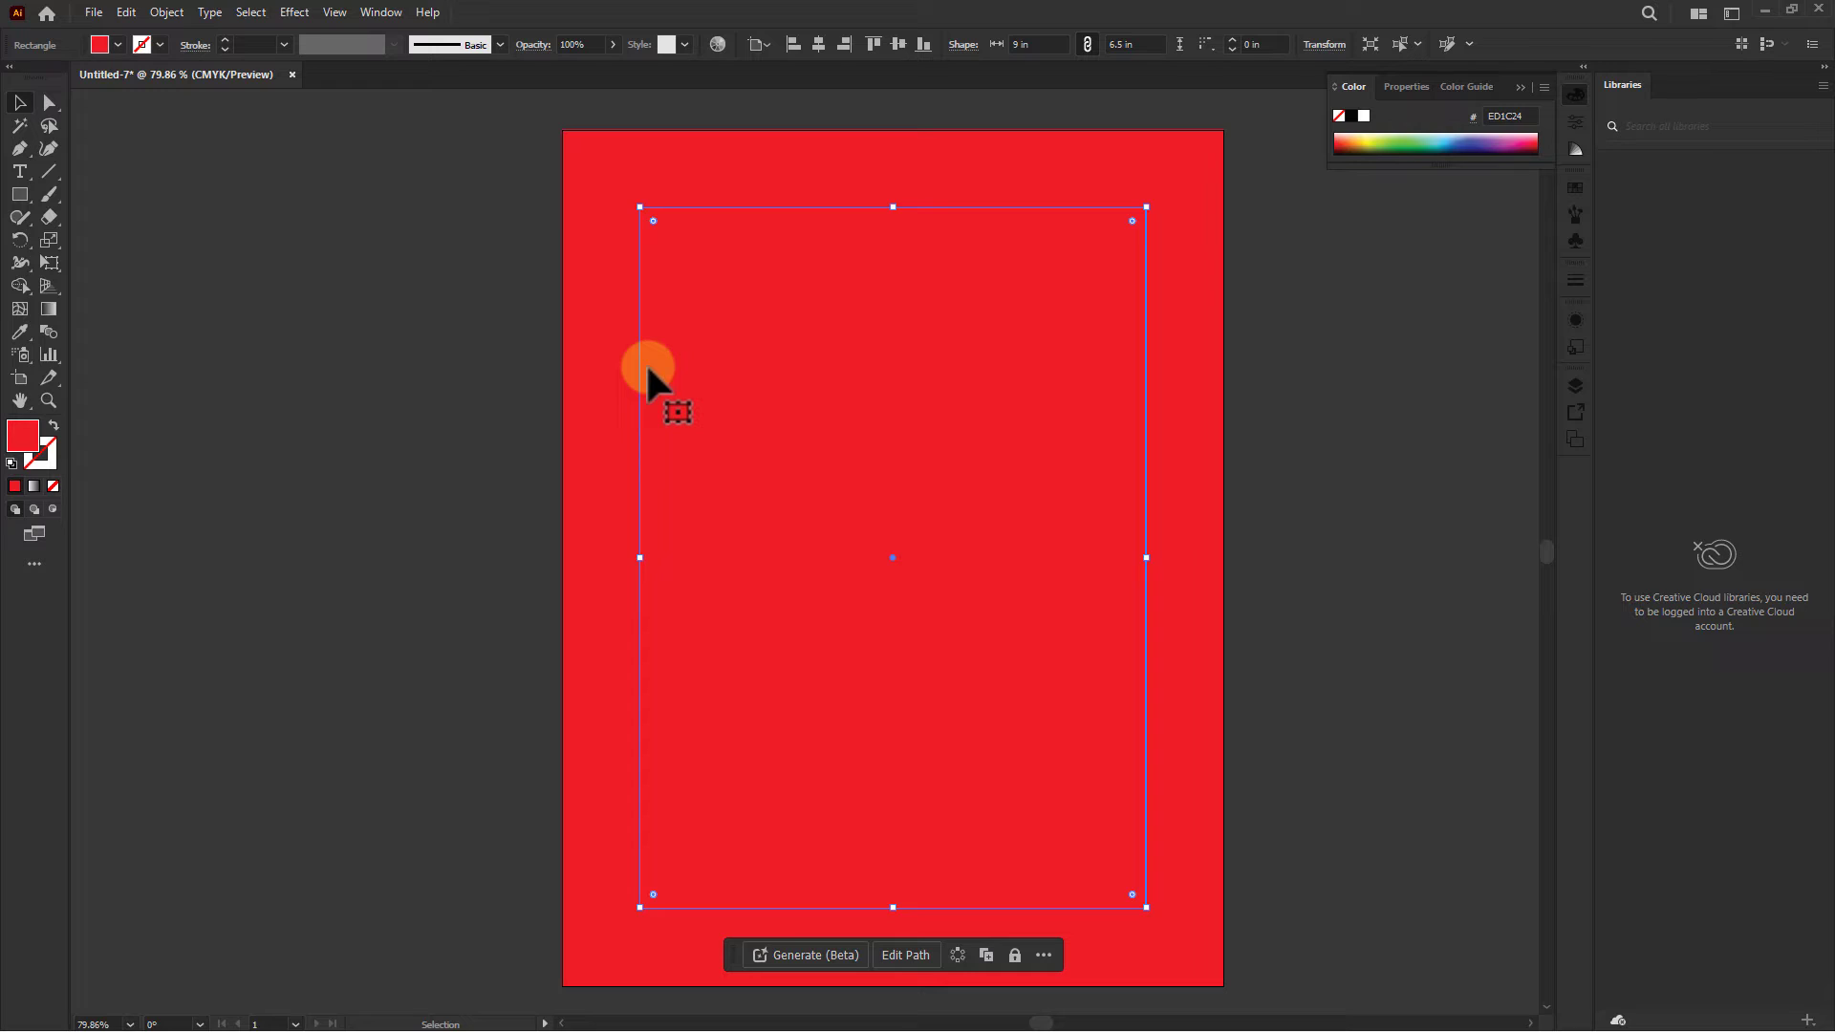
mouse_move(572, 140)
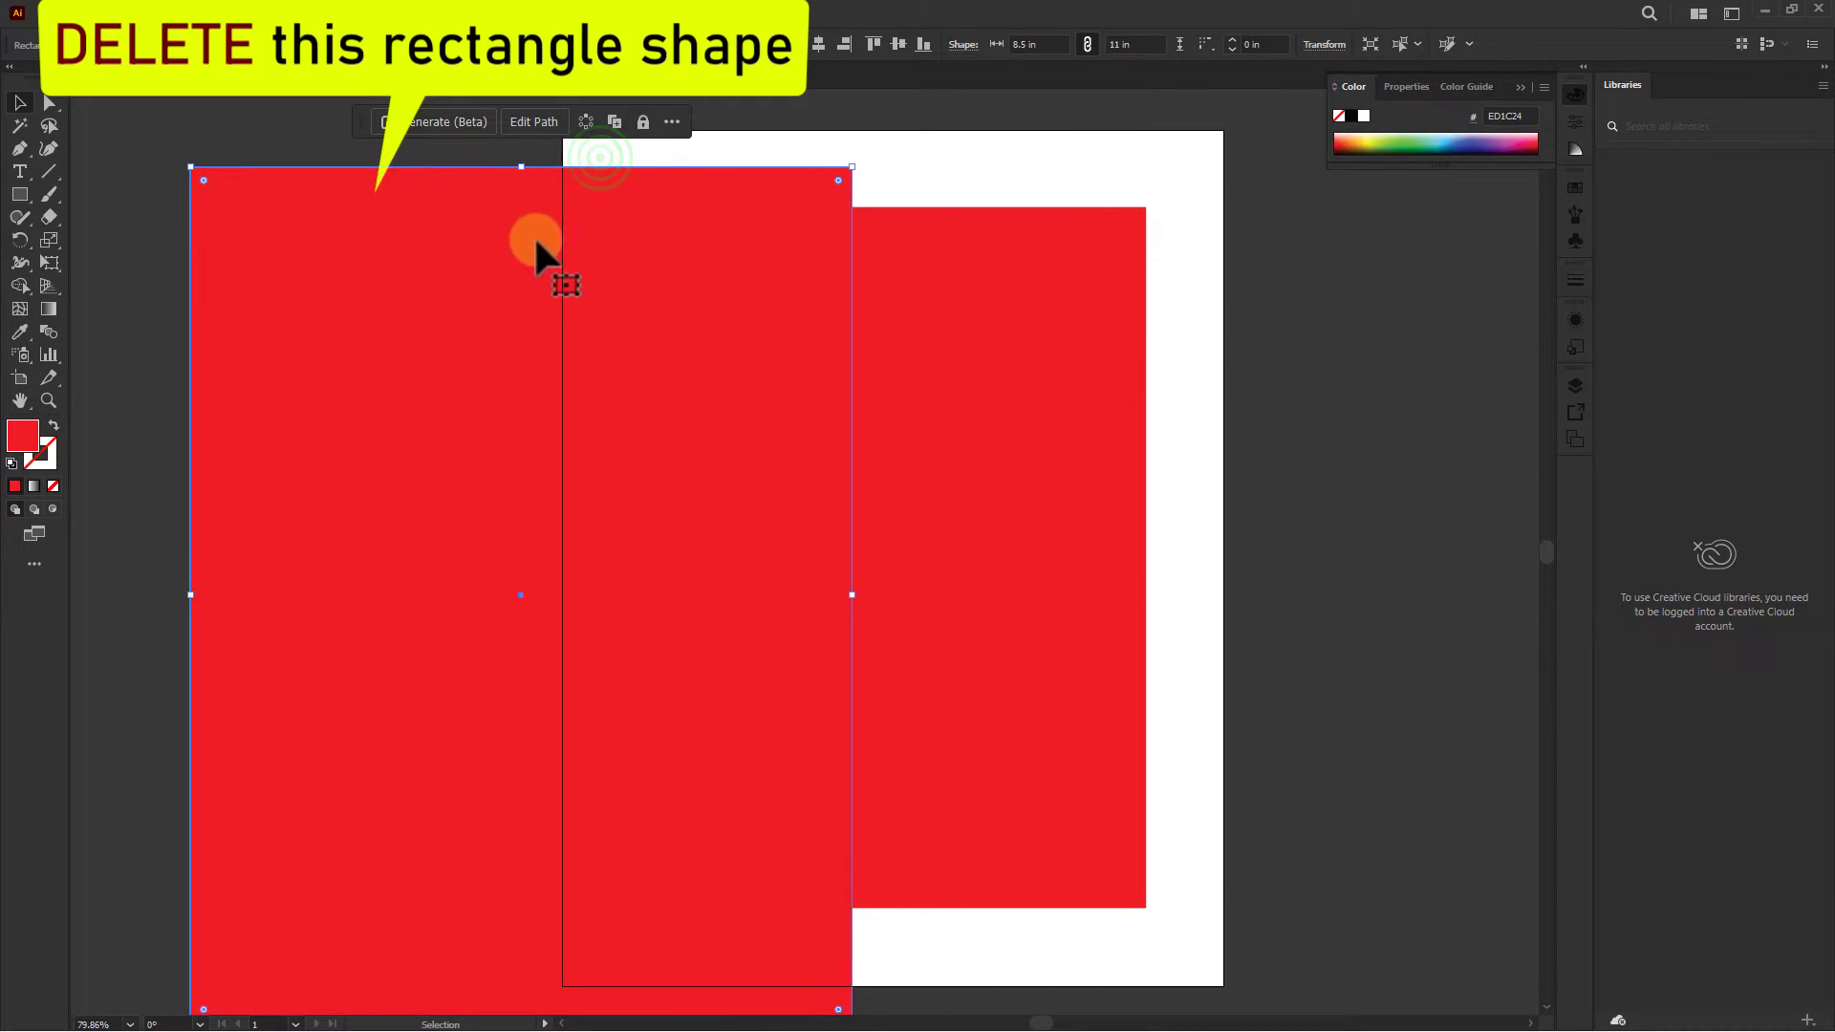
- Delete the original full-page red rectangle, keeping only the inset one
key(Delete)
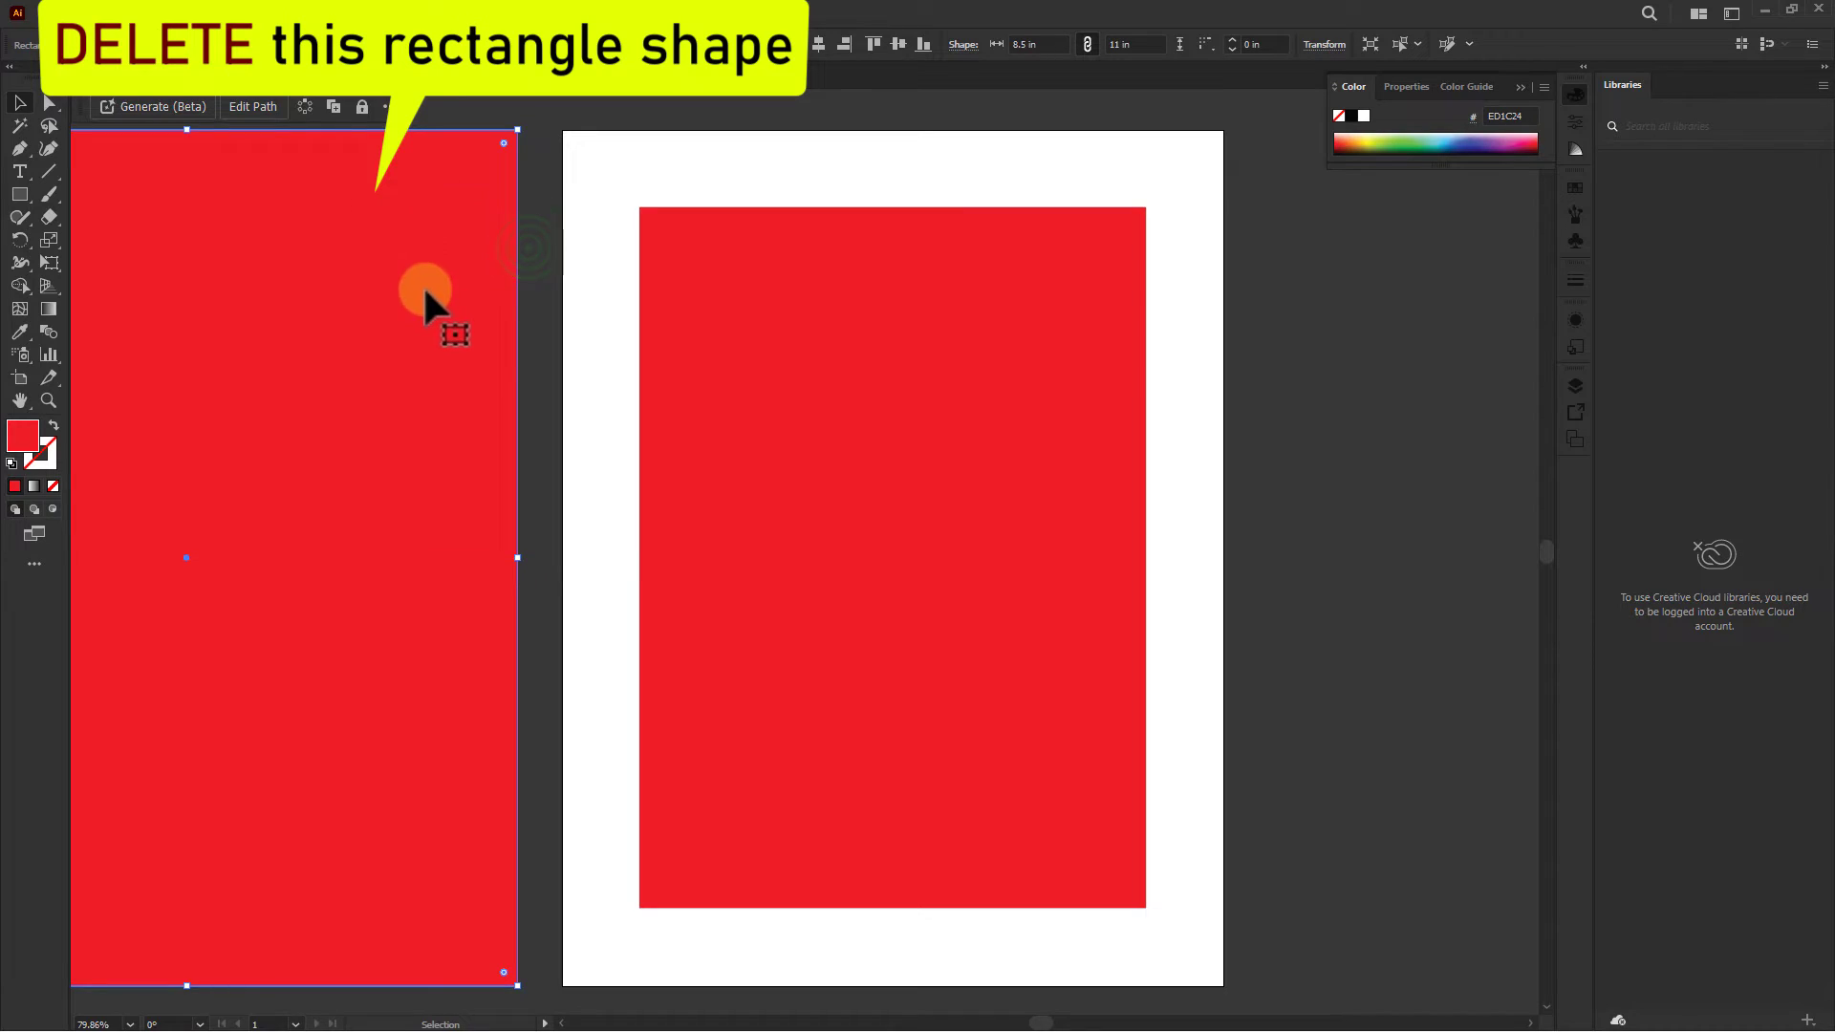
key(Delete)
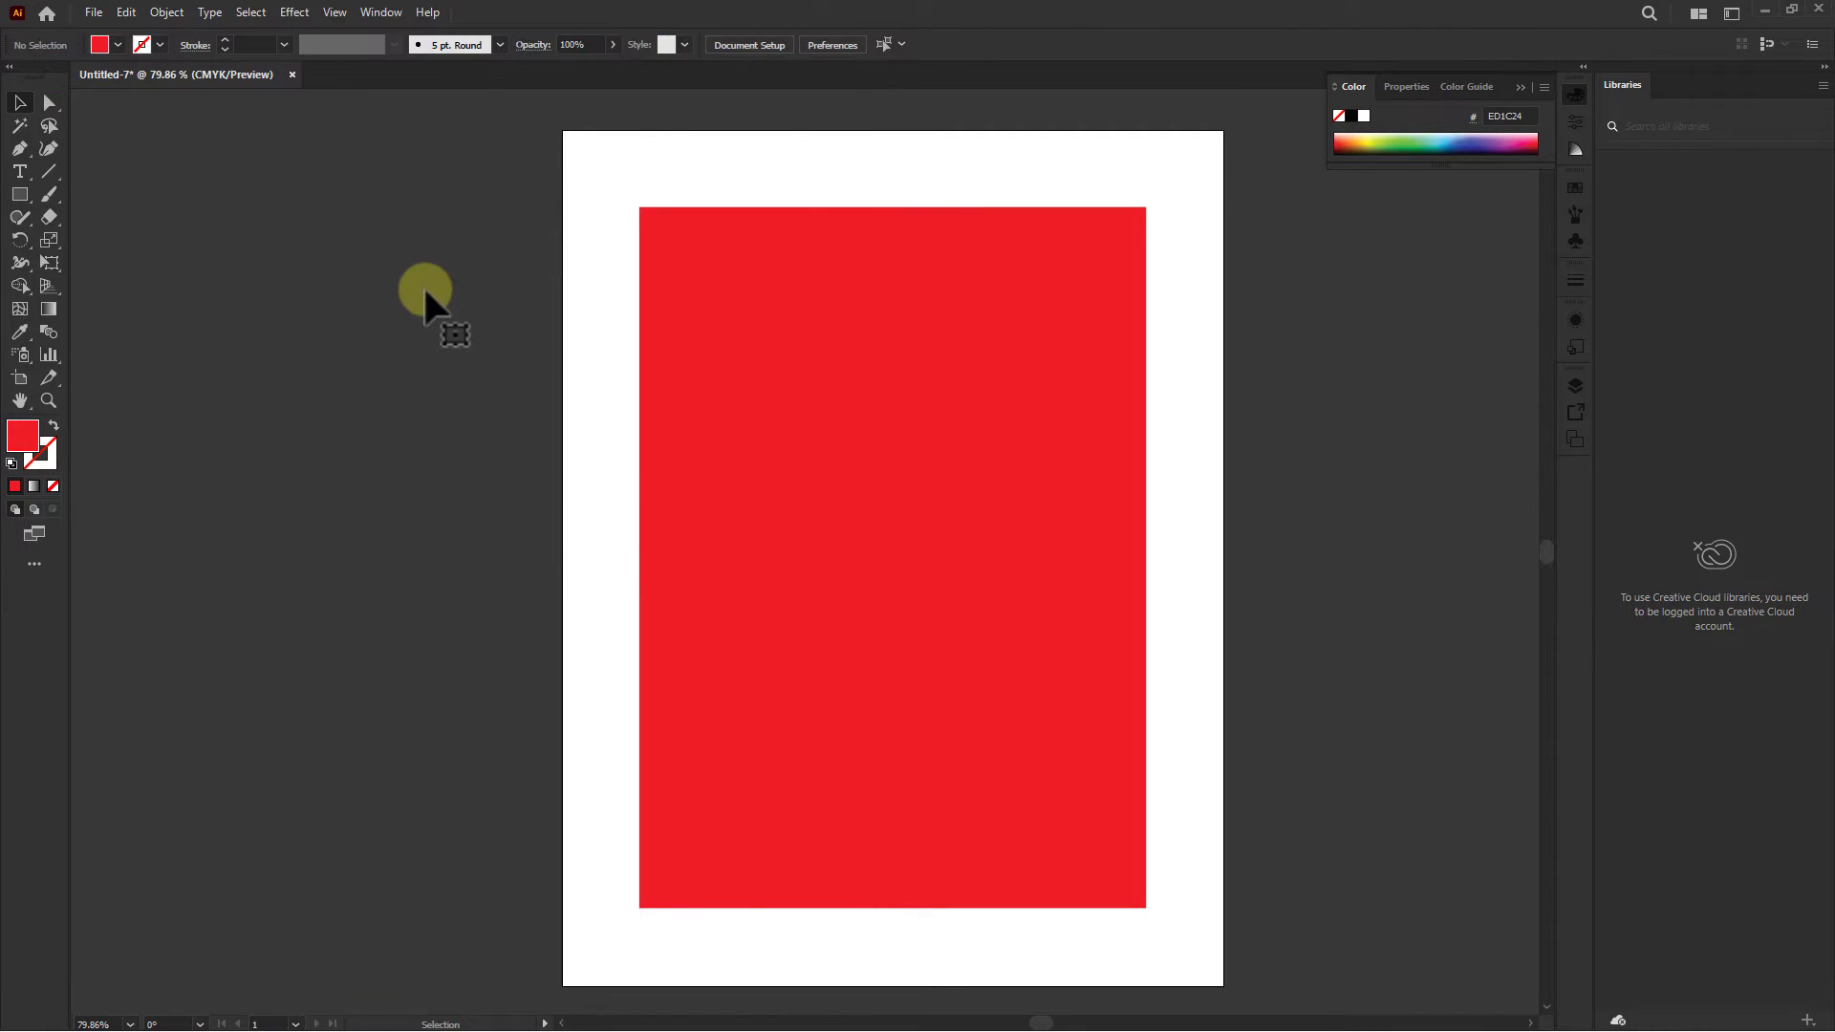
mouse_move(914, 486)
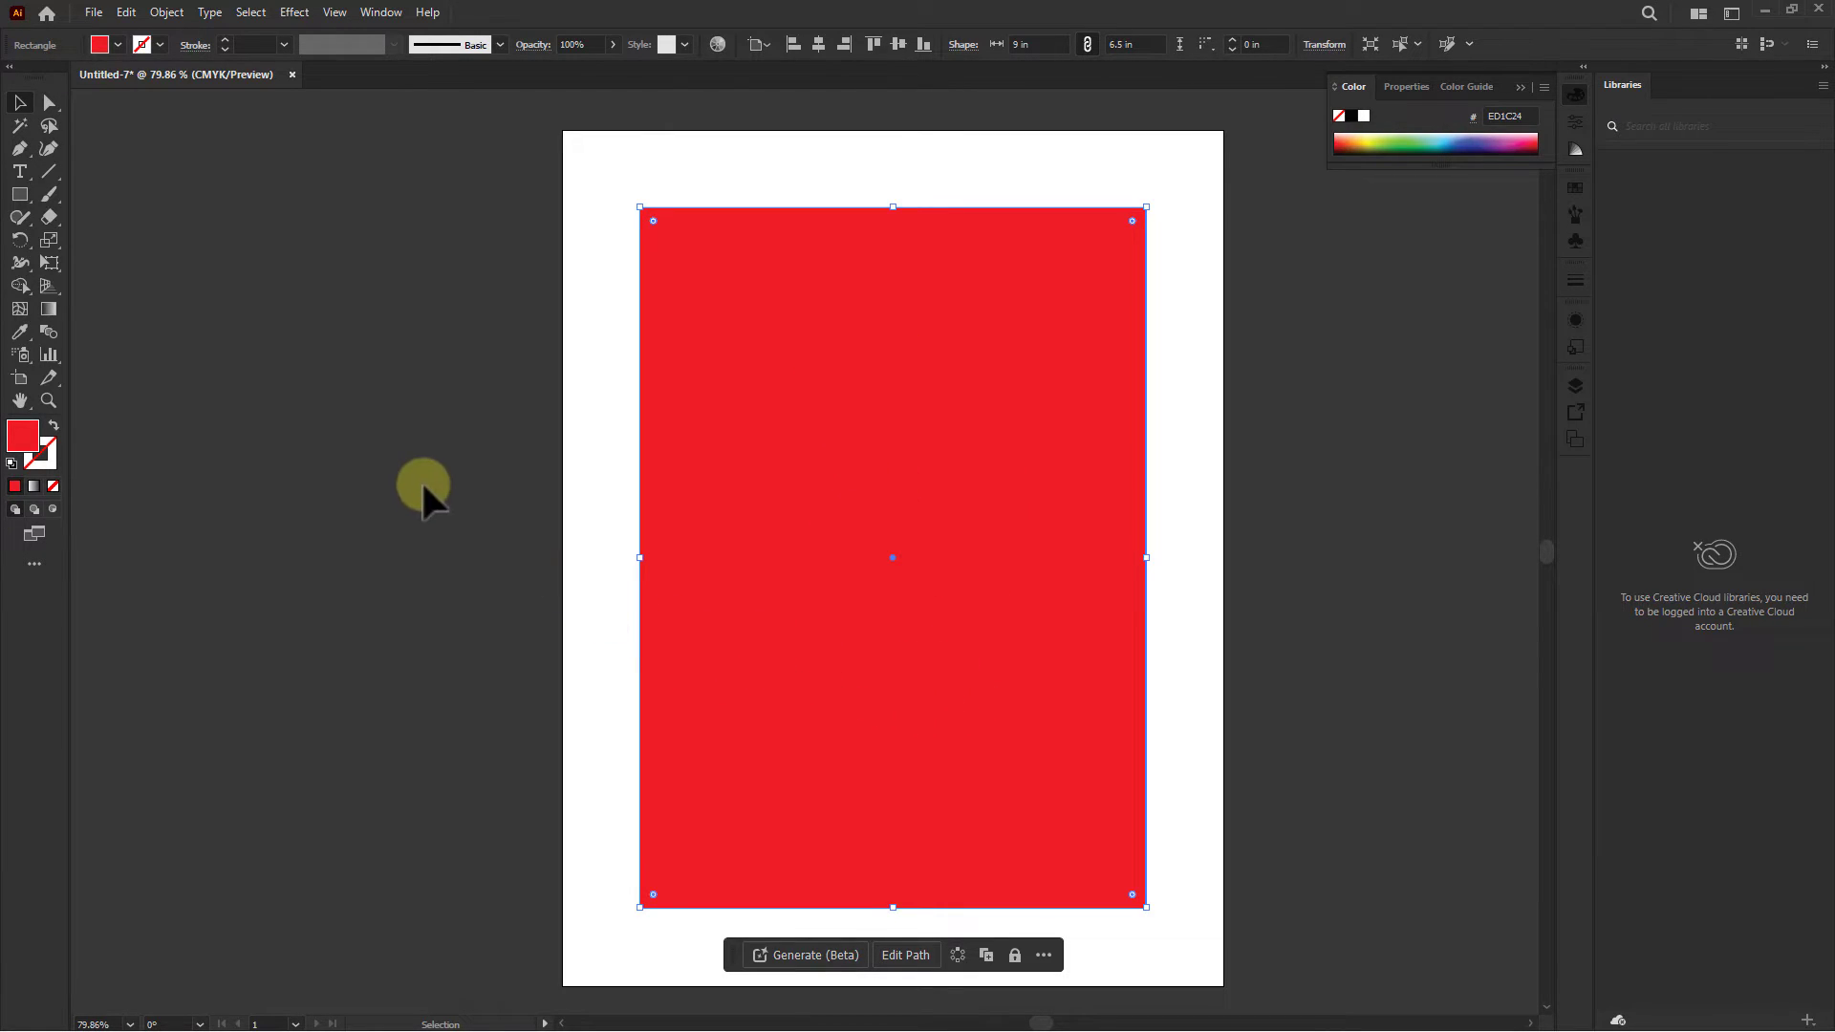
mouse_move(337, 14)
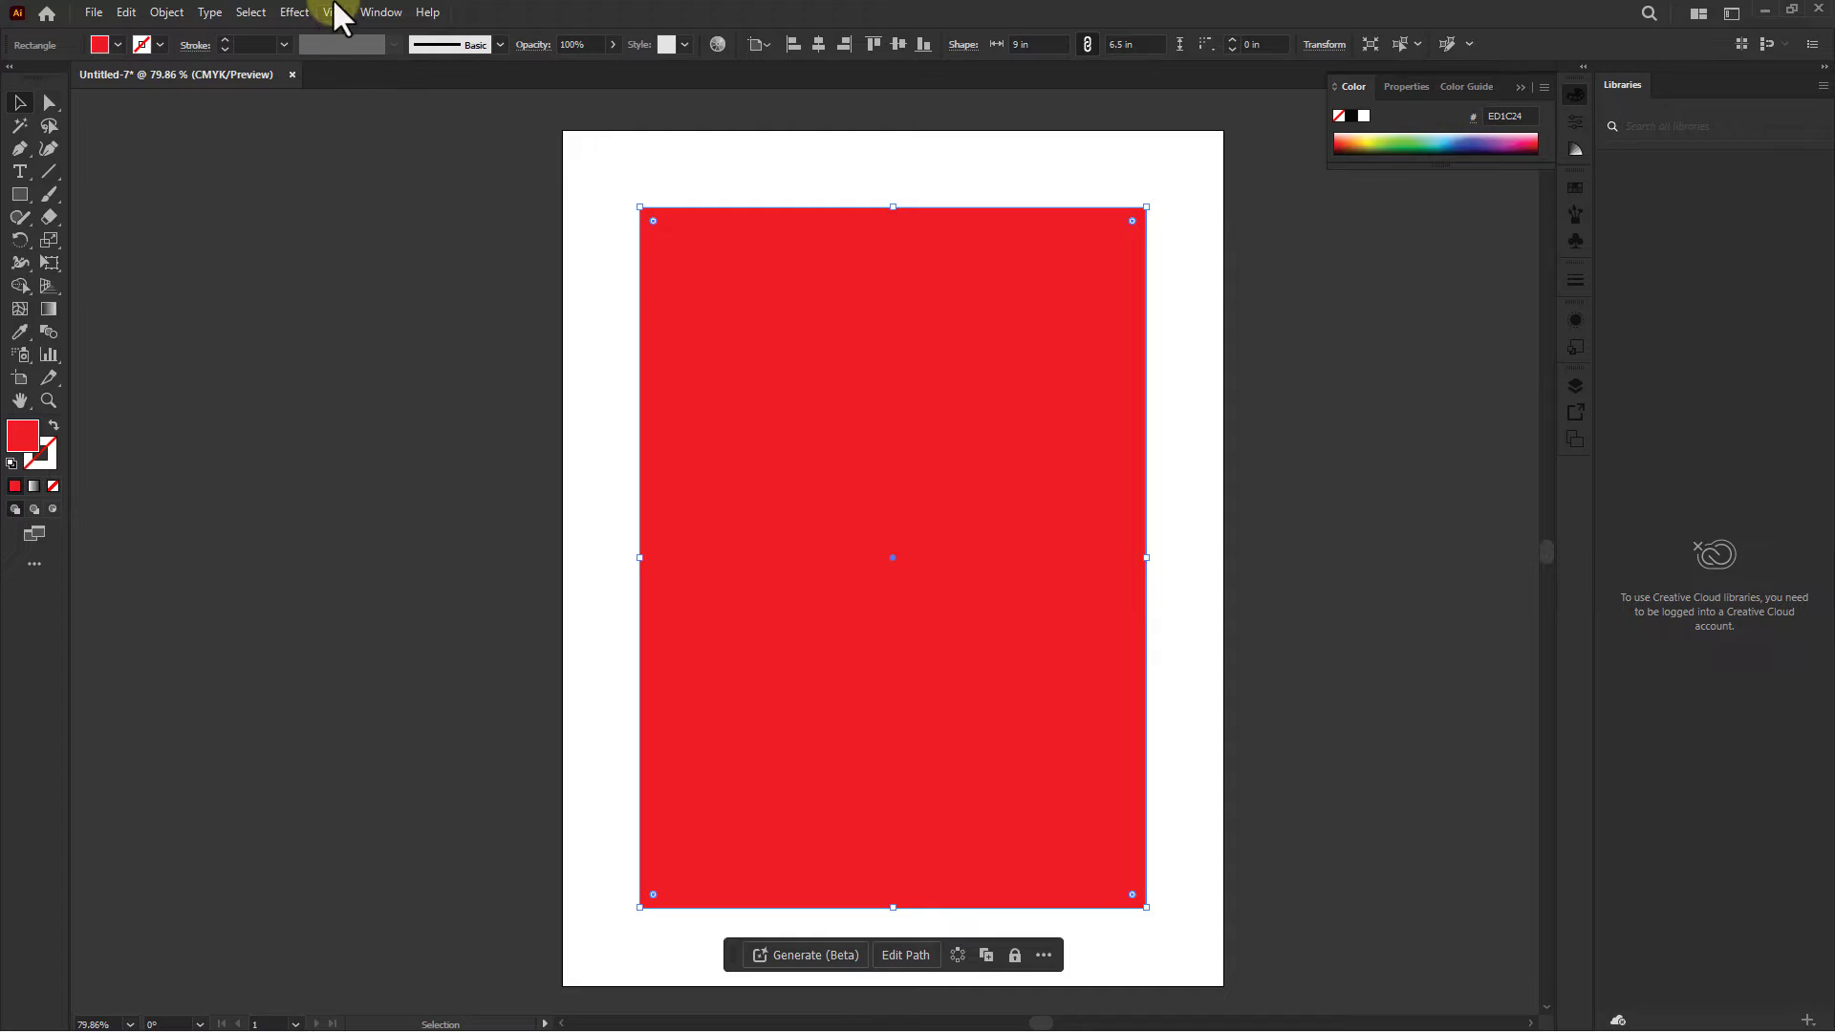
- Convert the inset 6.5 × 9 in rectangle into guides via View > Guides > Make Guides
click(329, 12)
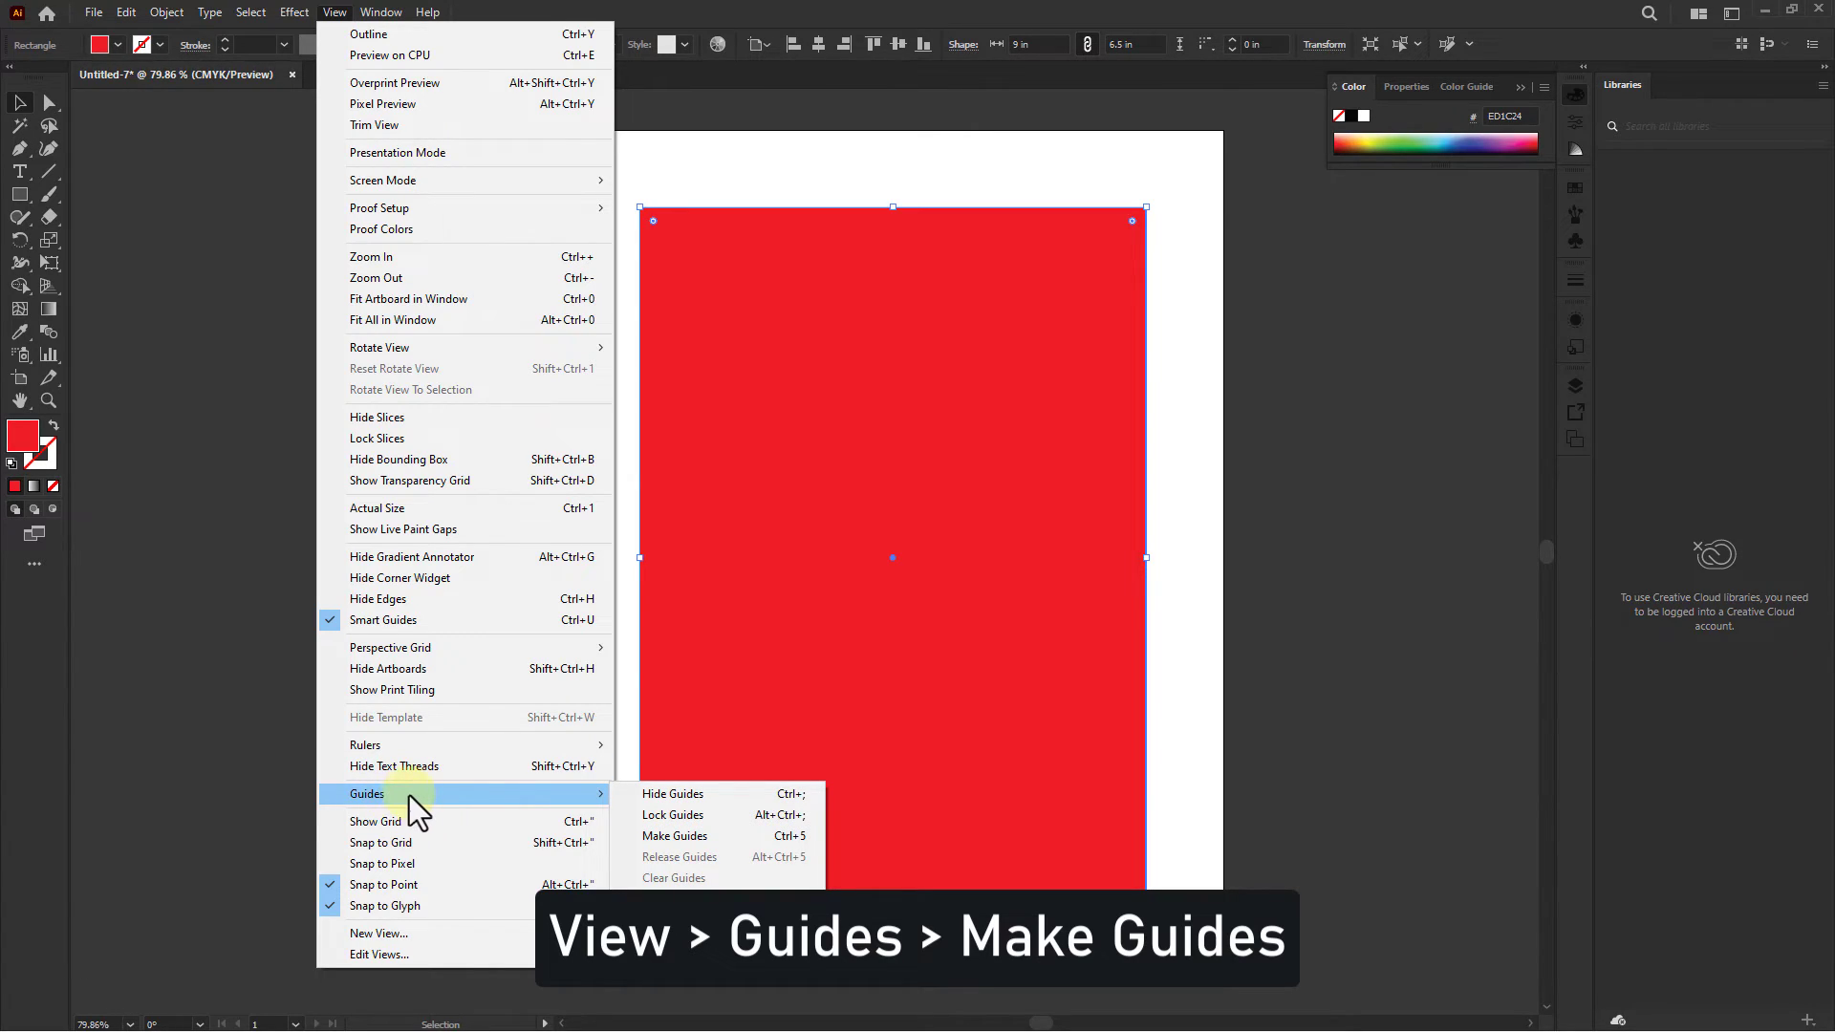
mouse_move(690, 839)
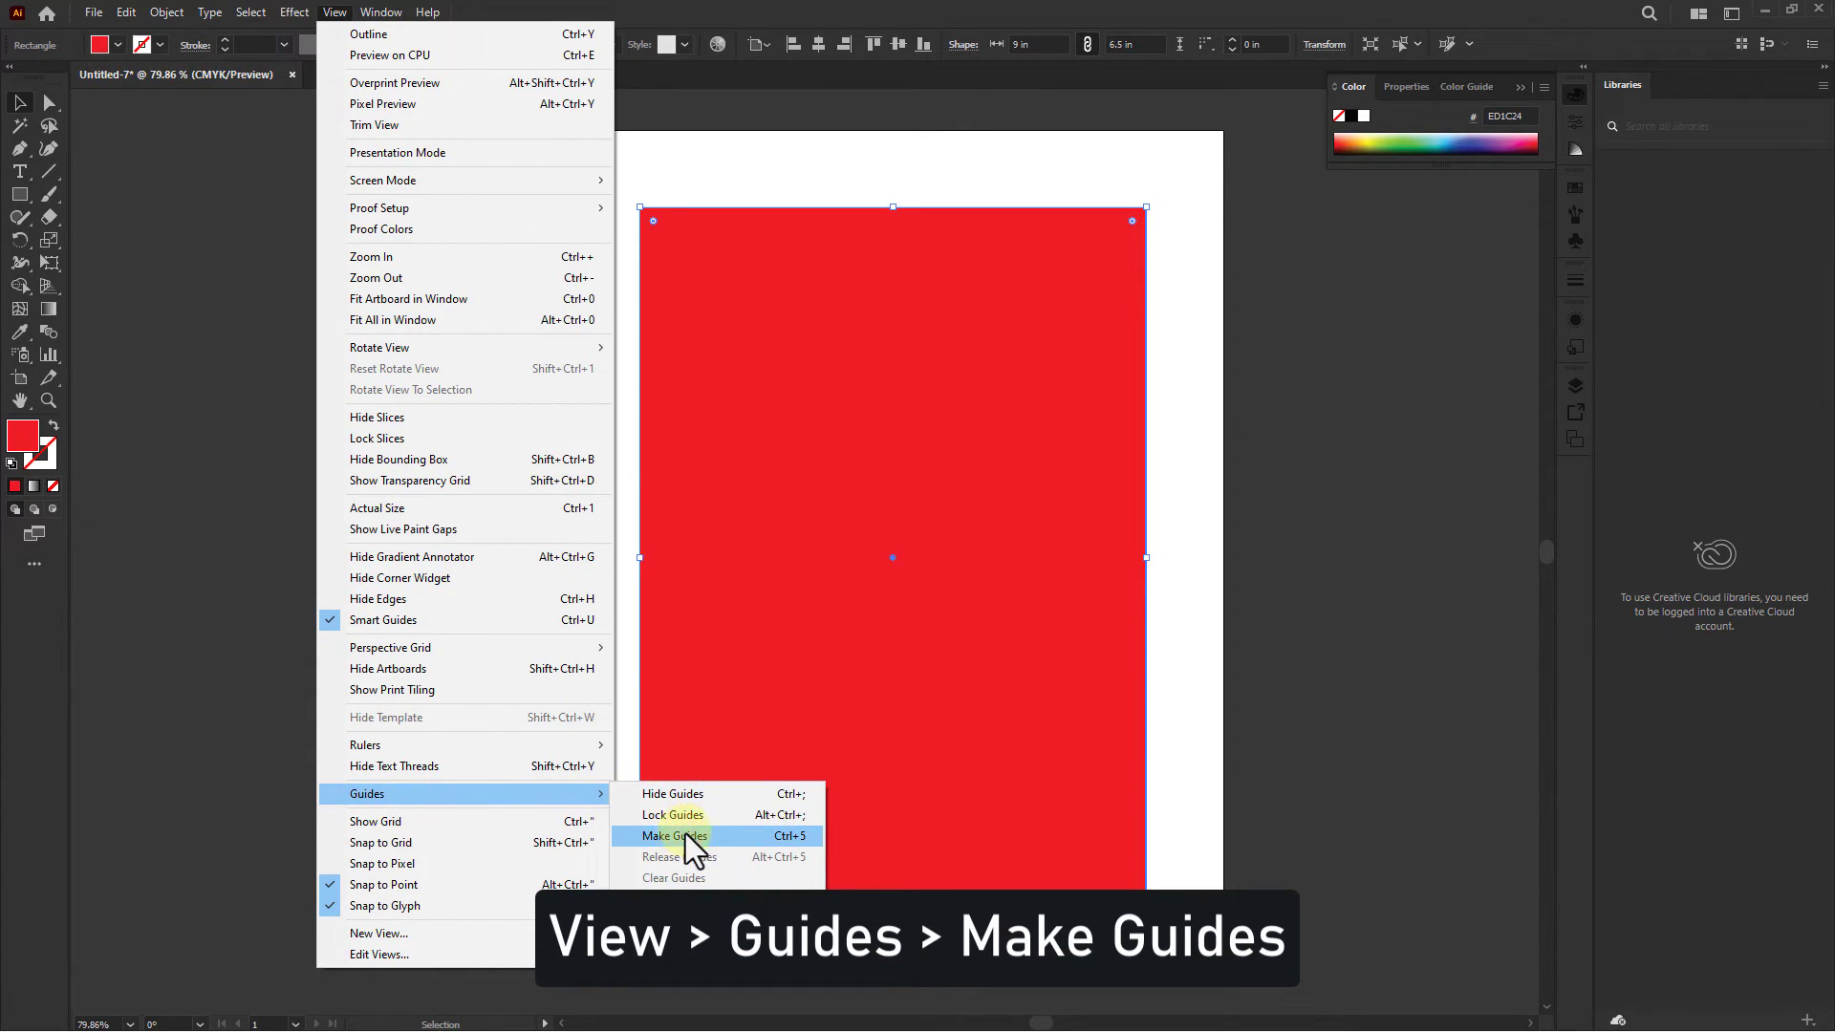
click(673, 835)
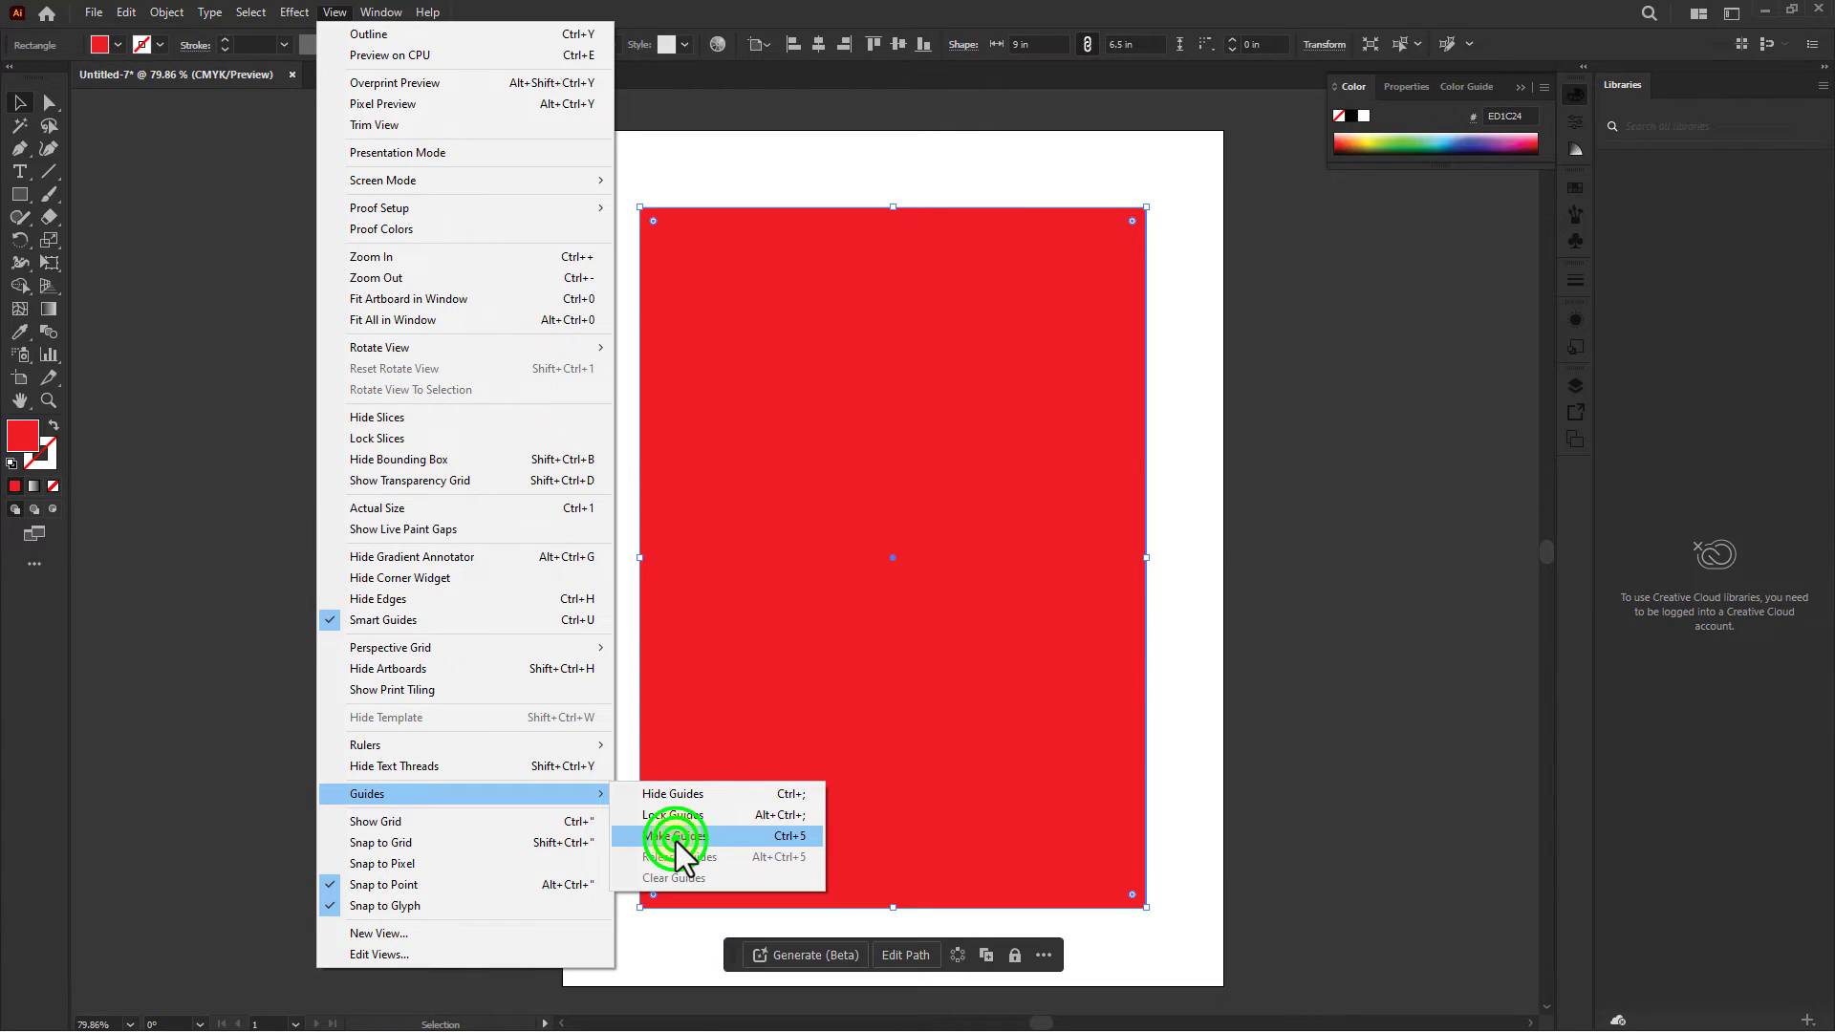
click(673, 835)
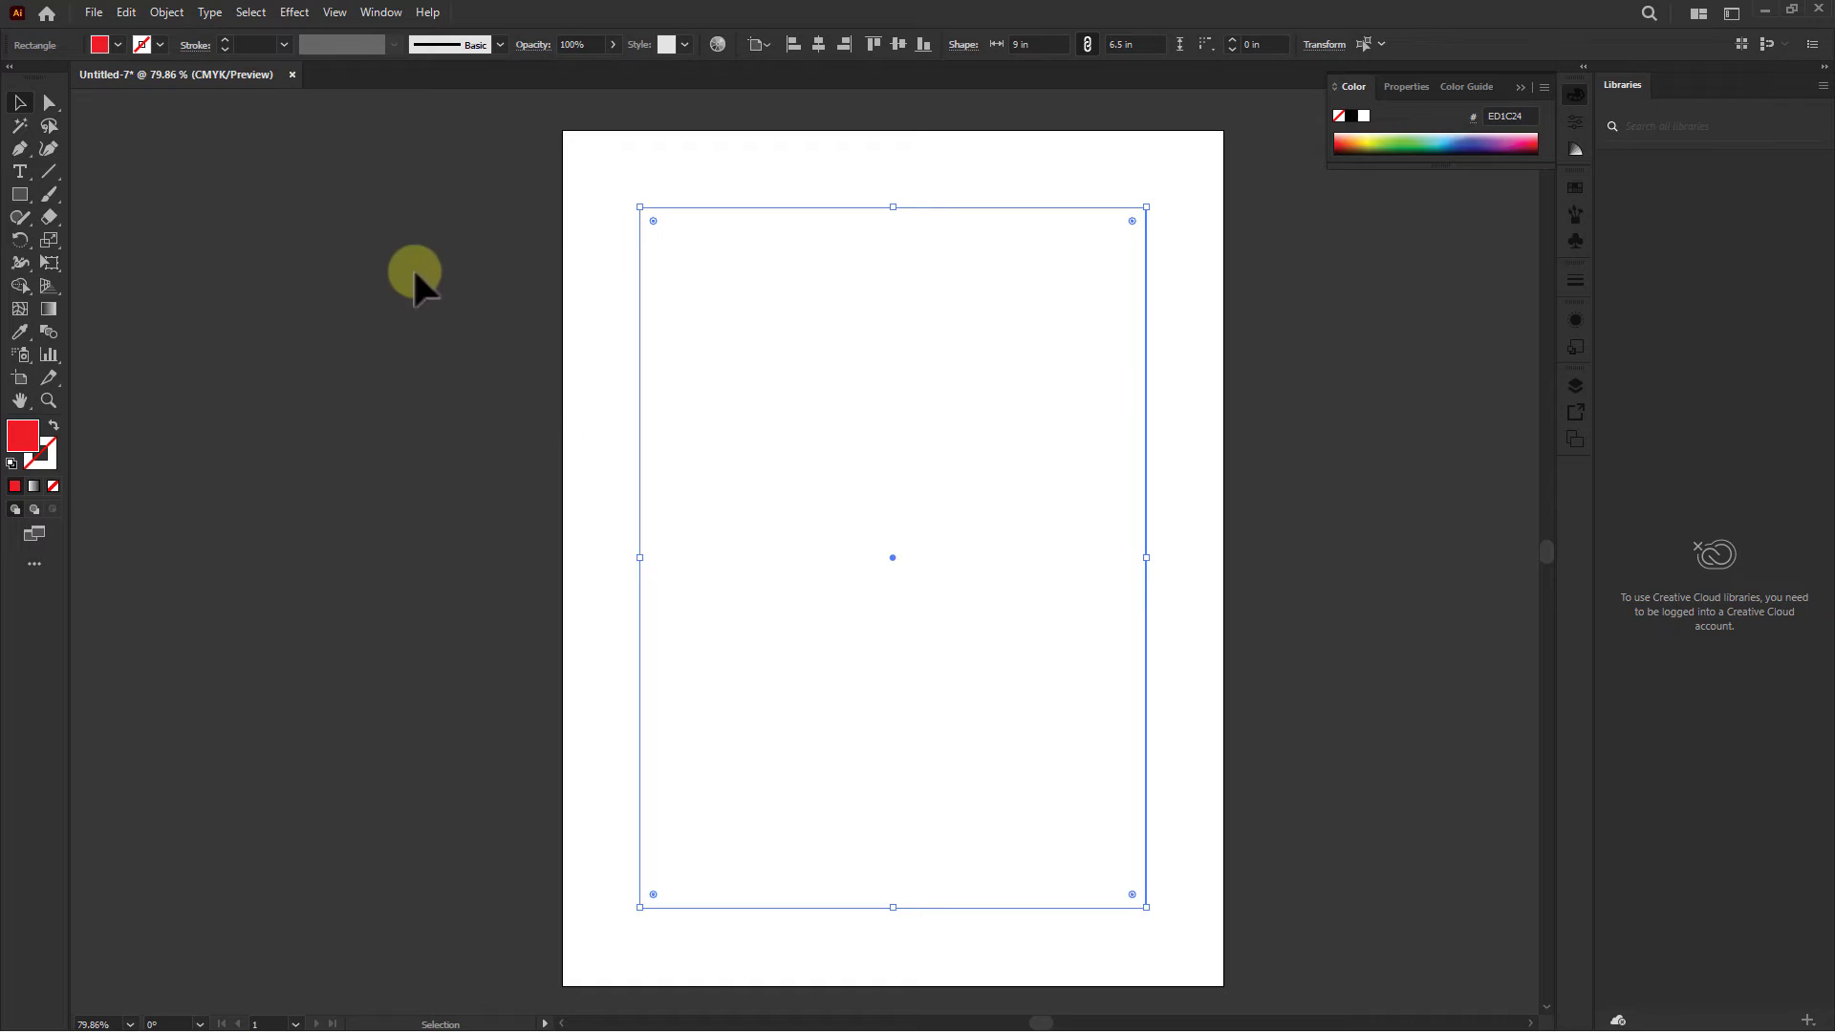
mouse_move(336, 17)
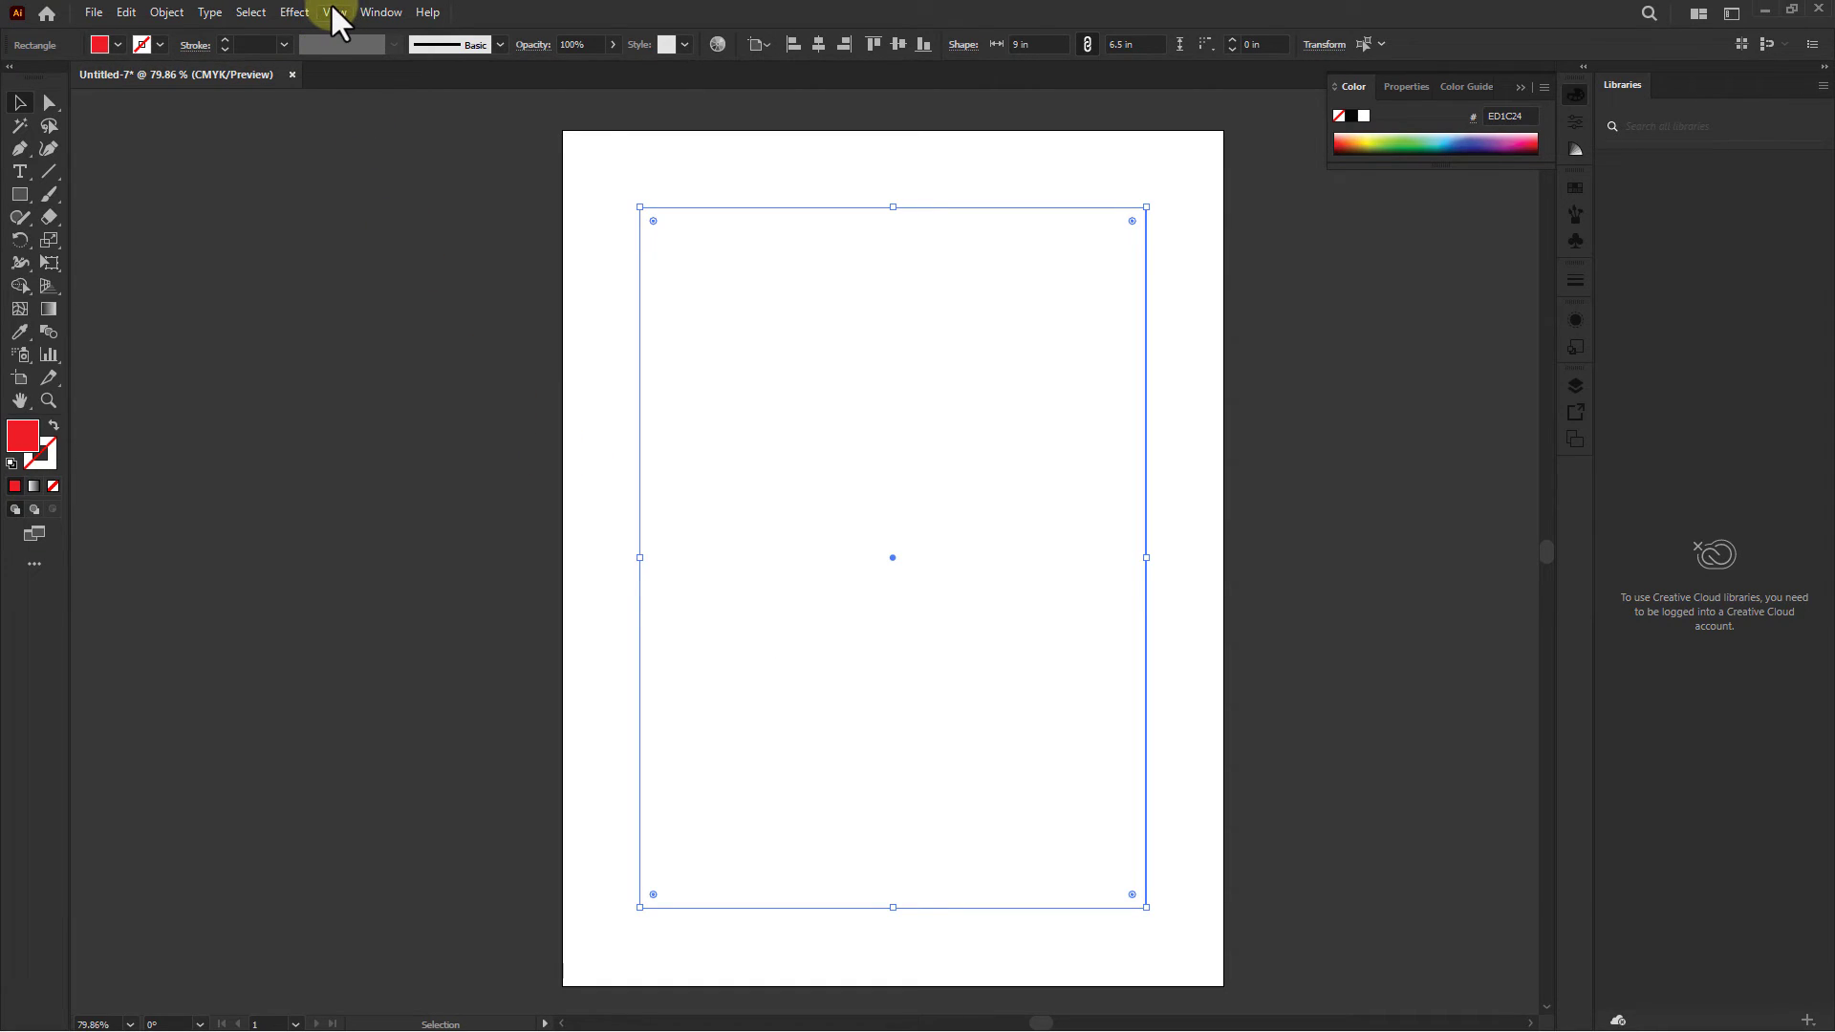
- Lock the 1-inch margin guides with View > Guides > Lock Guides
click(333, 11)
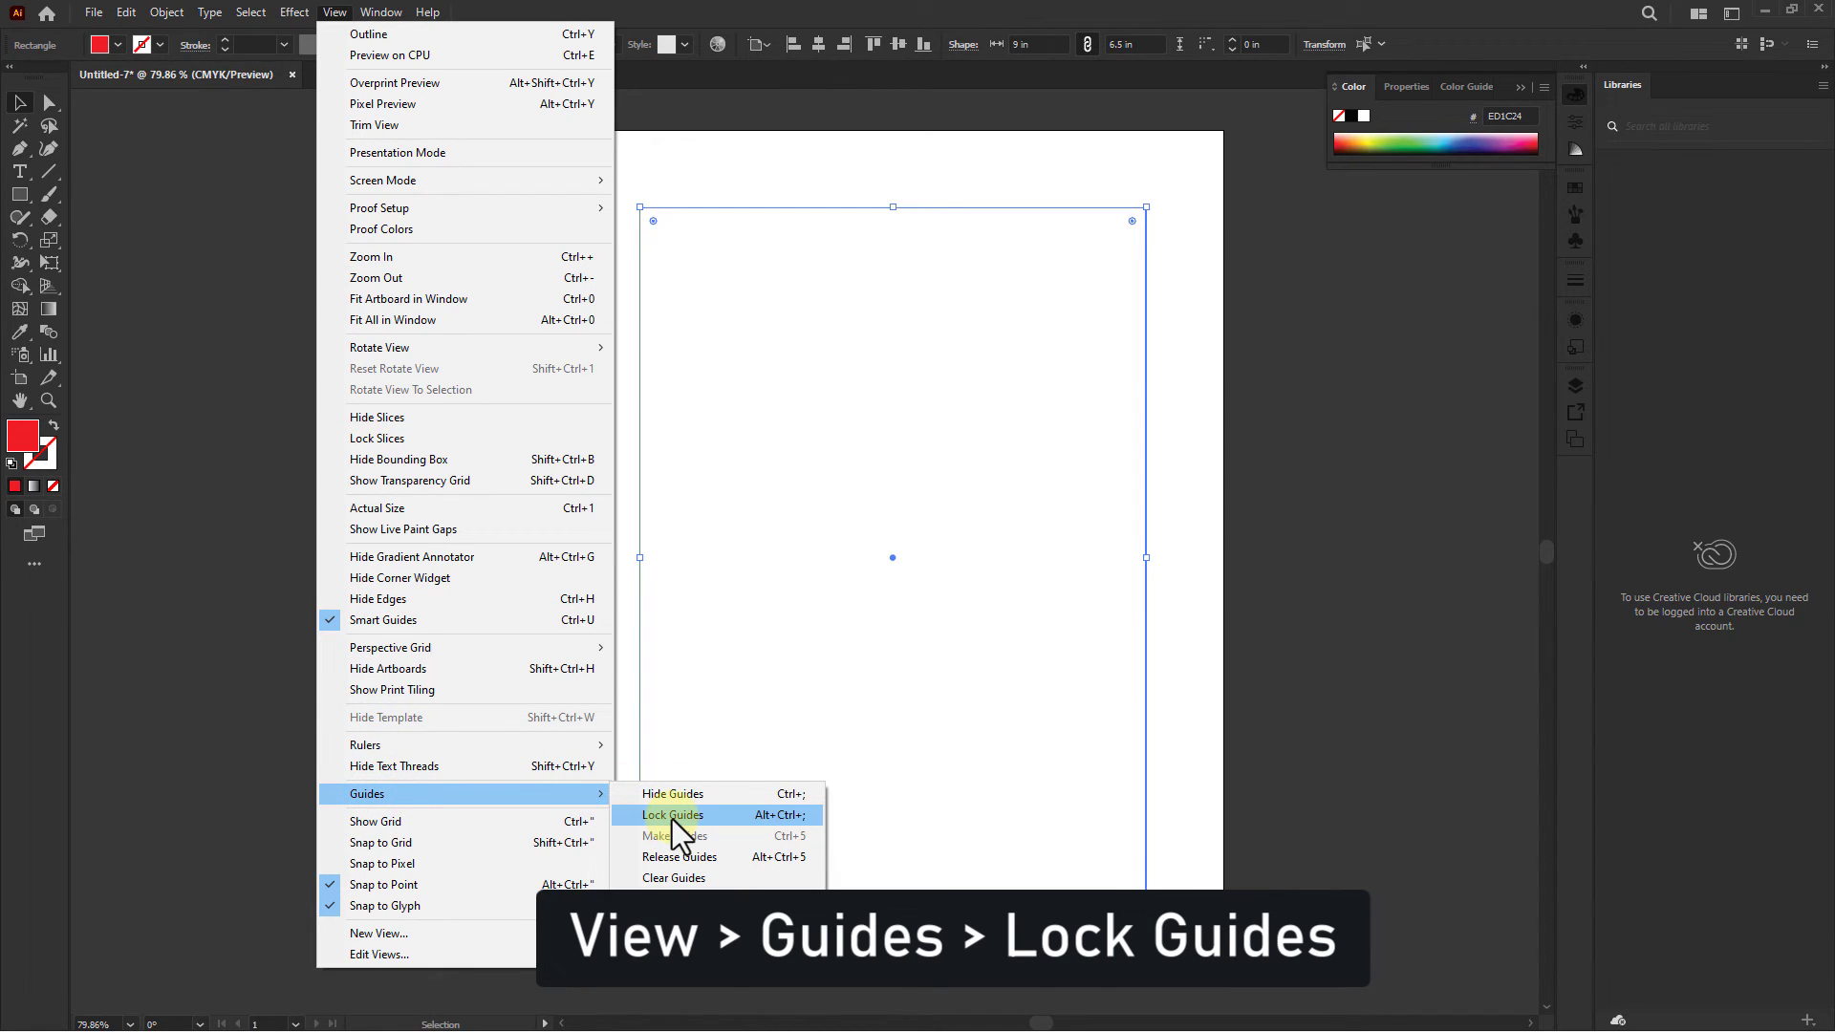
click(673, 817)
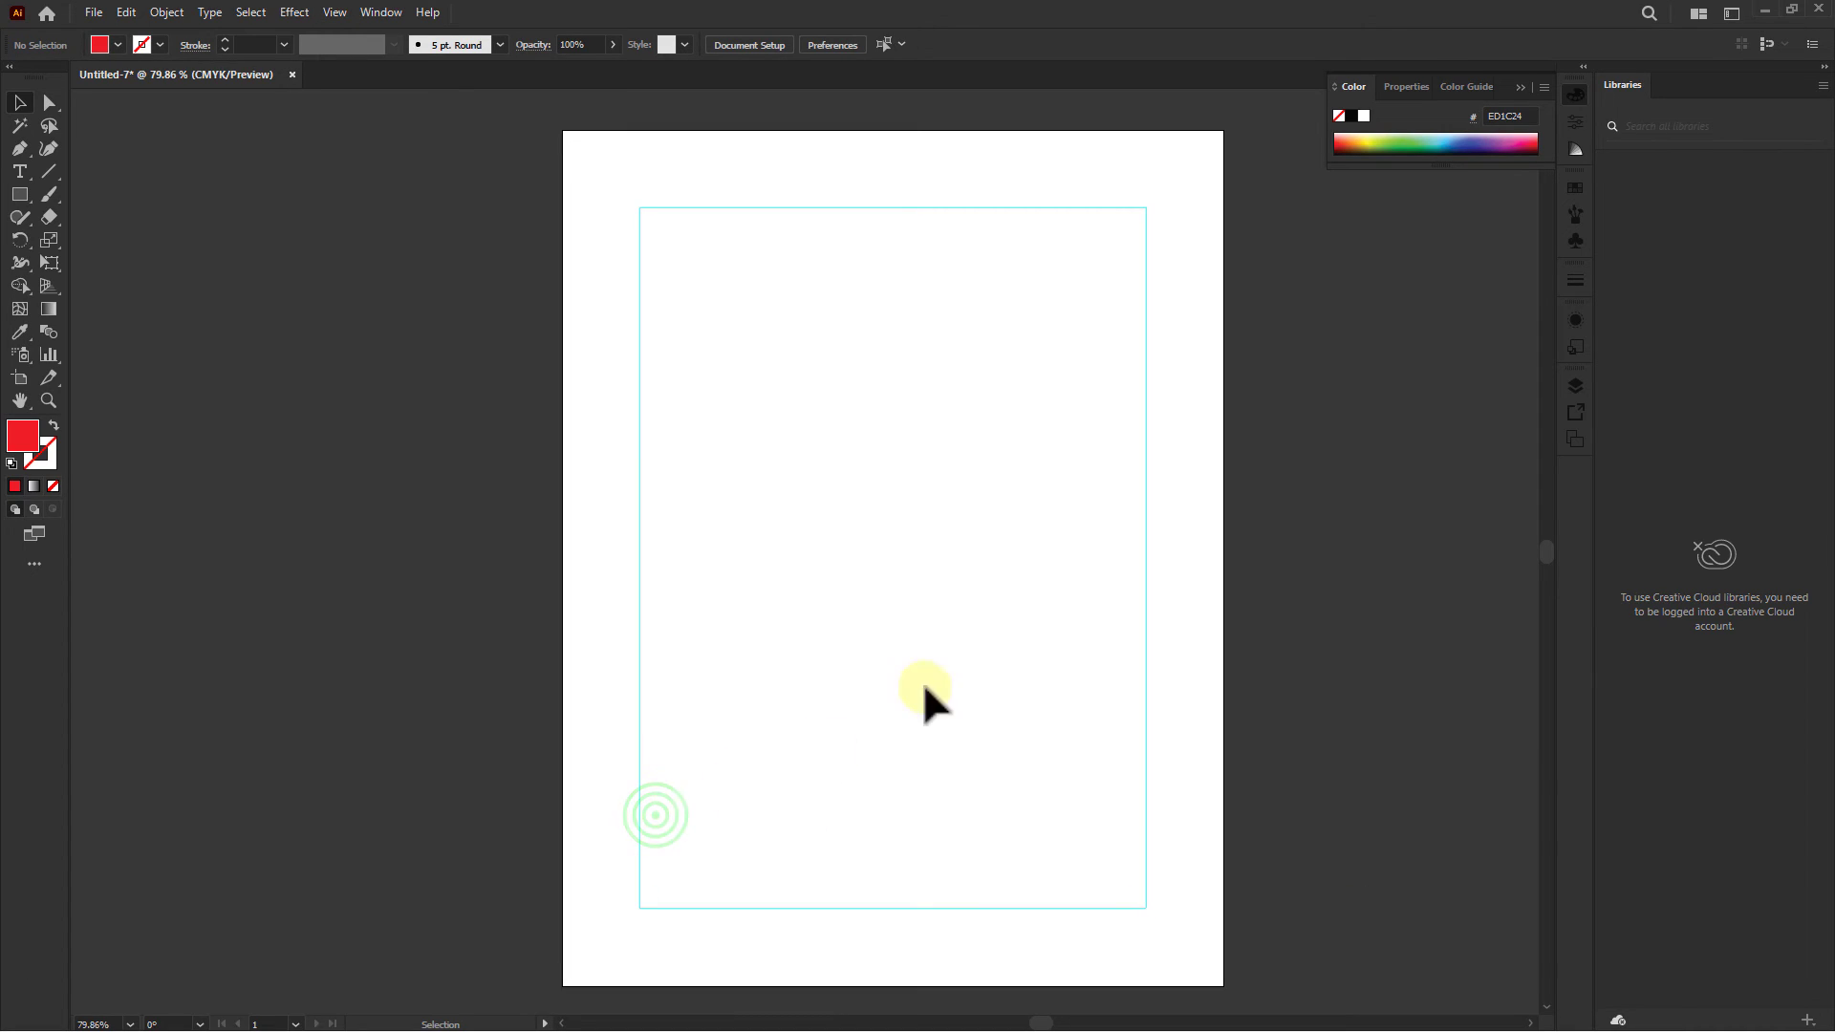